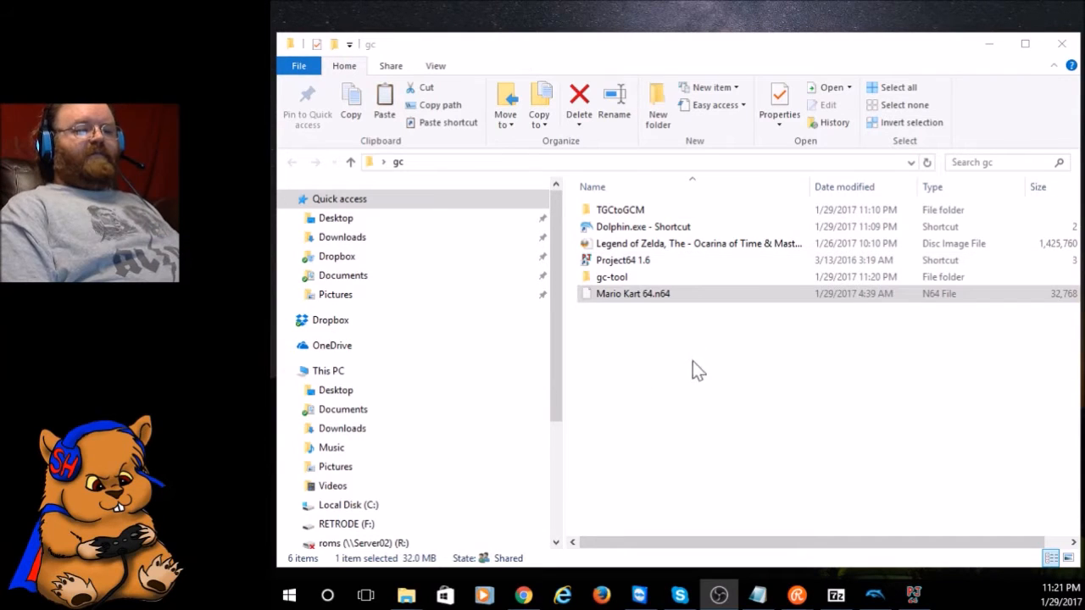
mouse_move(624, 325)
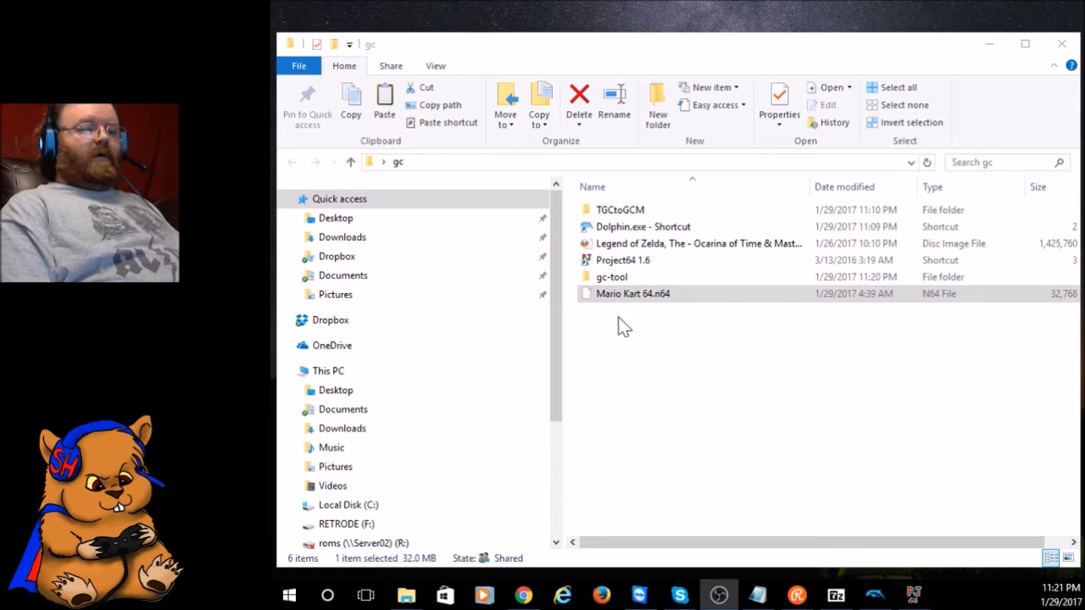
- Look over the gc folder's contents: gc-tool, TGCtoGCM, Dolphin, Project64, the Ocarina of Time image and Mario Kart 64.n64
left_click(610, 276)
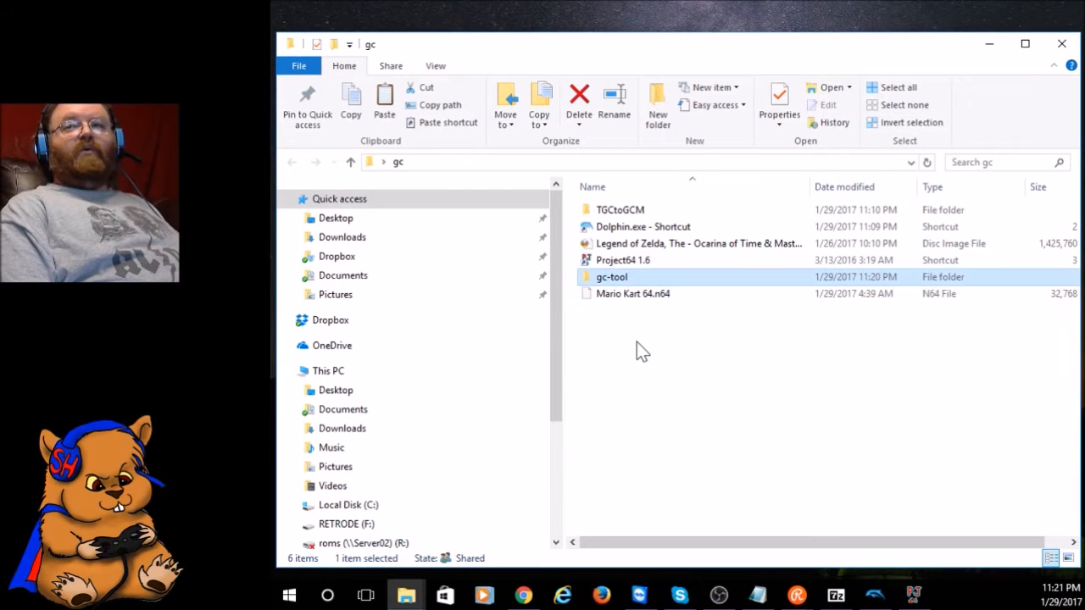
left_click(642, 227)
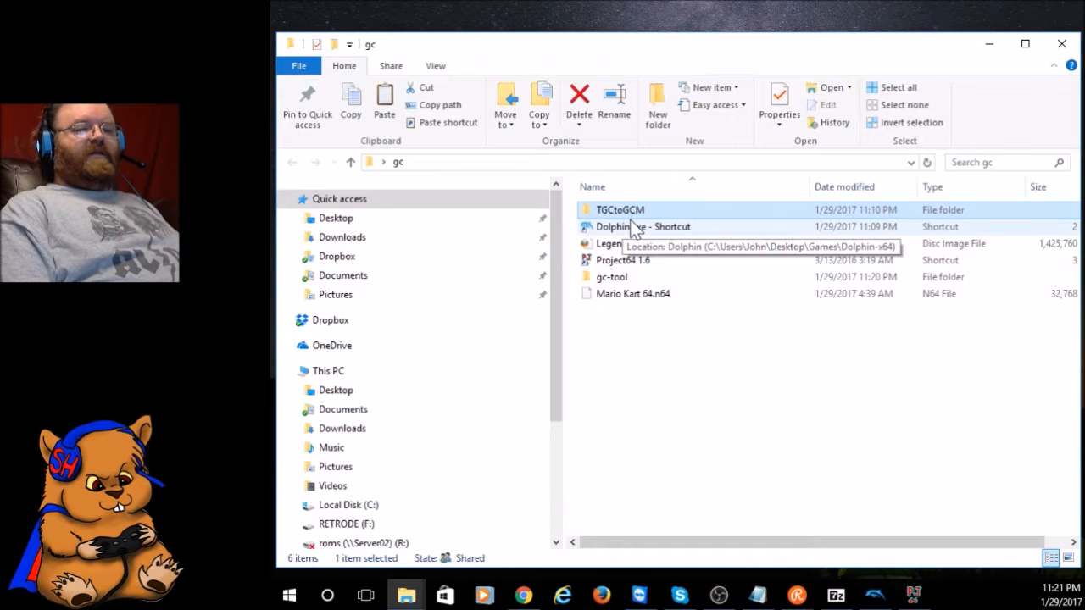
mouse_move(610, 244)
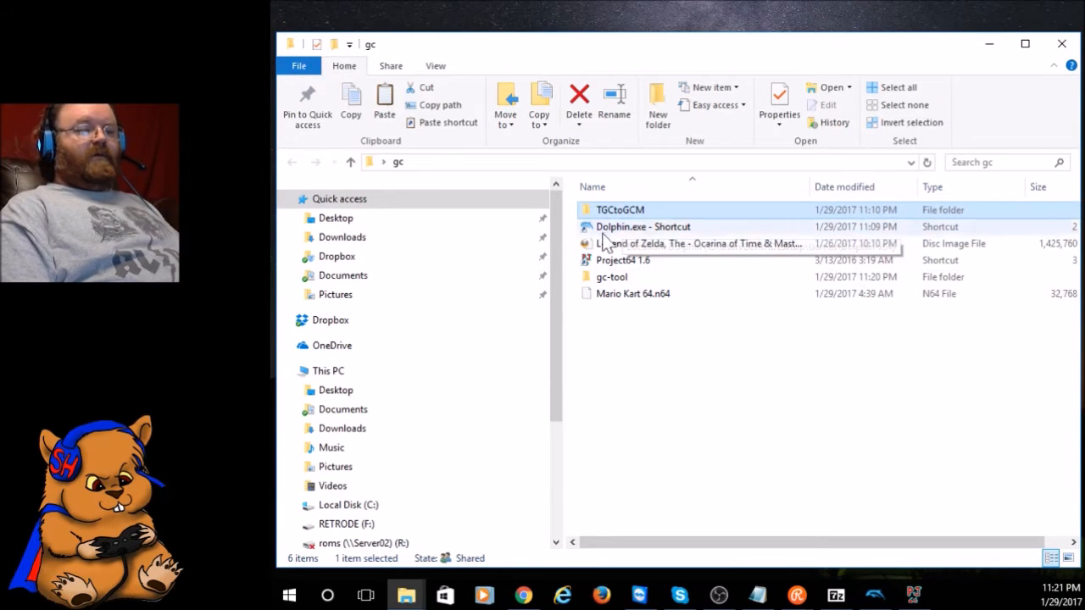
left_click(642, 227)
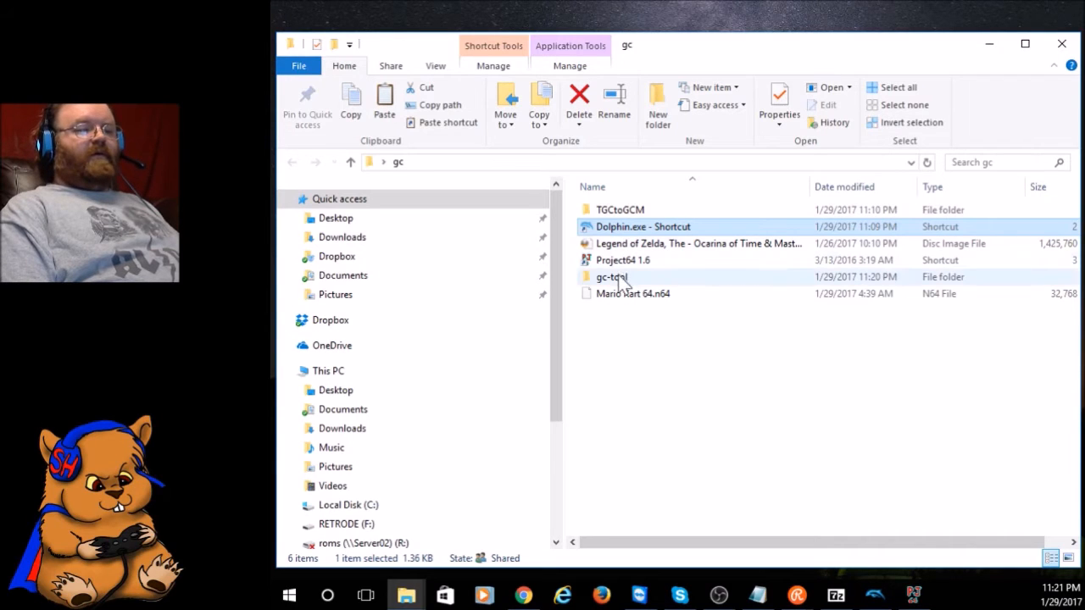
left_click(624, 261)
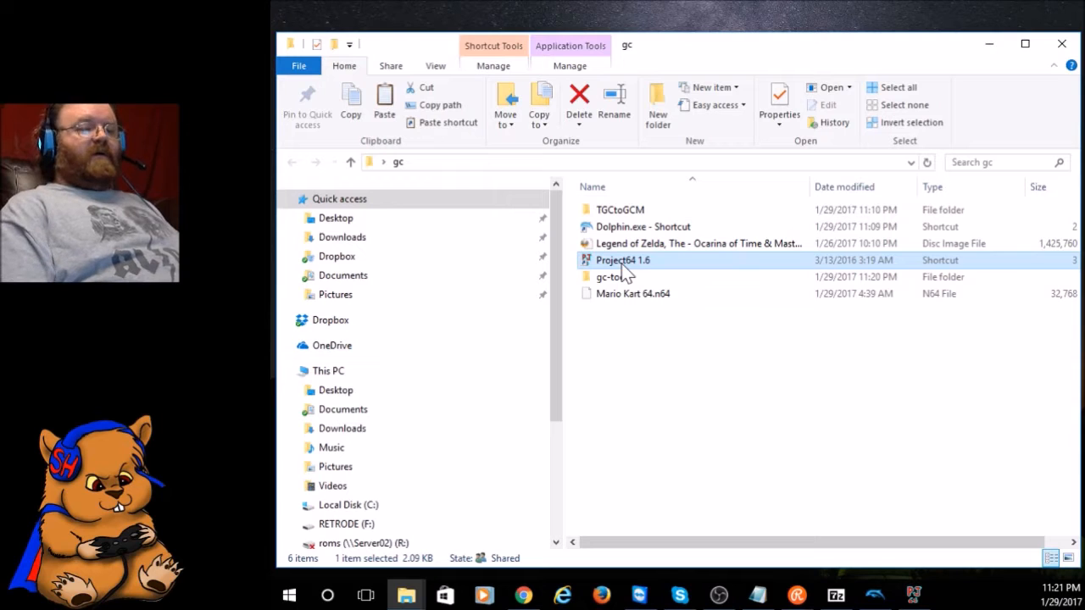
left_click(699, 244)
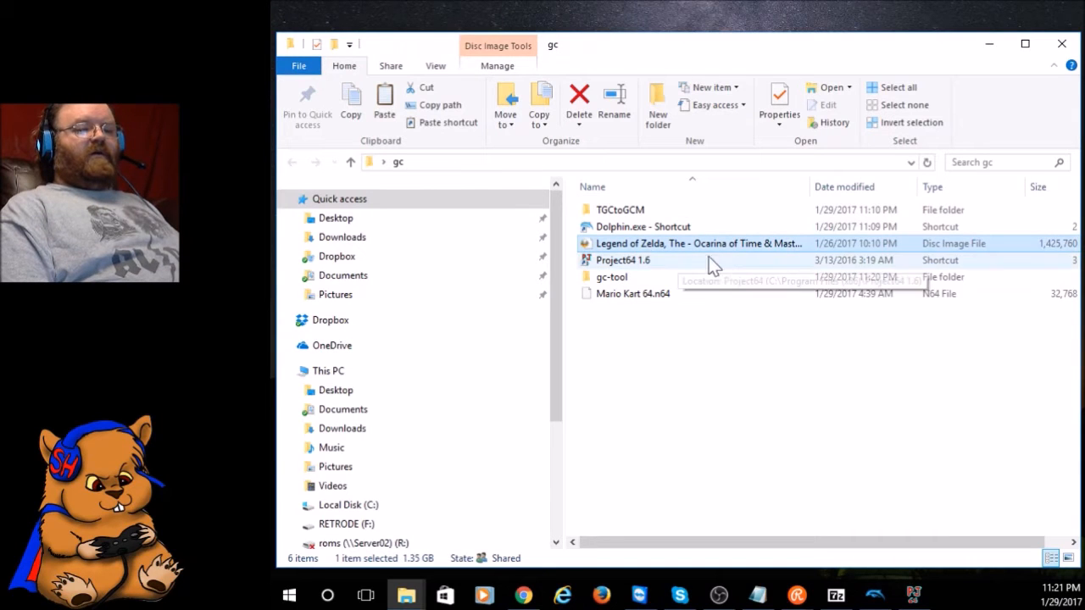
mouse_move(793, 246)
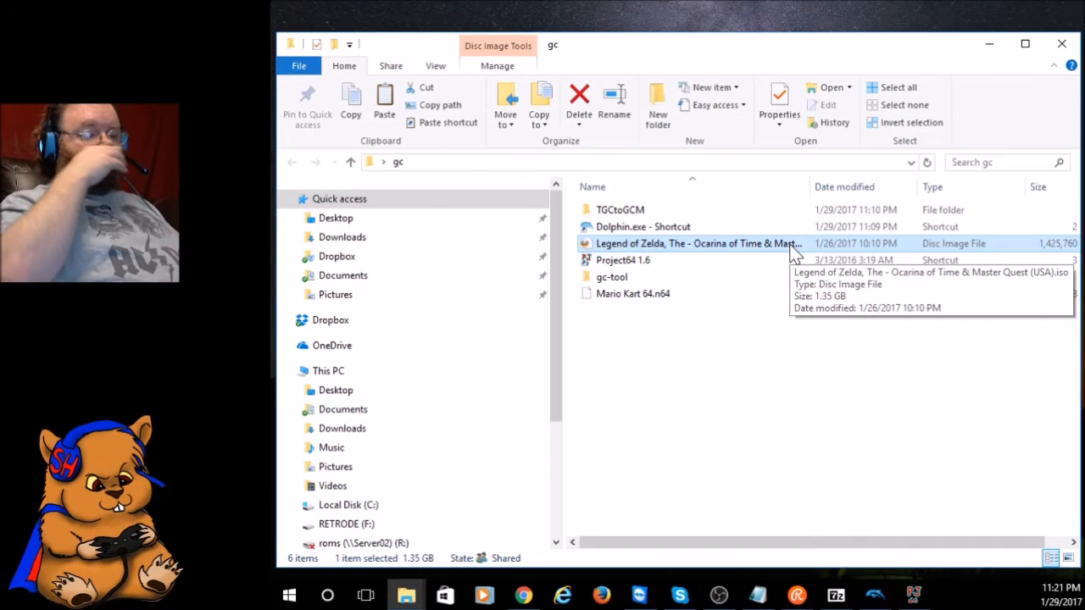
mouse_move(647, 305)
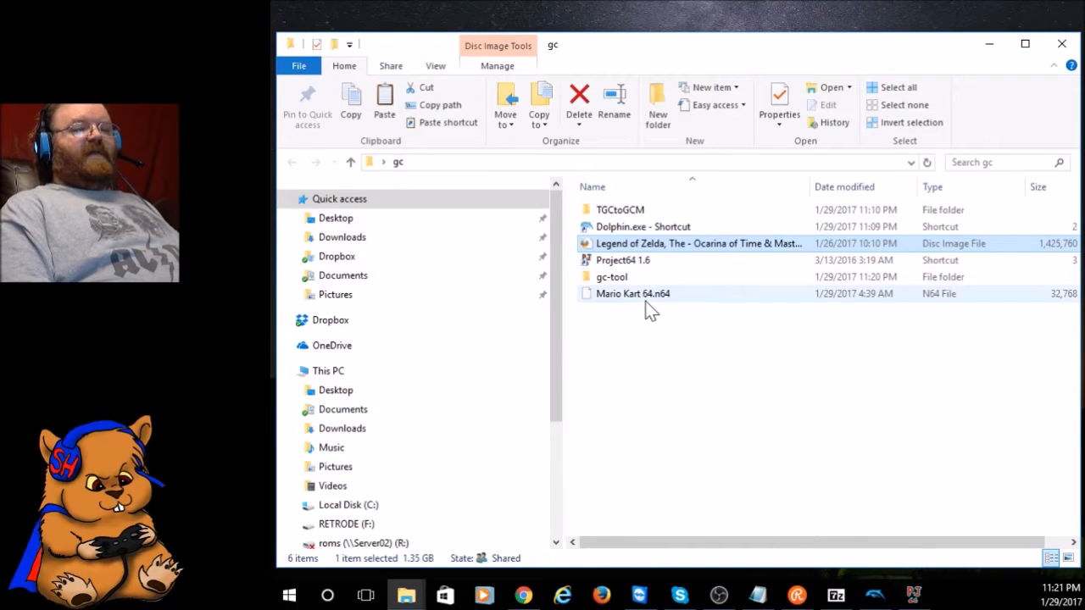
left_click(632, 293)
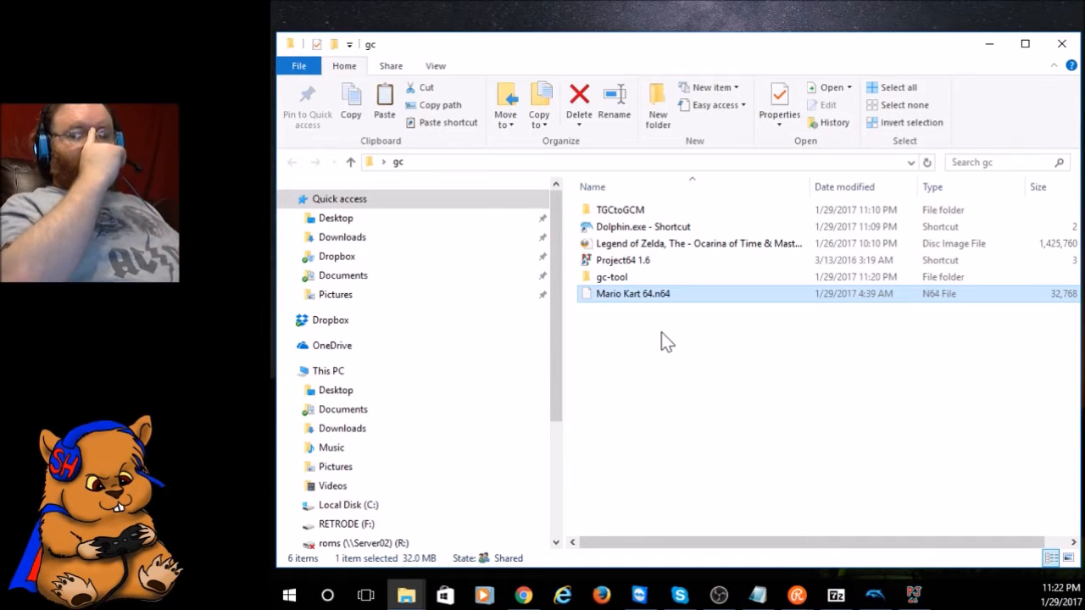
left_click(745, 366)
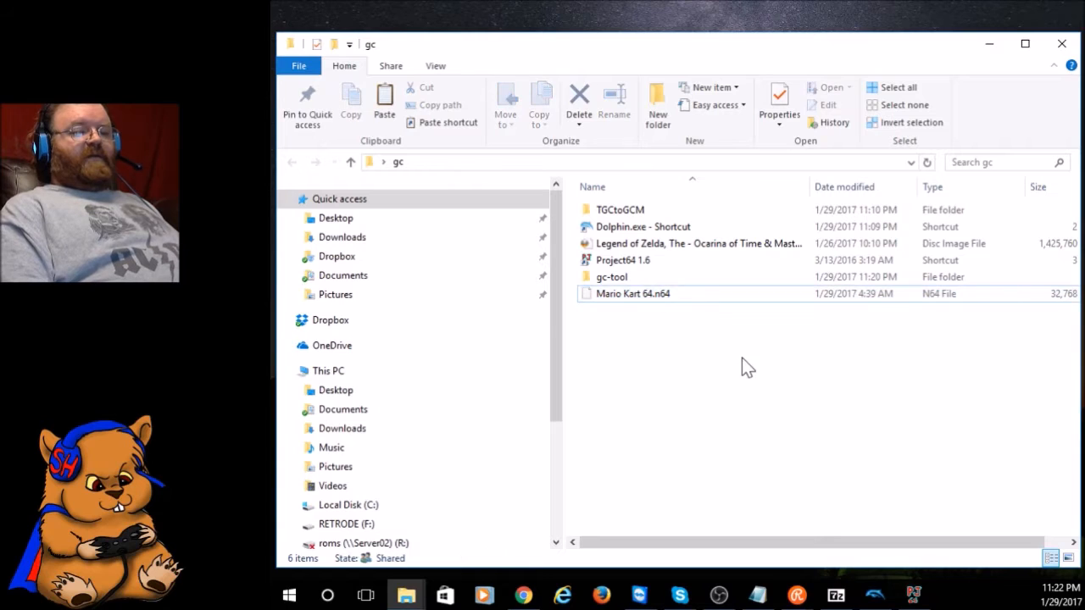
mouse_move(771, 154)
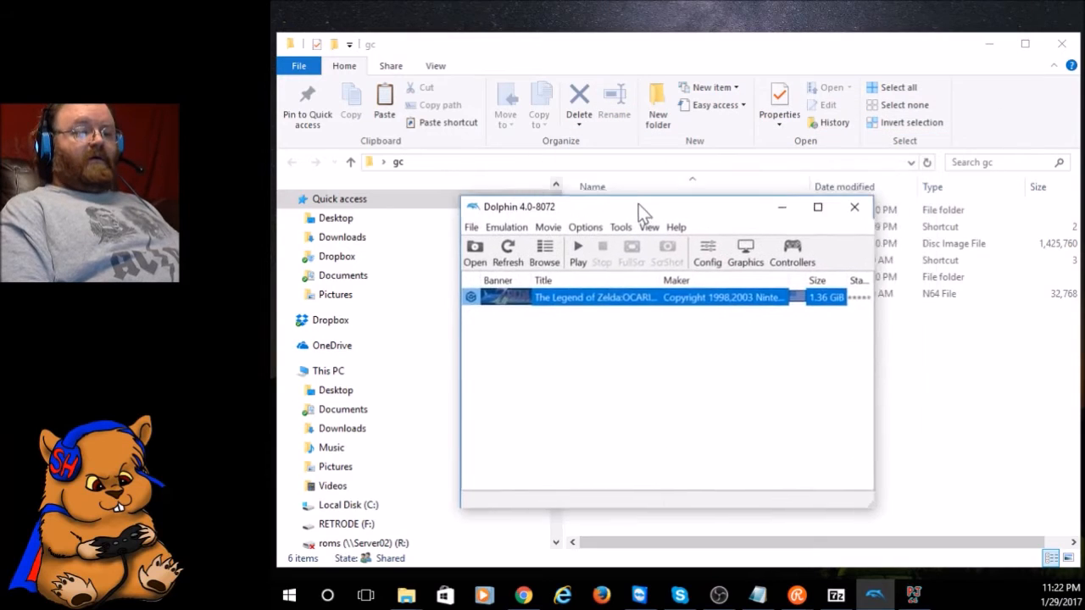
- Browse the Ocarina of Time disc's filesystem in its Dolphin properties and highlight zlj_f.tgc
left_click_drag(640, 207, 610, 178)
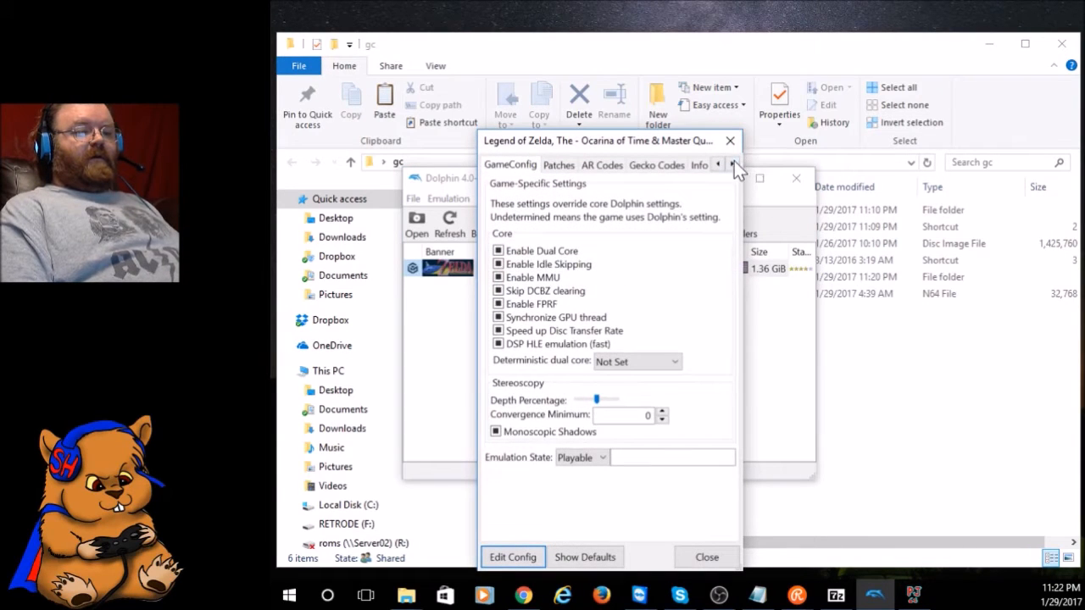
left_click(732, 163)
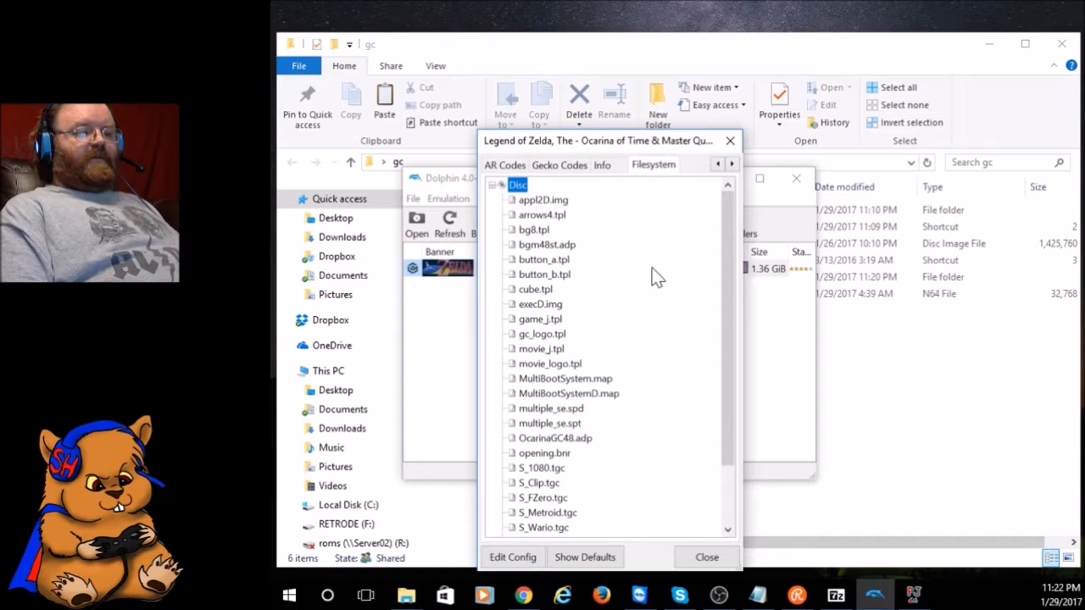
scroll("down", 3)
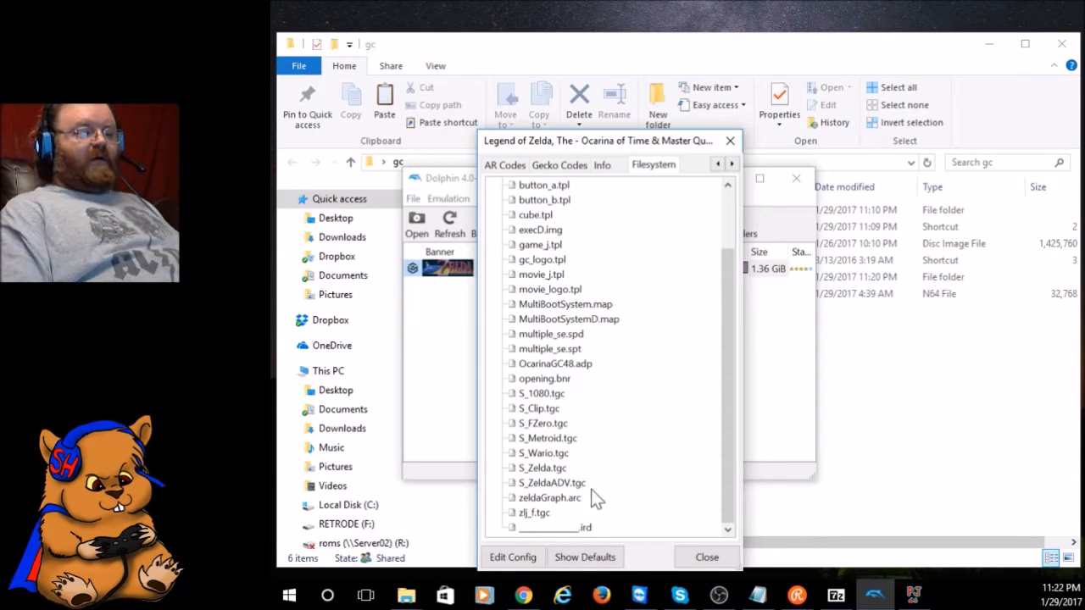
left_click(534, 512)
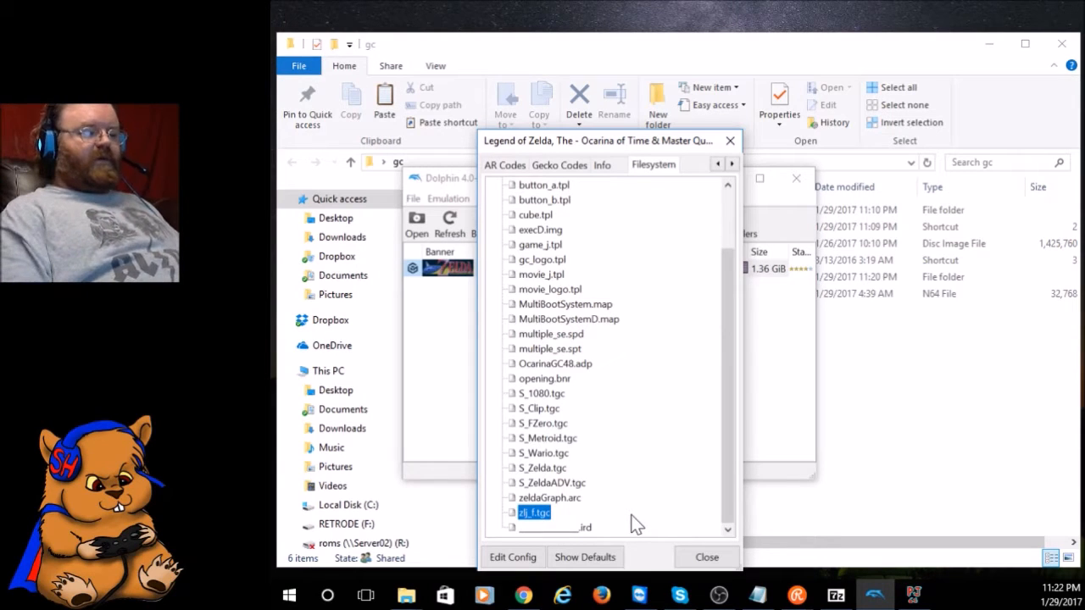
- Extract zlj_f.tgc from the disc into the TGCtoGCM folder
right_click(534, 512)
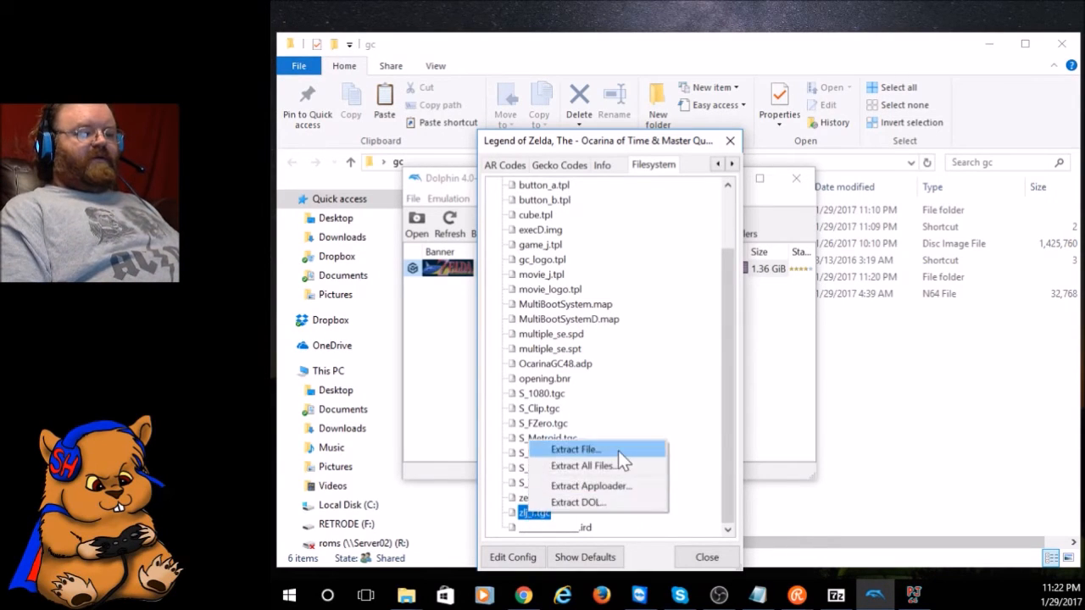
left_click(573, 449)
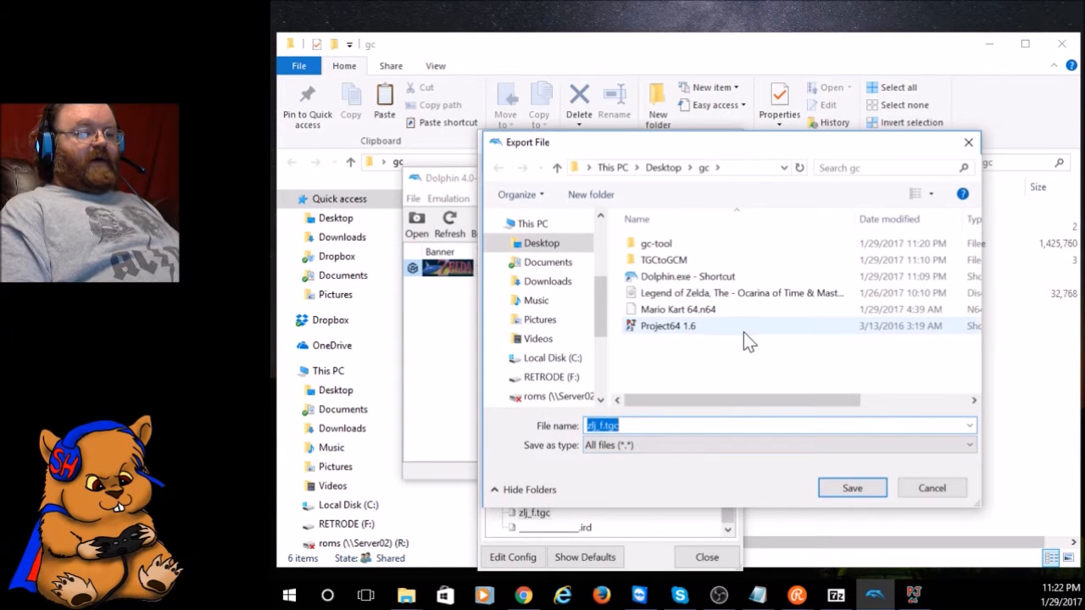
left_click(665, 259)
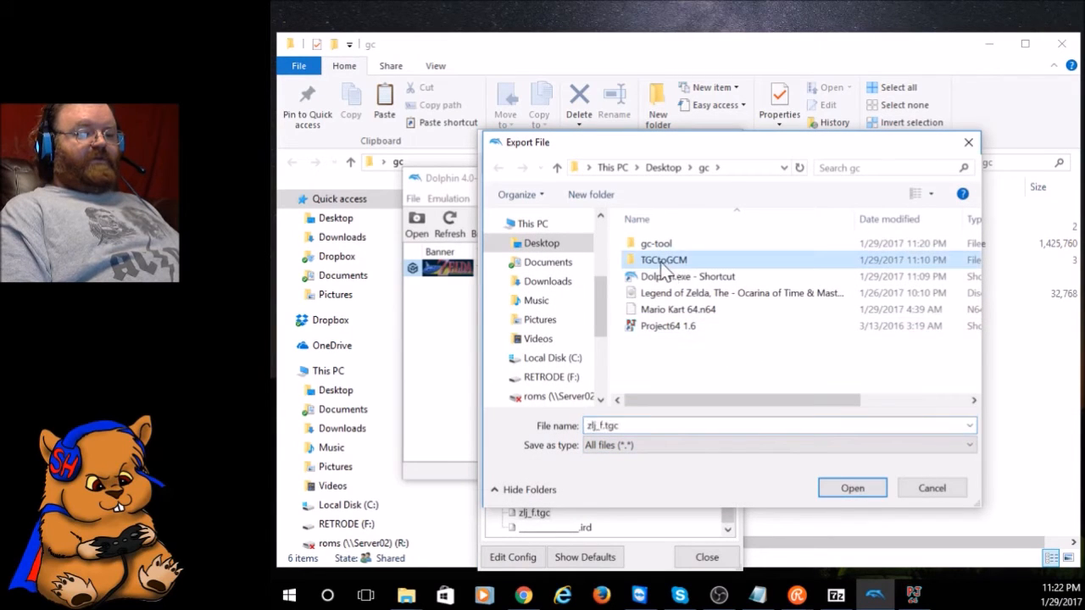
double_click(664, 260)
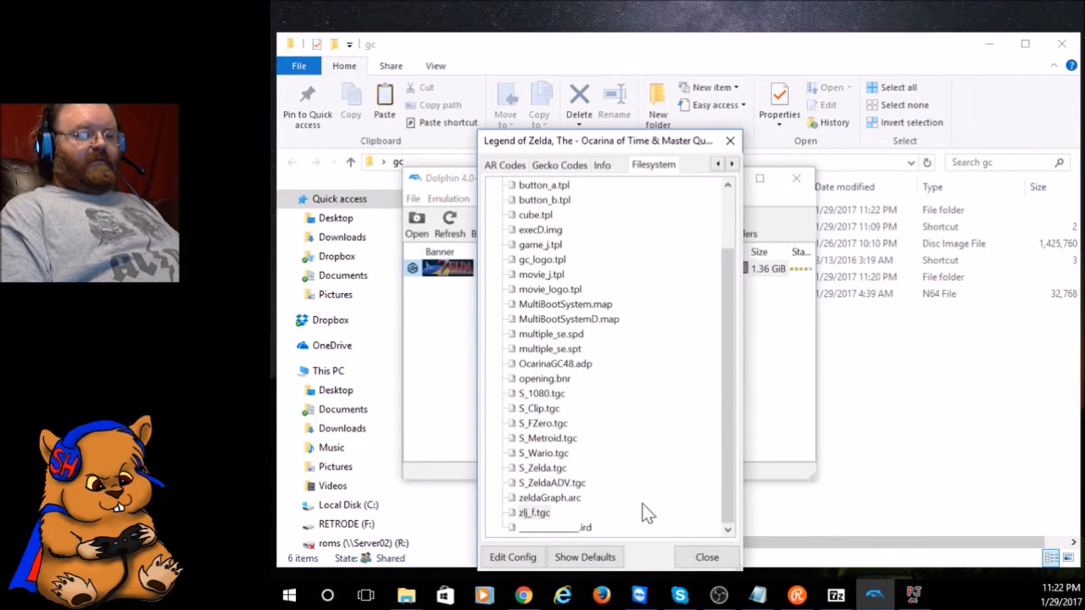
mouse_move(708, 562)
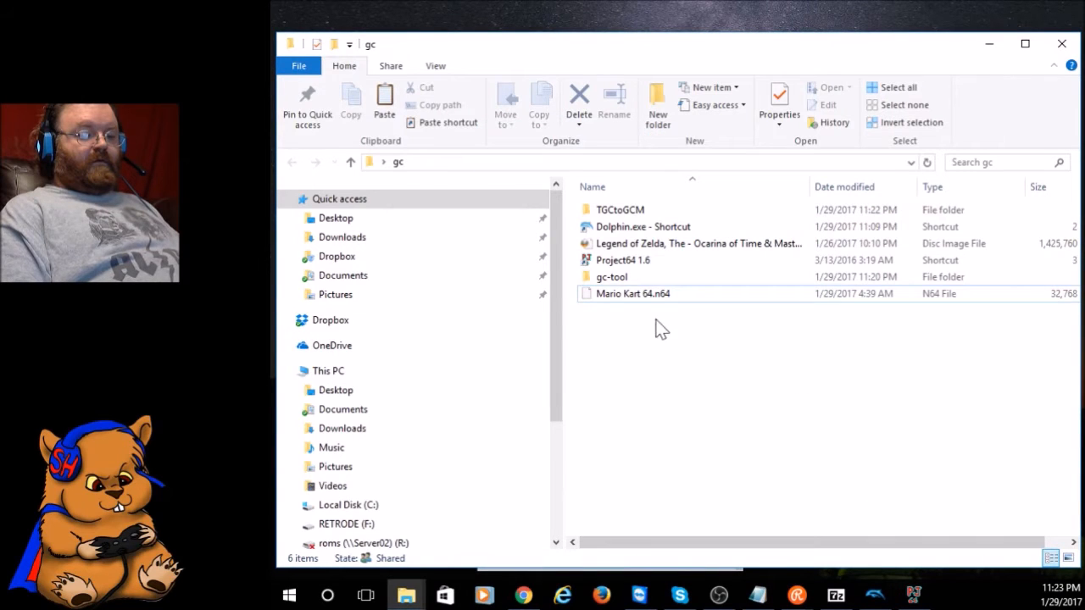
- Confirm zlj_f.tgc sits in the TGCtoGCM folder, close the disc properties and minimize Dolphin
double_click(621, 210)
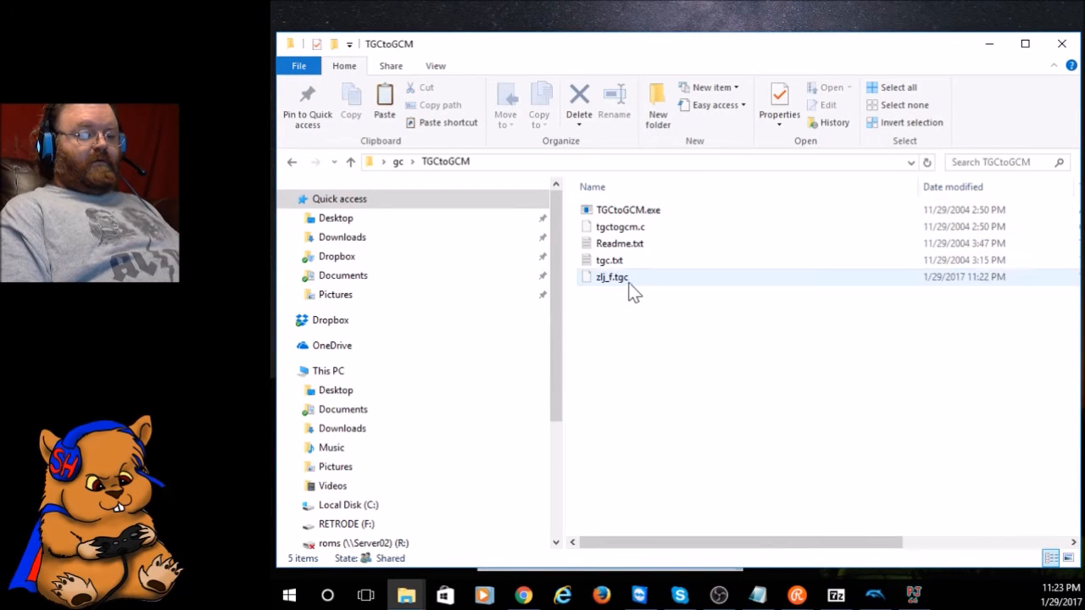
left_click(610, 278)
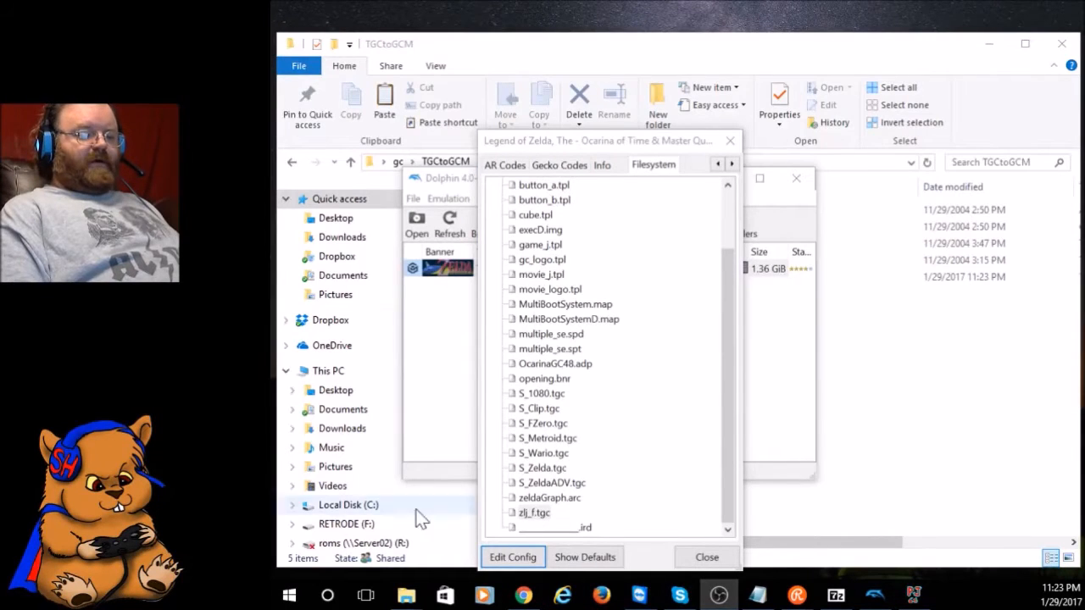
left_click(705, 556)
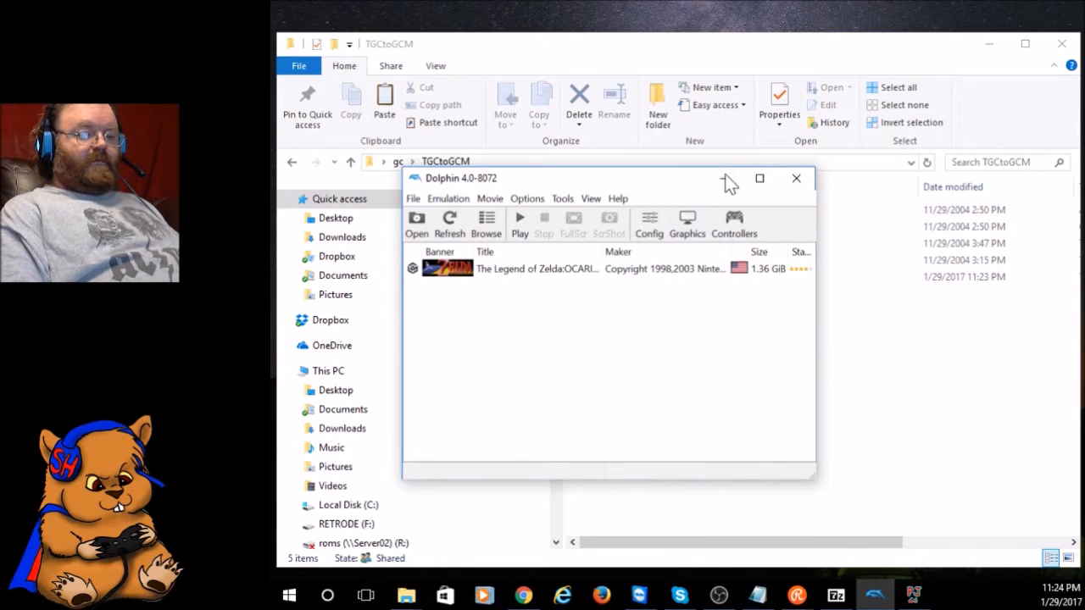
left_click(795, 178)
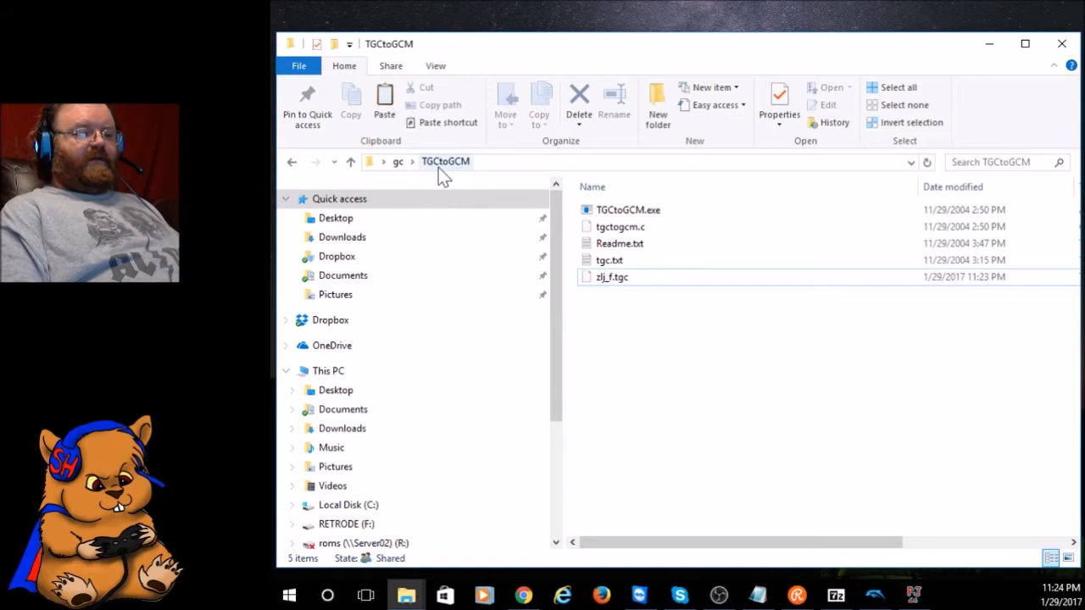
- Change directory in Command Prompt down into the Desktop's gc\TGCtoGCM folder
left_click(612, 278)
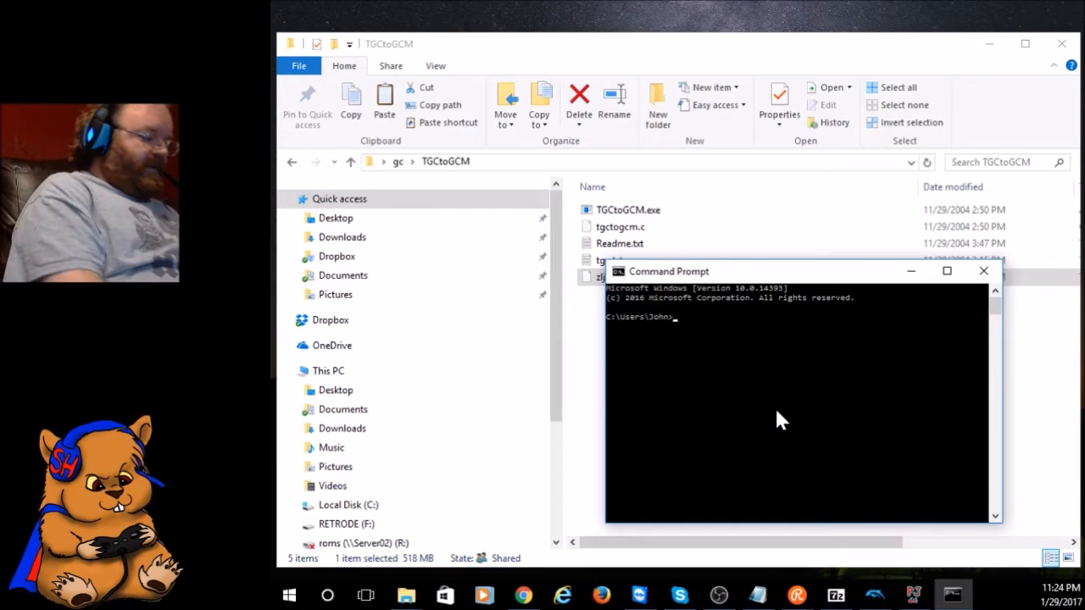
type("cd")
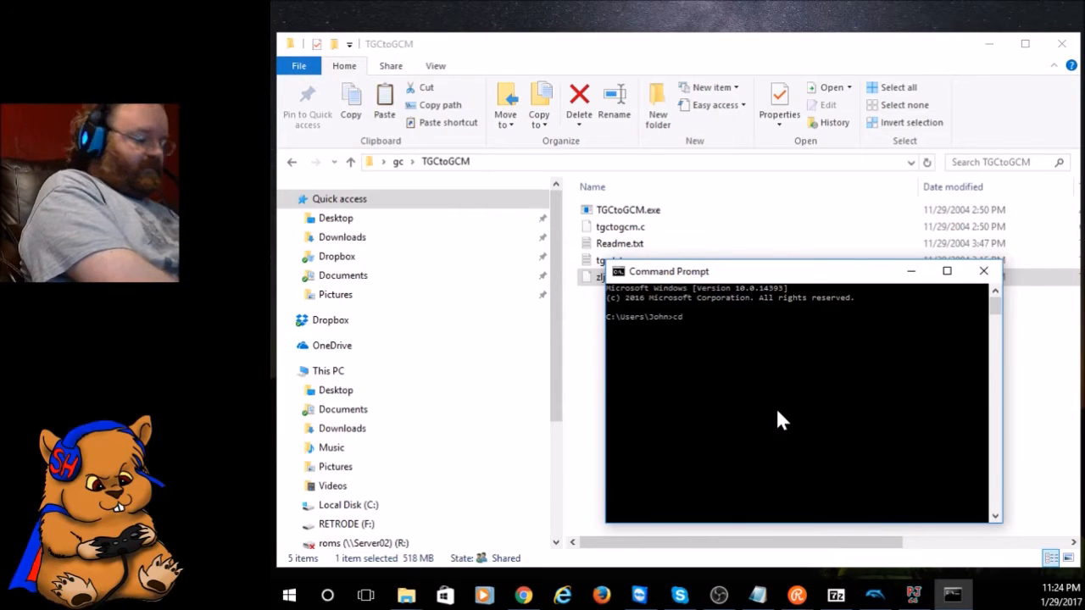
key("Return")
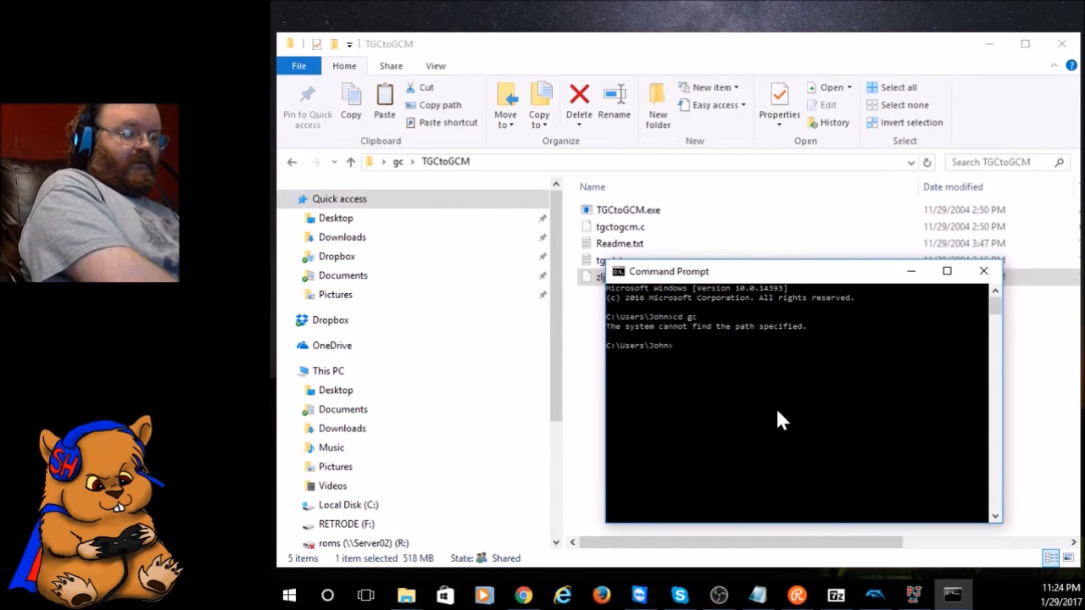
type("cd ds")
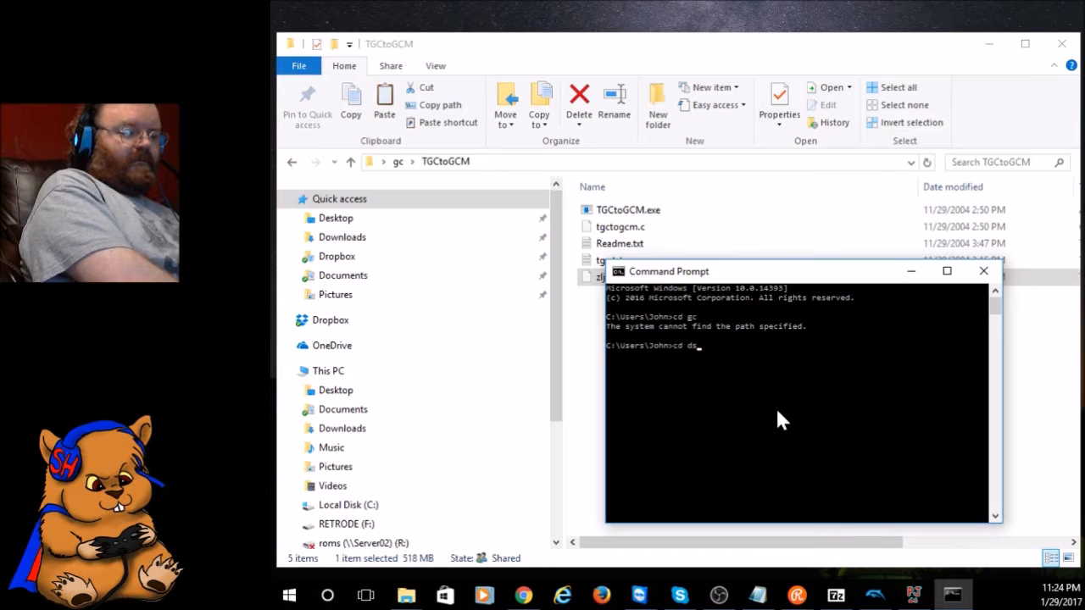
type("eskti")
type("cd")
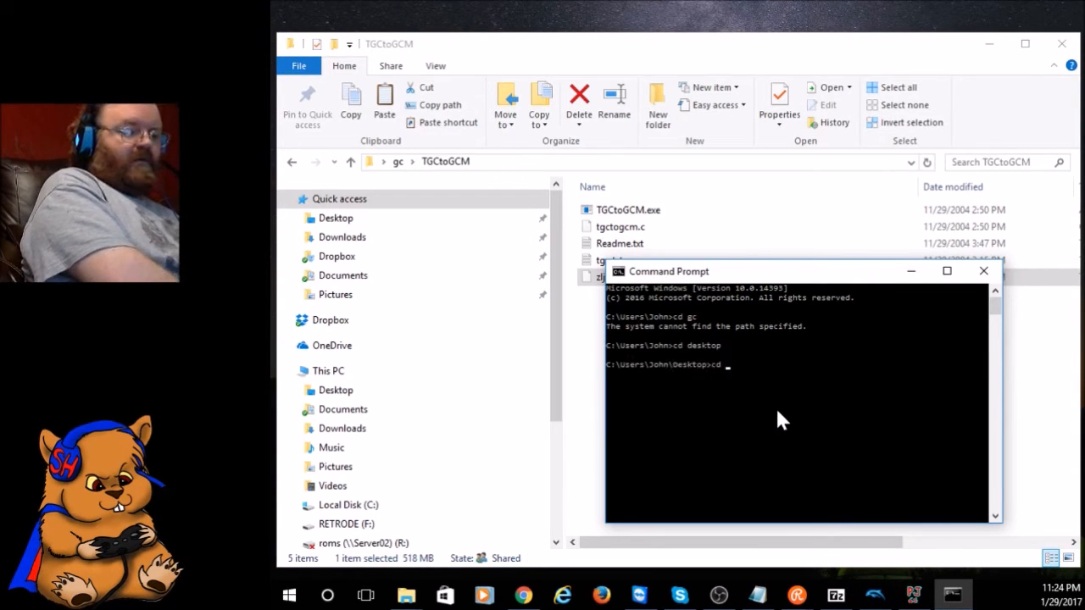
key("Return")
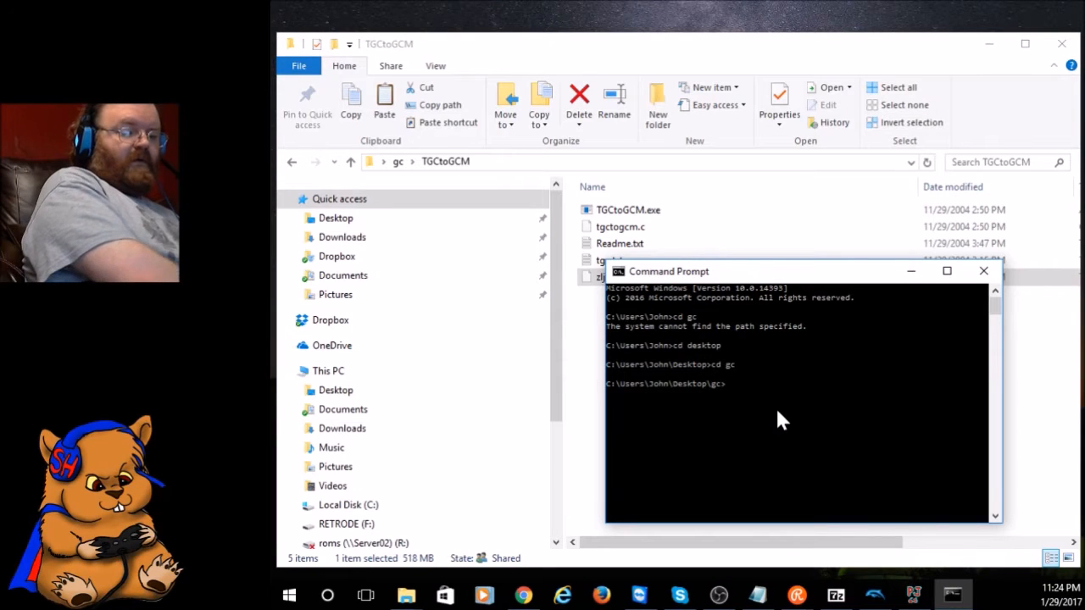
type("cd tgctogcm")
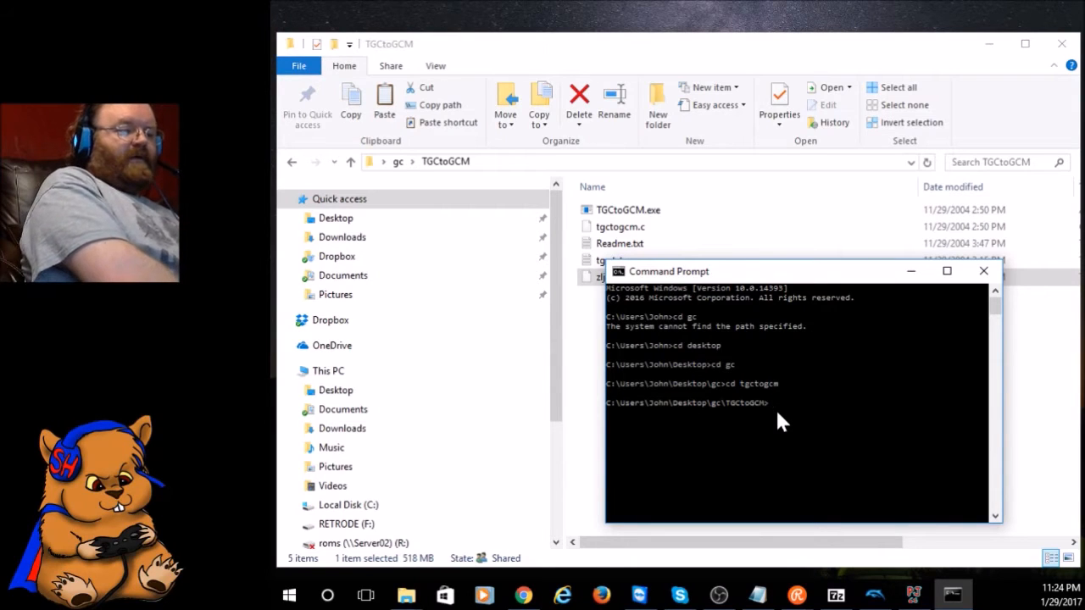
type("t")
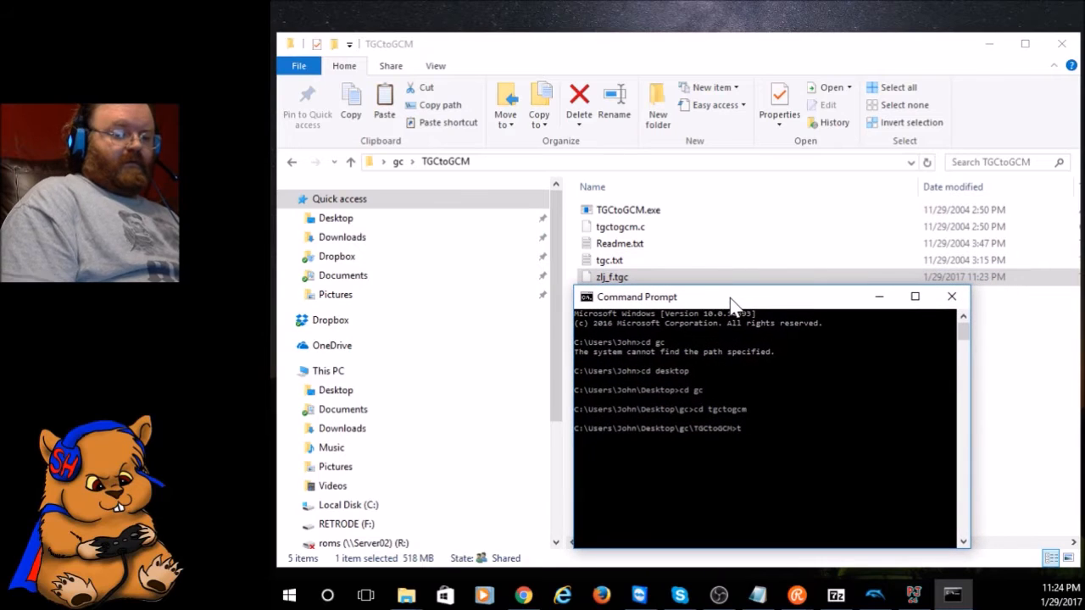
- Run 'tgctogcm zlj_f.tgc Z.gcm' to build the full Z.gcm disc image
type("gcto")
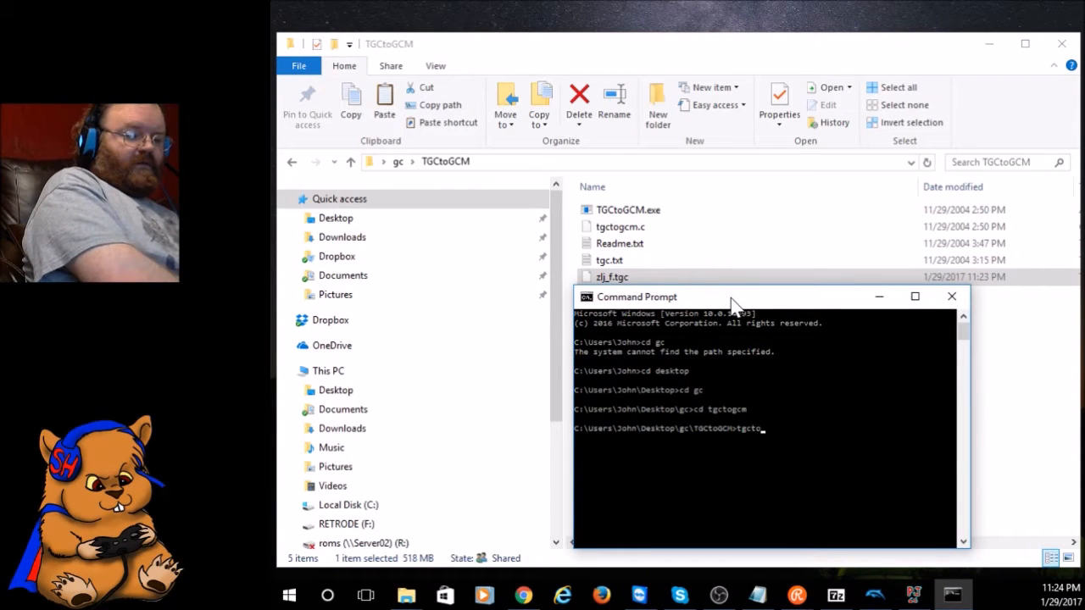
type("gcm")
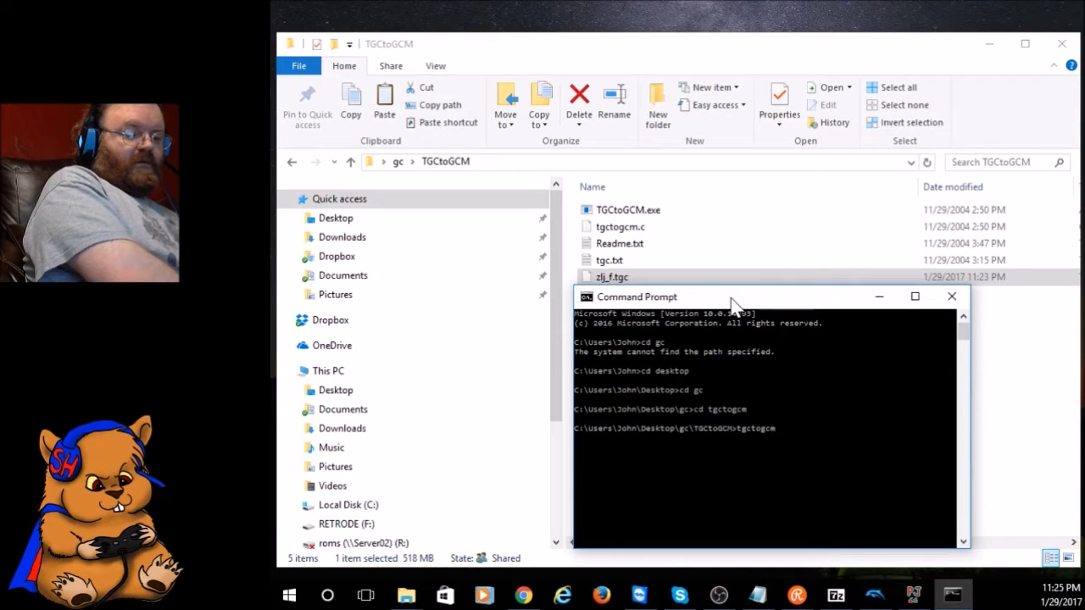
type("zlj_f")
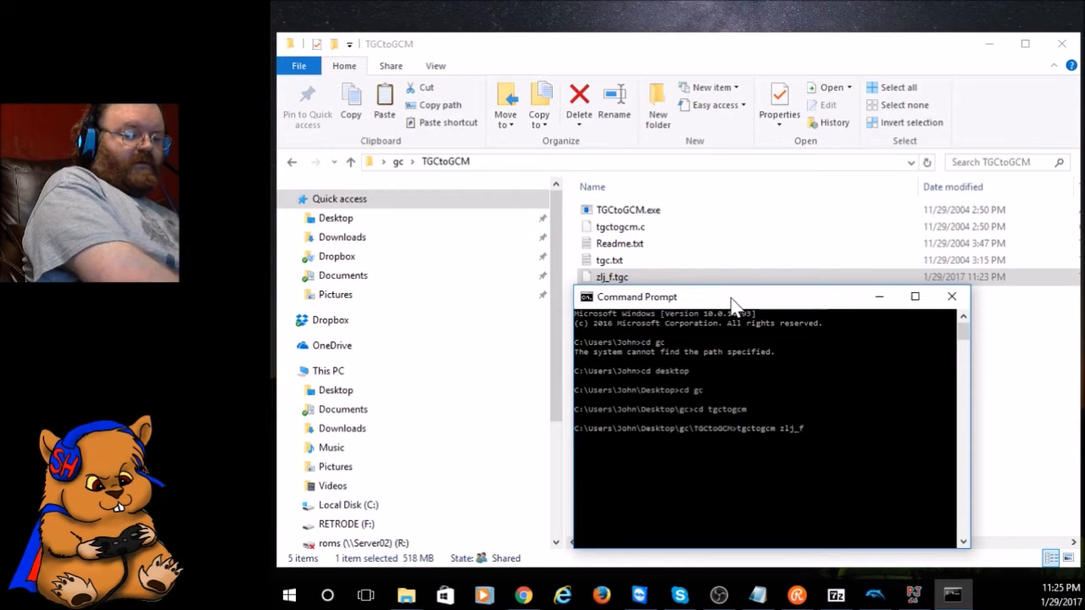
type(".tgc")
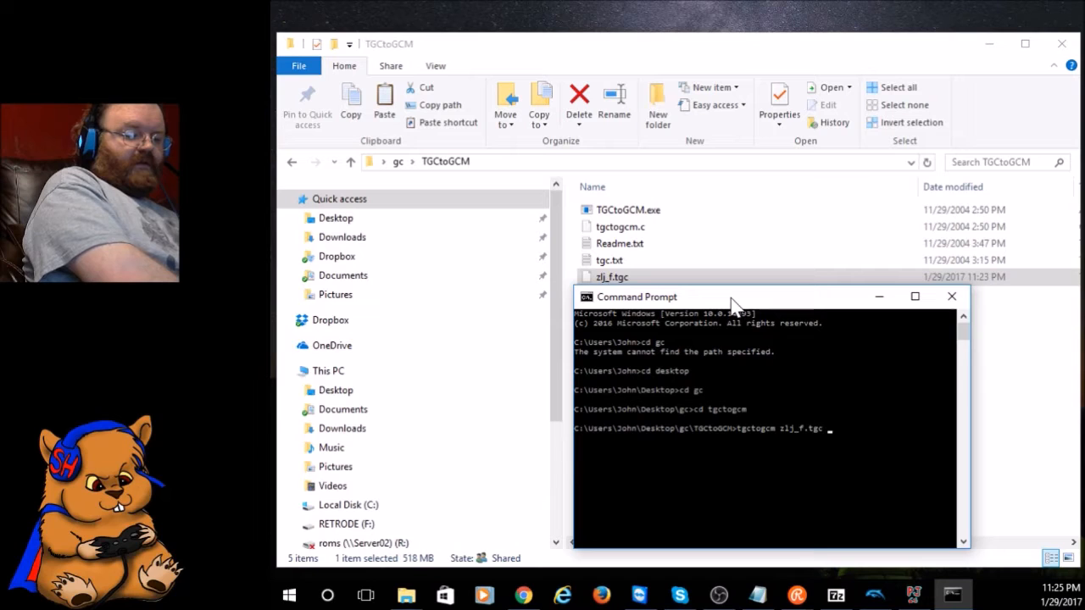
type("z")
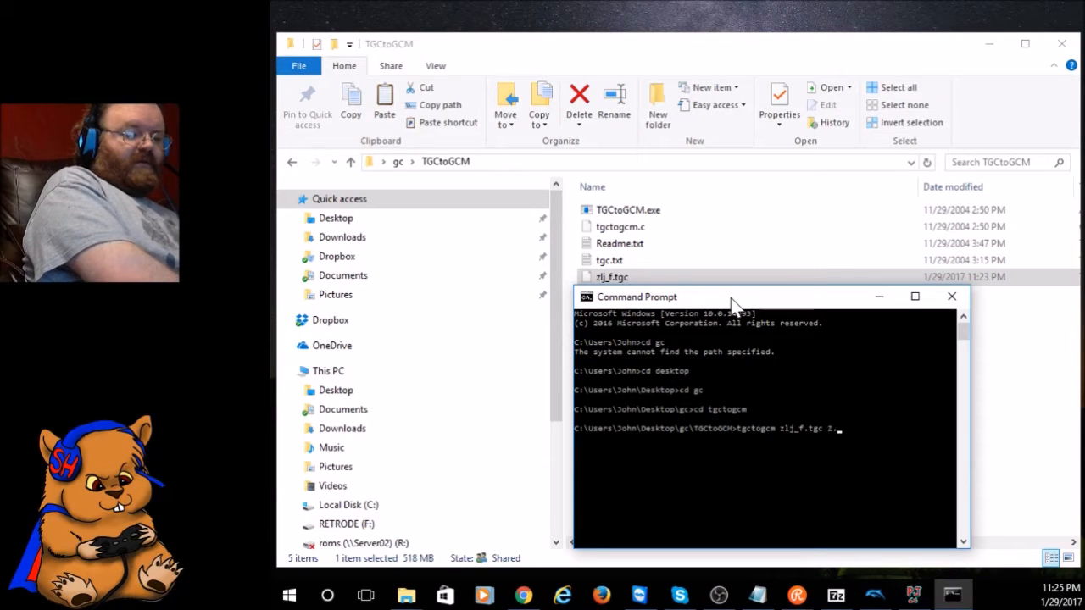
type(".gcm")
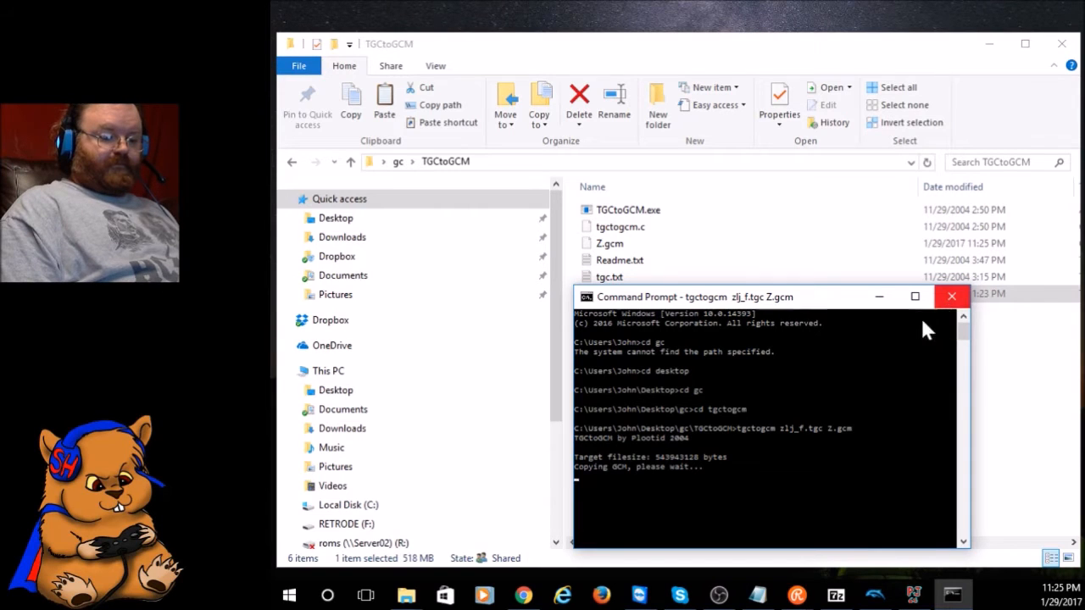
mouse_move(800, 451)
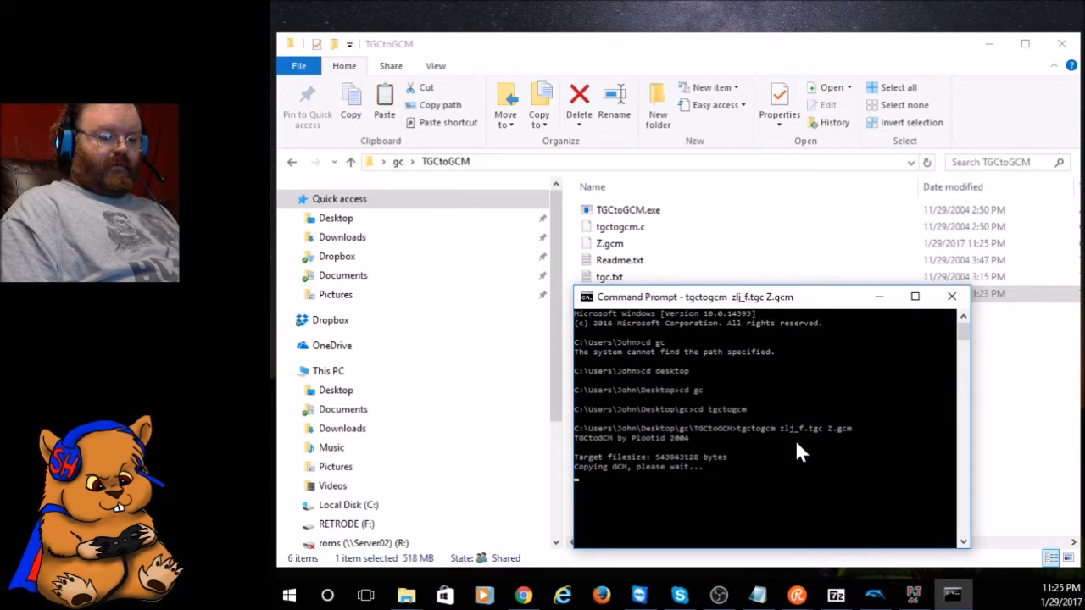
mouse_move(810, 439)
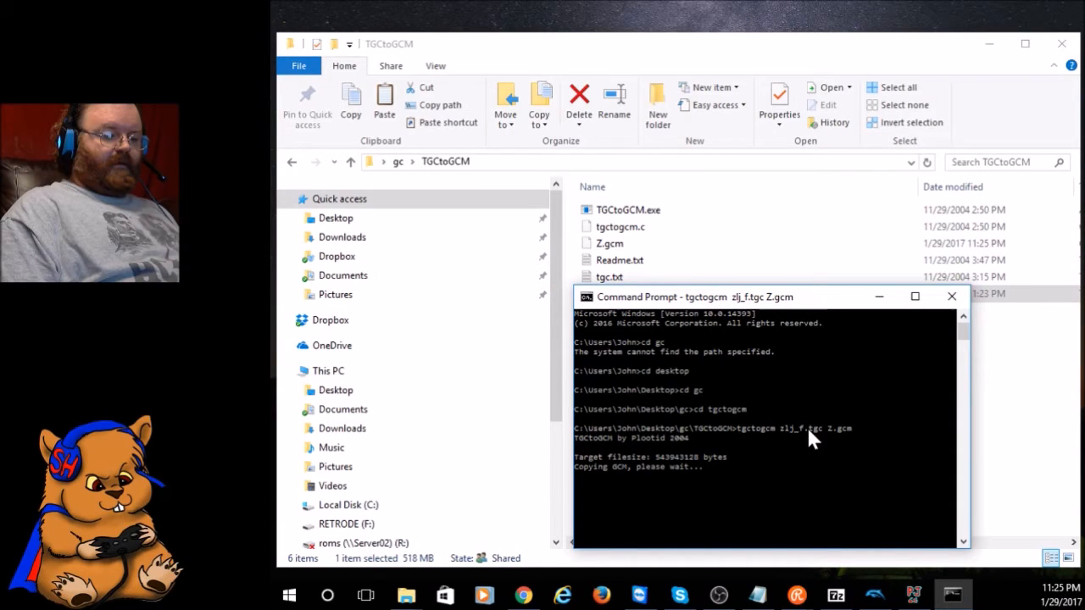
mouse_move(796, 424)
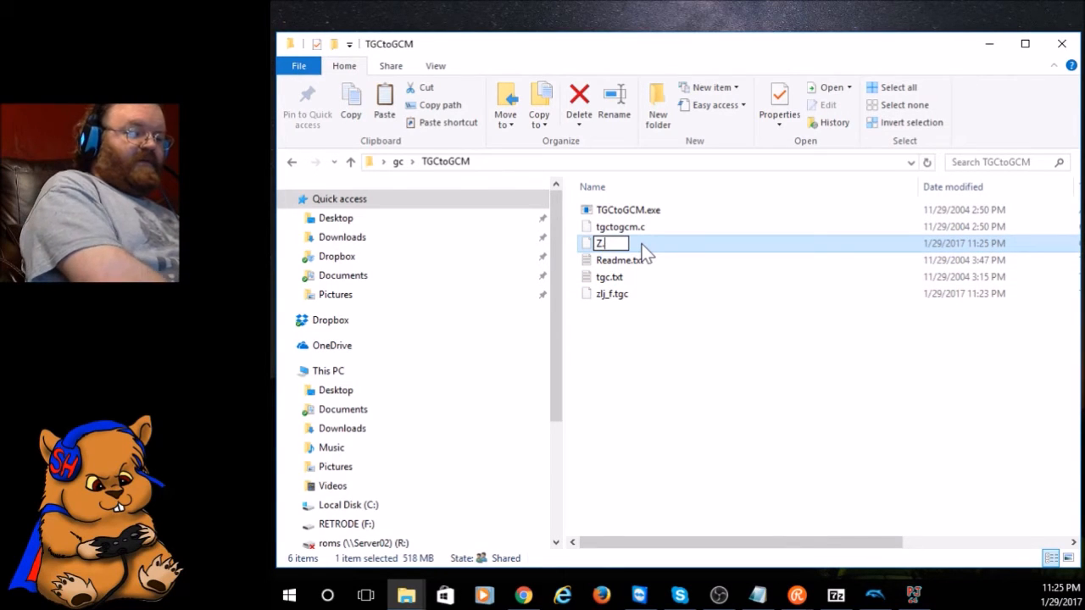
- Rename Z.gcm to Z.iso, accepting the extension-change warning
type(".iso")
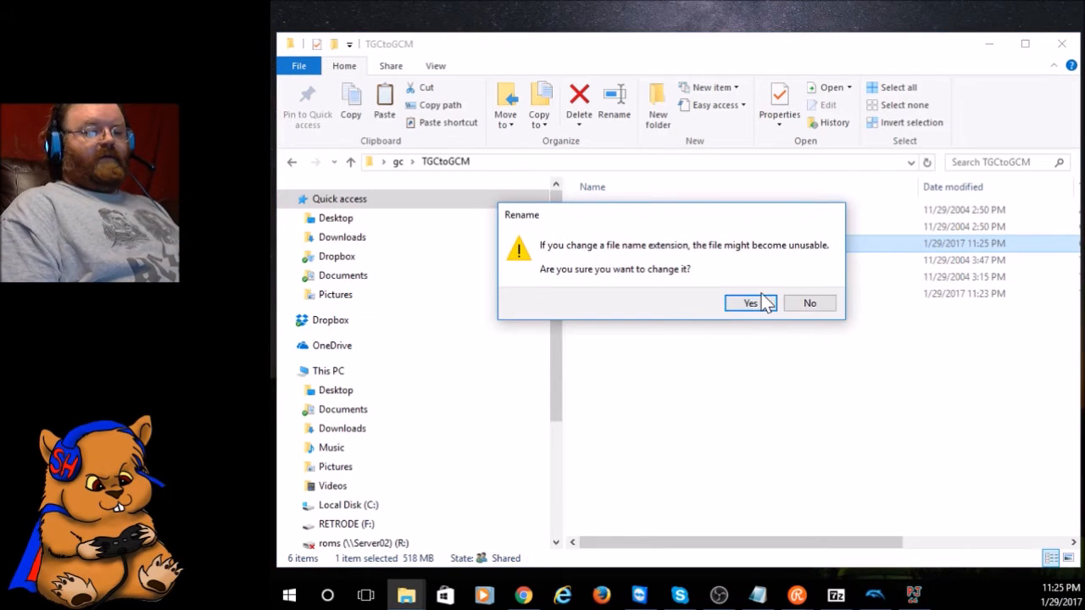
left_click(749, 301)
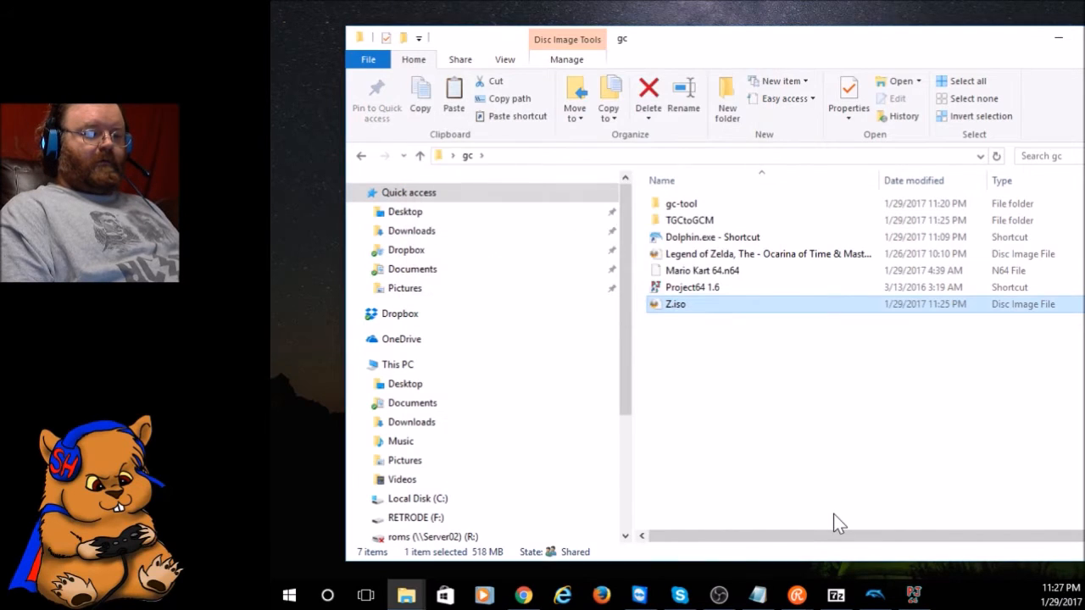
mouse_move(827, 495)
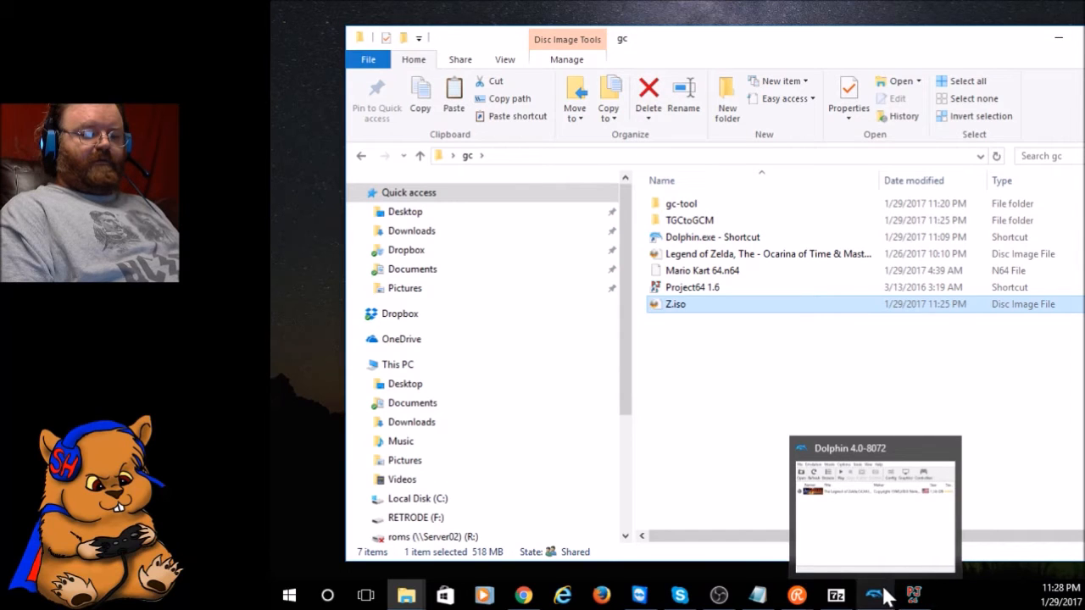
- Refresh Dolphin's game list and view Z.iso's filesystem, highlighting urazle_f.n64
left_click(874, 509)
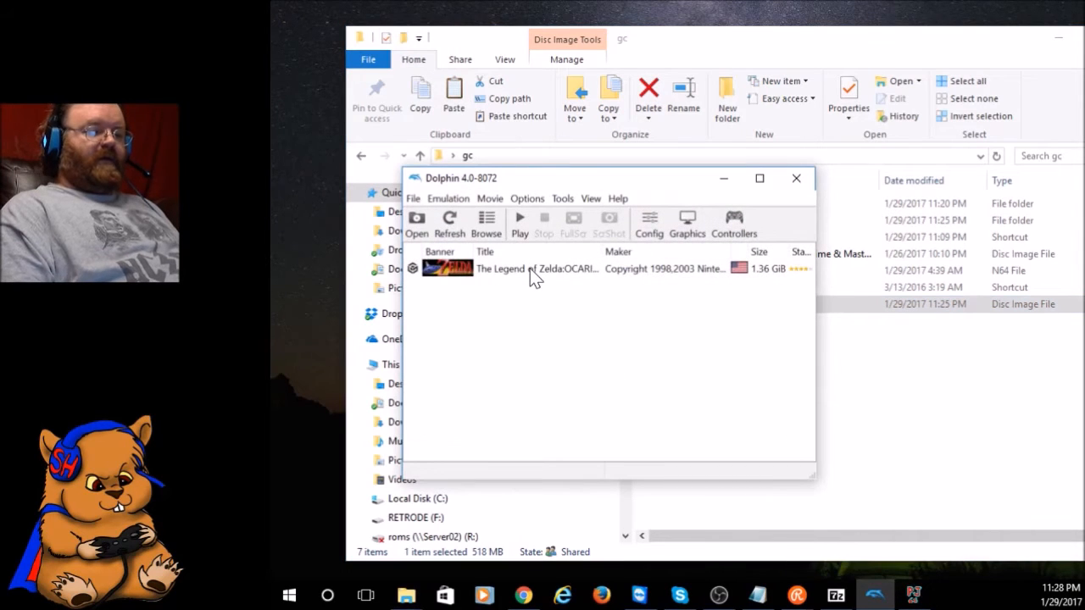
left_click(449, 223)
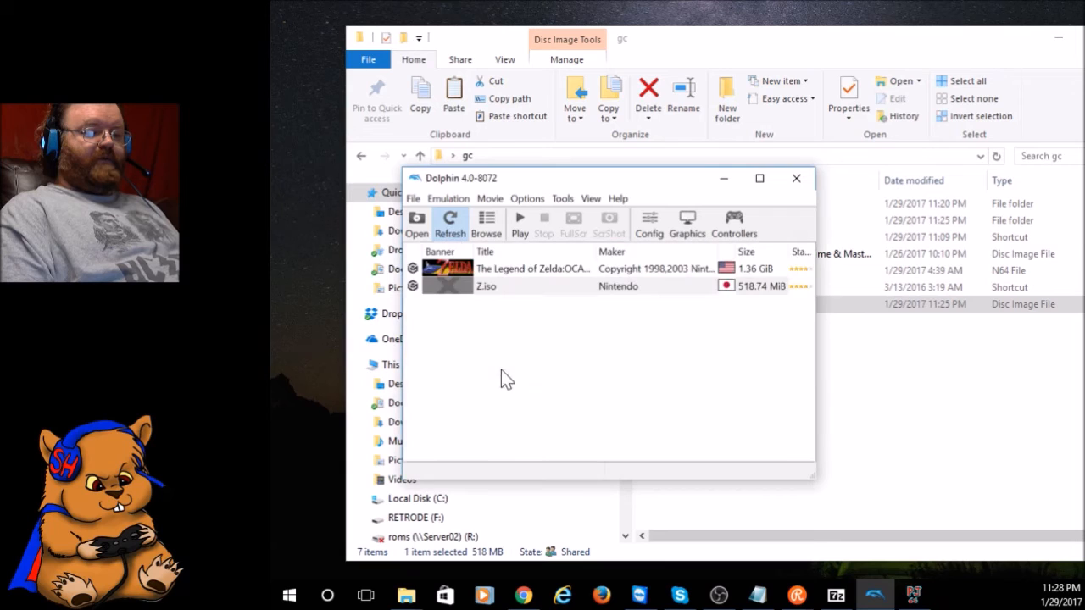
right_click(487, 285)
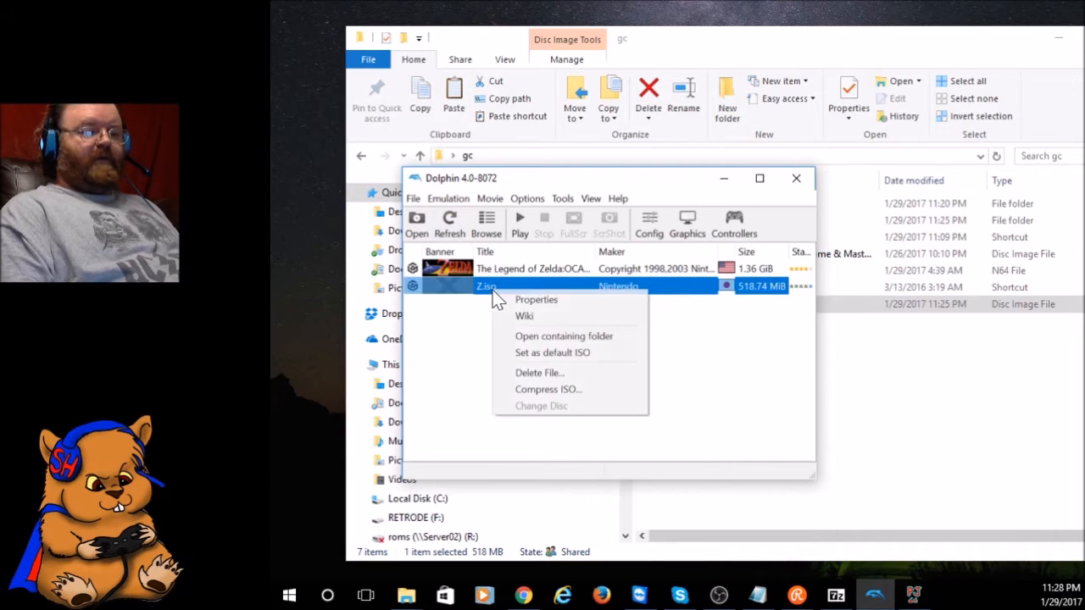
left_click(536, 299)
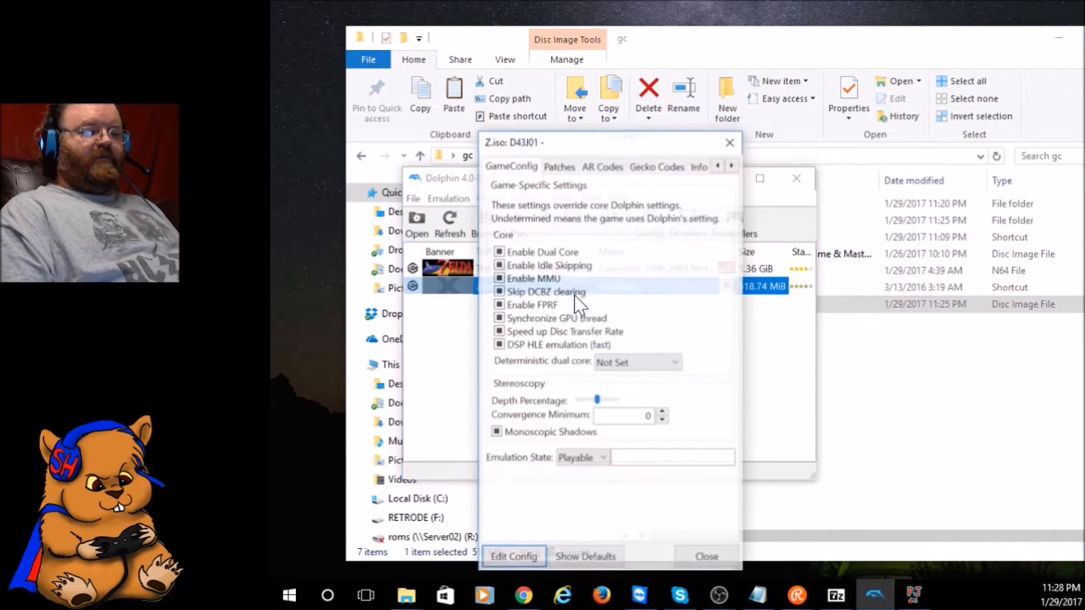
left_click(731, 166)
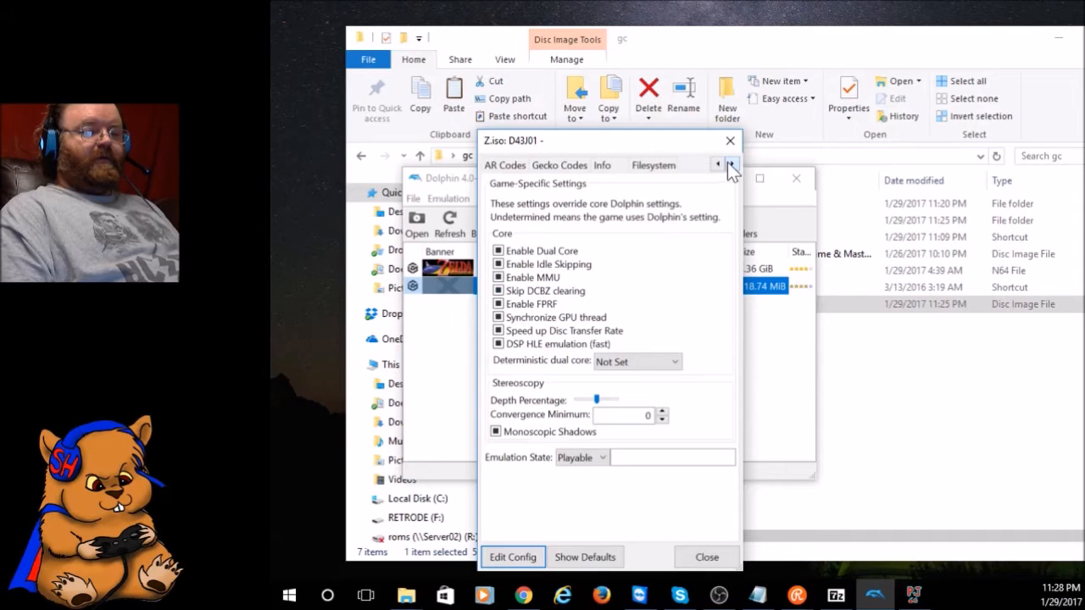
left_click(653, 164)
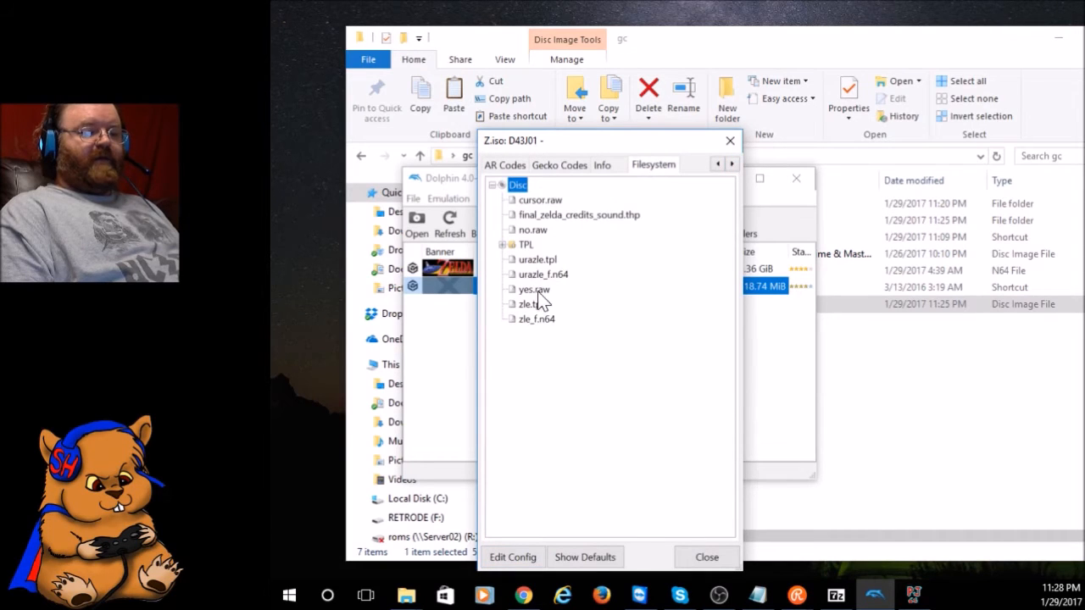
left_click(543, 275)
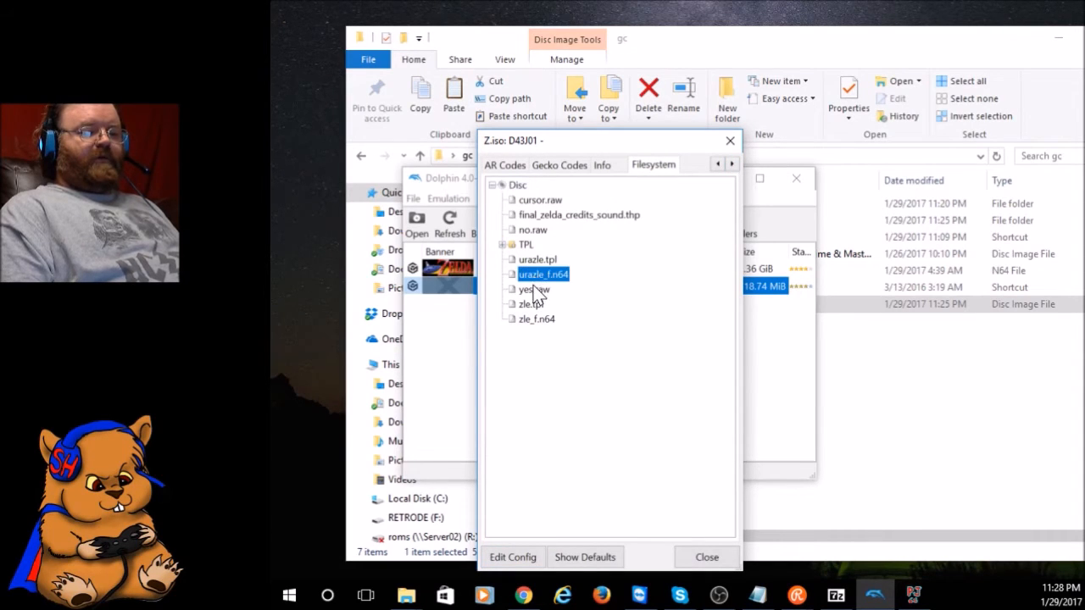
mouse_move(568, 291)
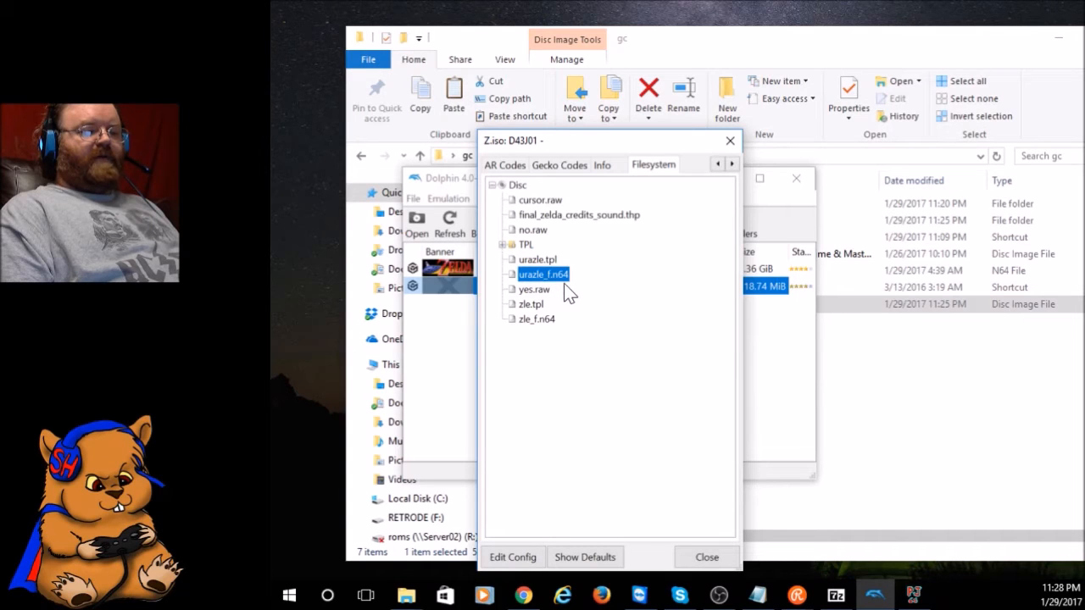
mouse_move(536, 341)
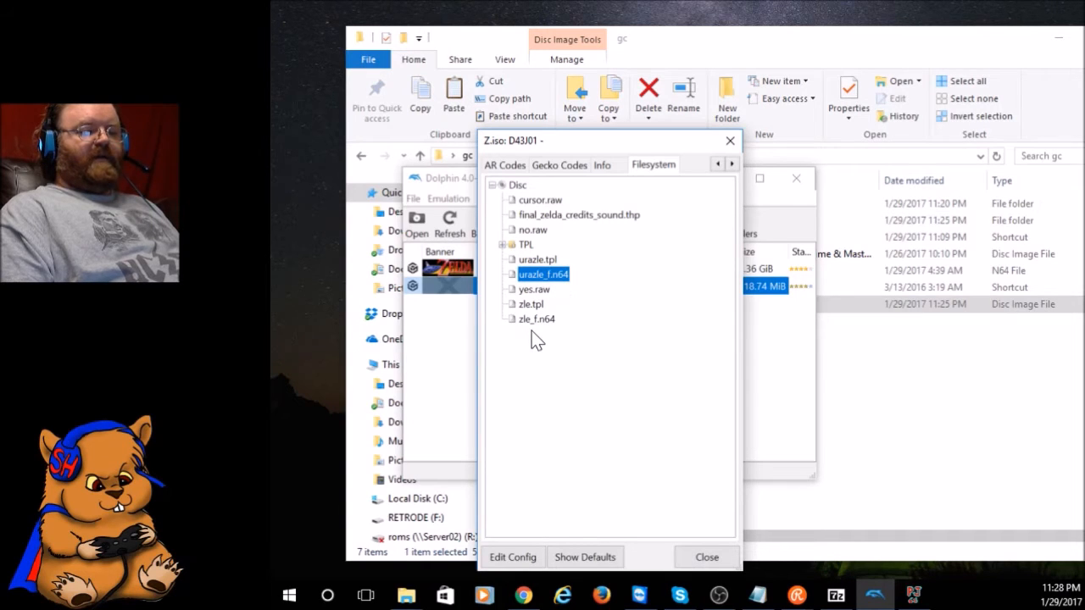
mouse_move(546, 292)
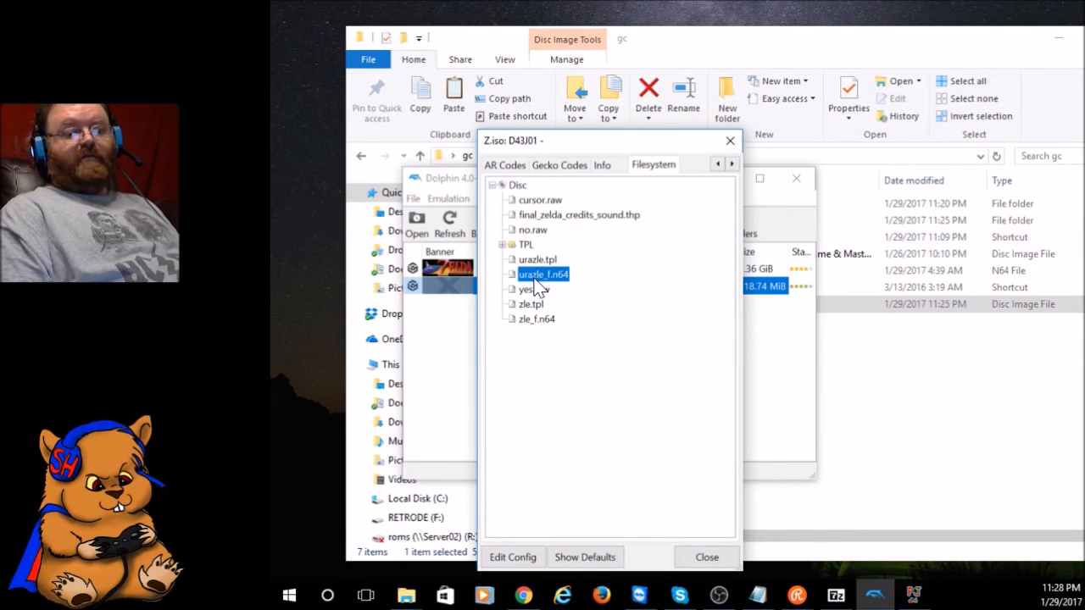
- Extract urazle_f.n64 and zle_f.n64 into the gc folder and close the properties
right_click(543, 274)
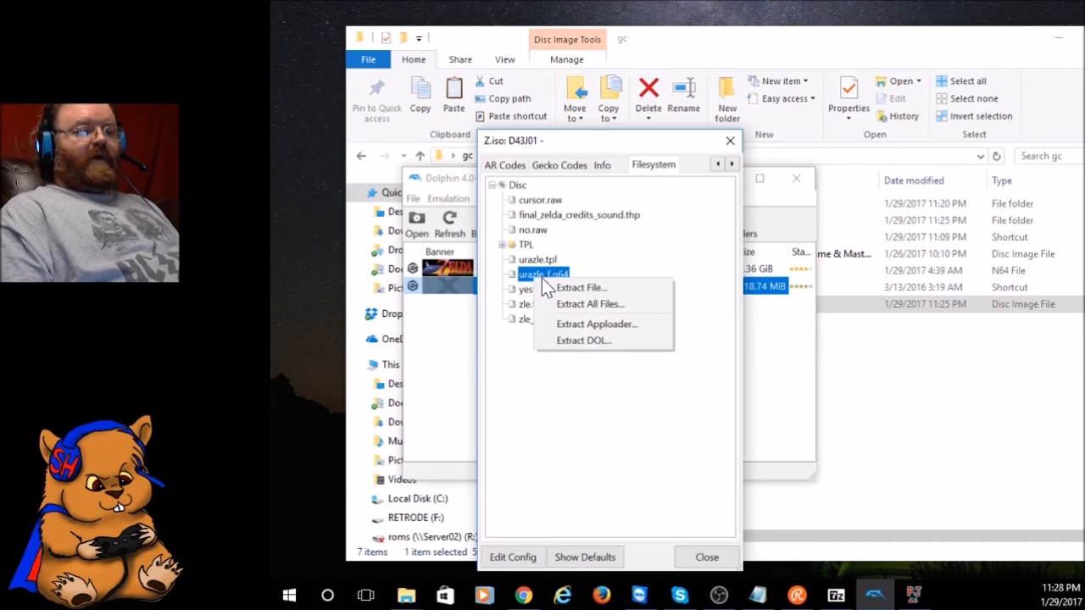
left_click(579, 288)
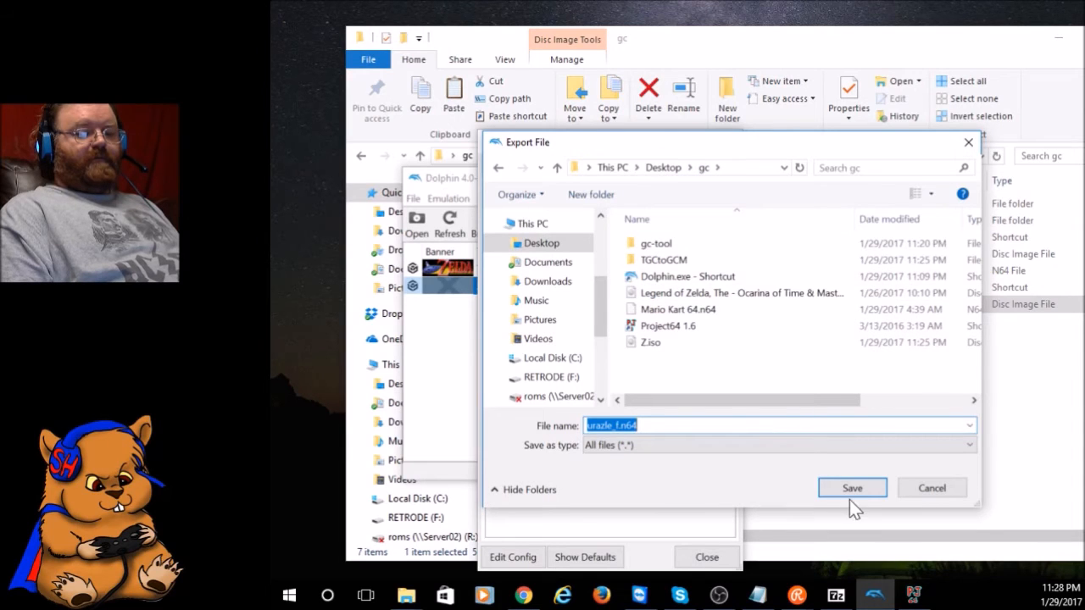
left_click(851, 488)
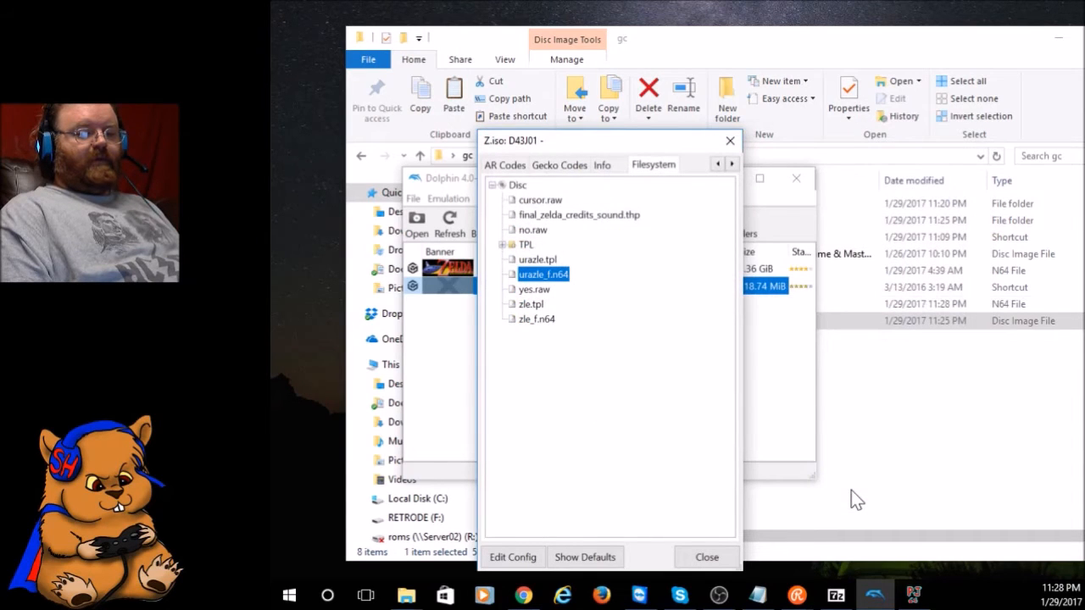
right_click(535, 319)
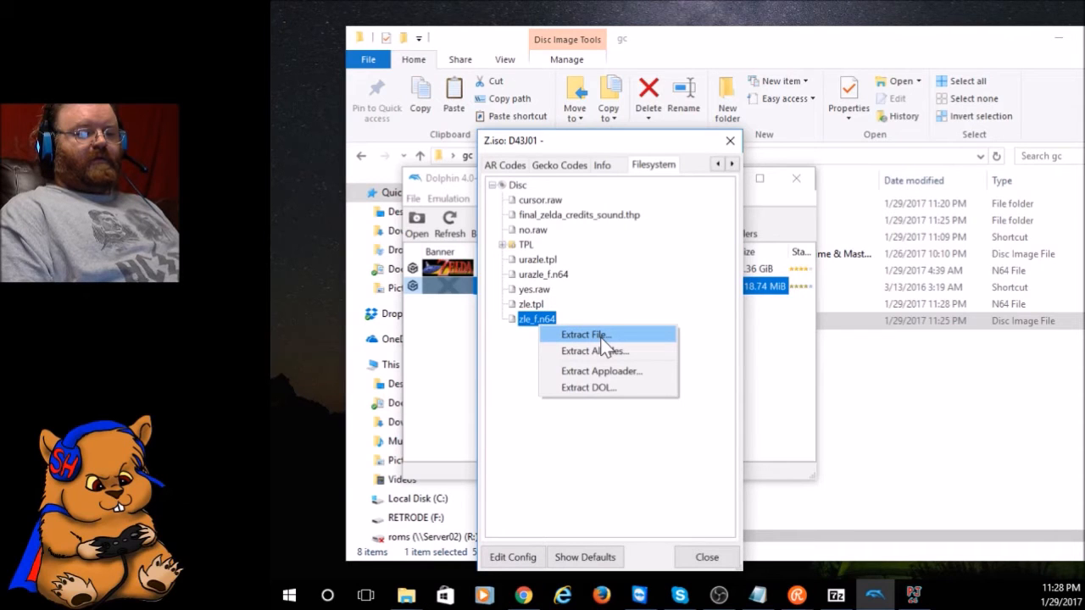
left_click(583, 334)
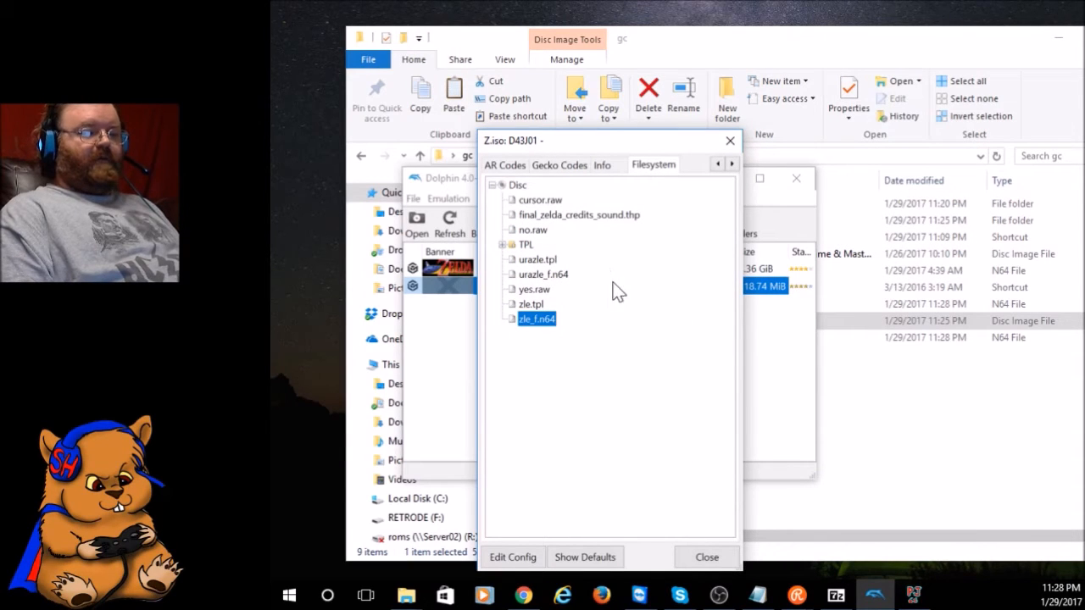
left_click(705, 555)
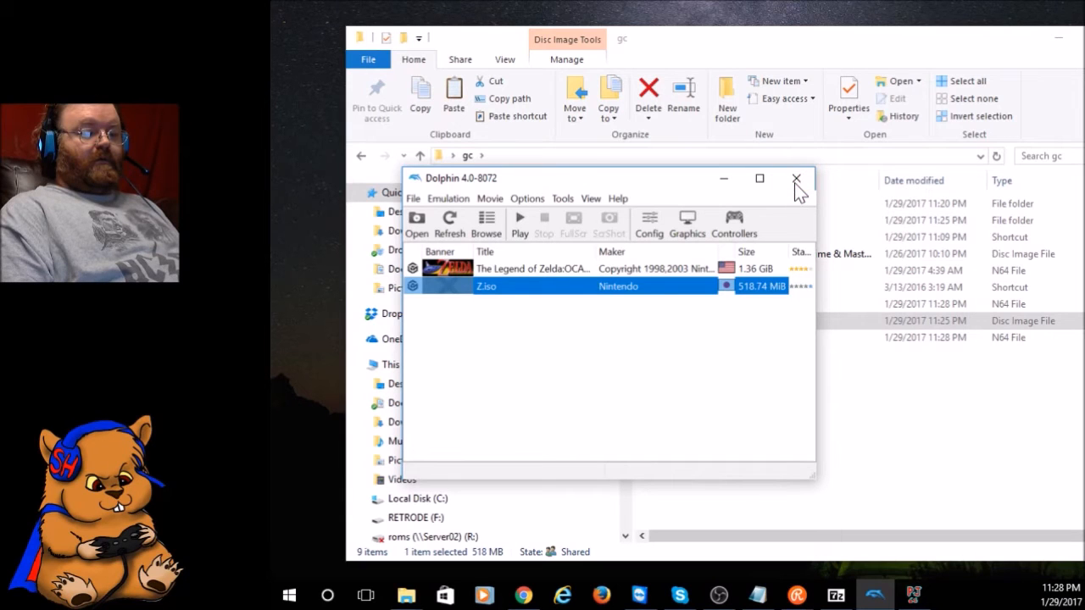
- Close Dolphin and load urazle_f.n64 from Desktop\gc in Project64, running Zelda Master Quest
left_click(794, 179)
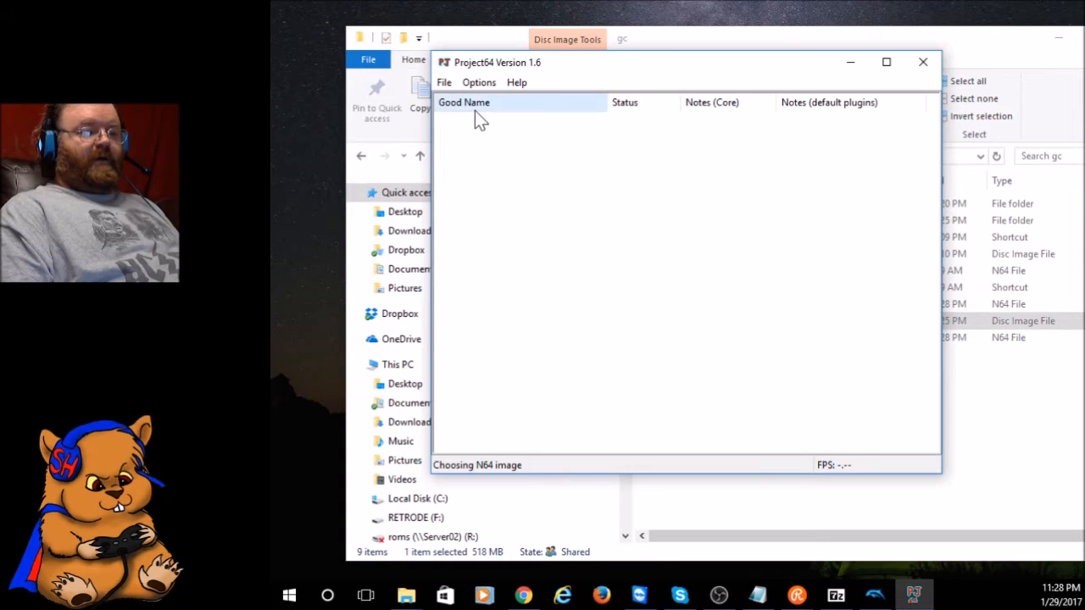
left_click(444, 81)
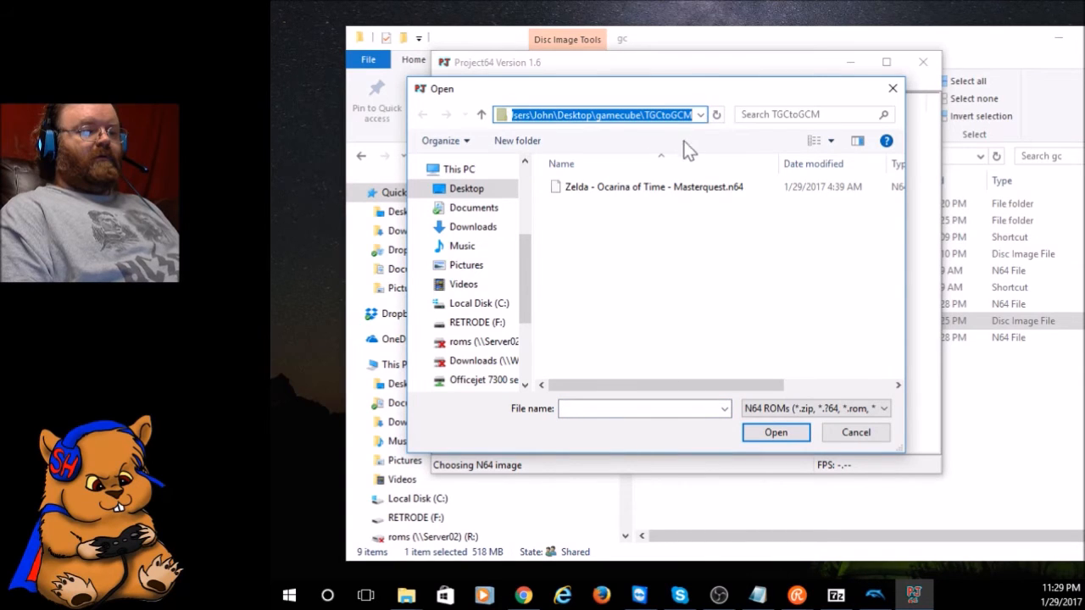
left_click(481, 114)
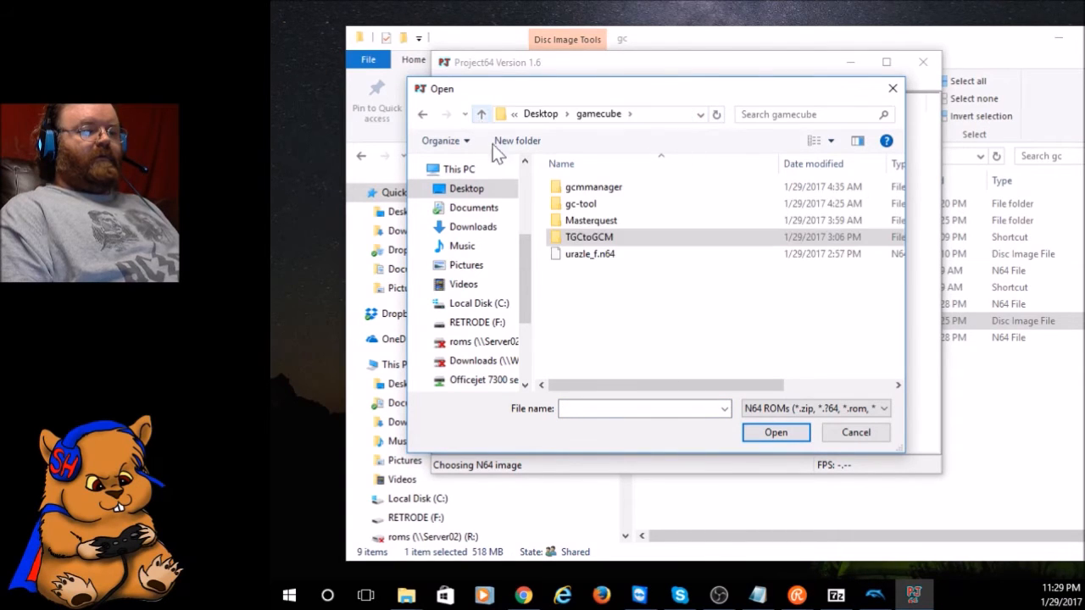
left_click(481, 113)
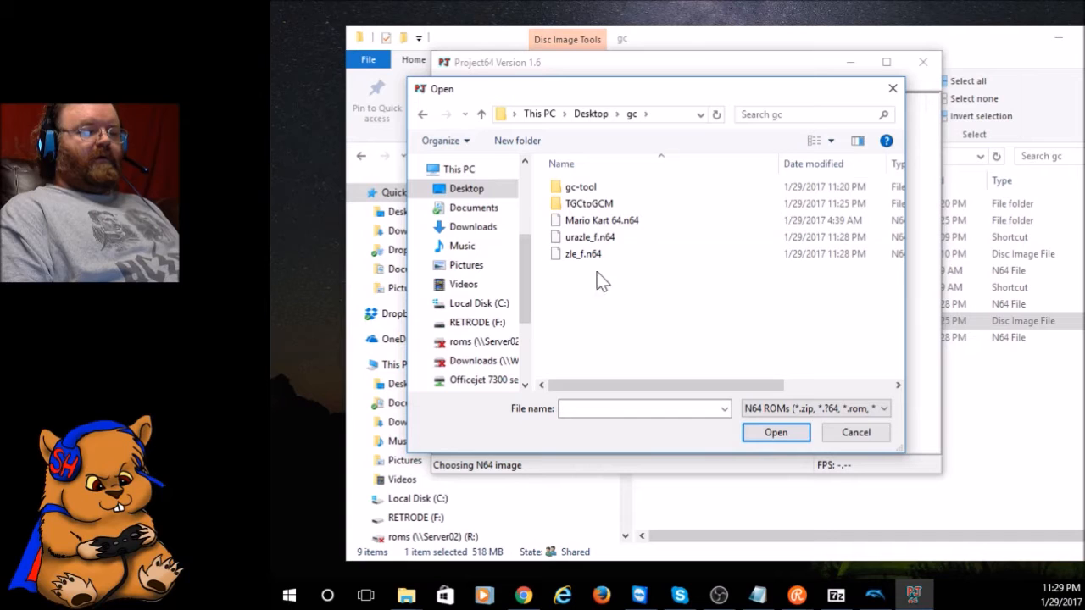
left_click(590, 237)
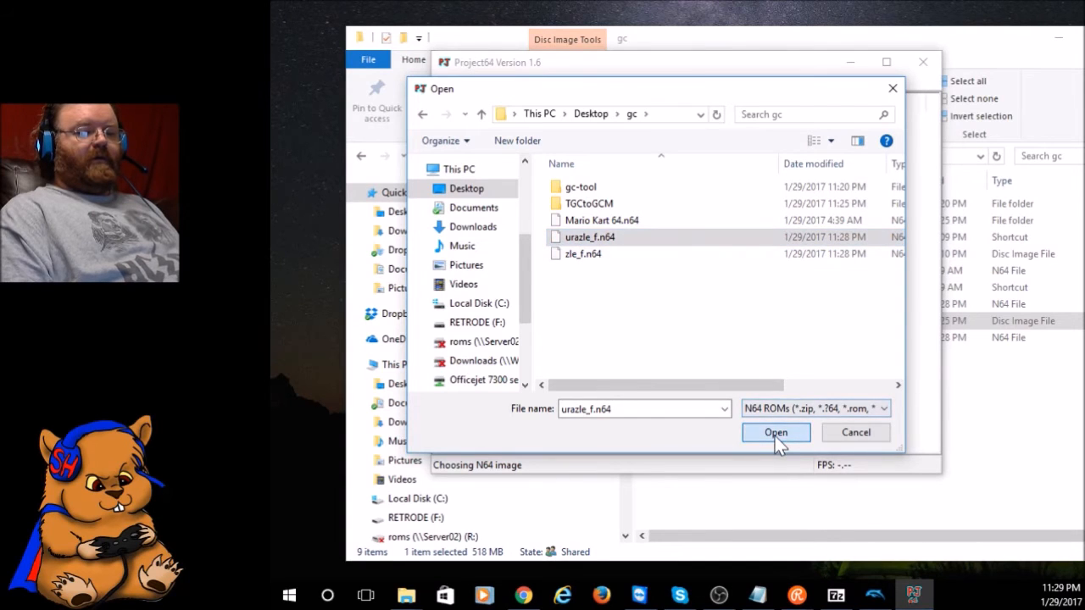
left_click(777, 432)
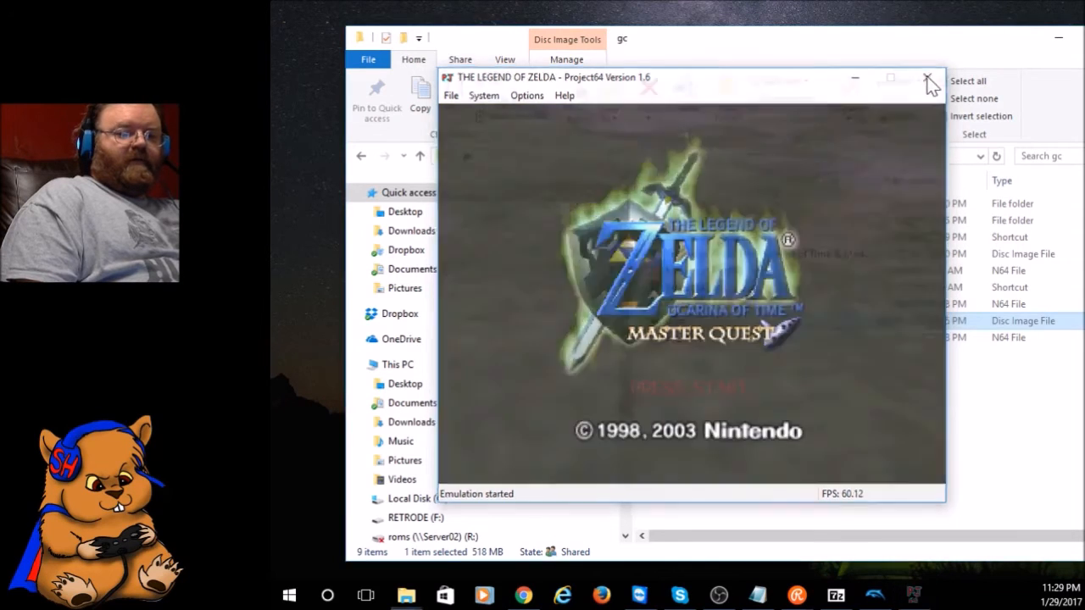
- Close Project64 and review the gc folder's zle_f.n64, Mario Kart 64 ROM and Z.iso
left_click(925, 78)
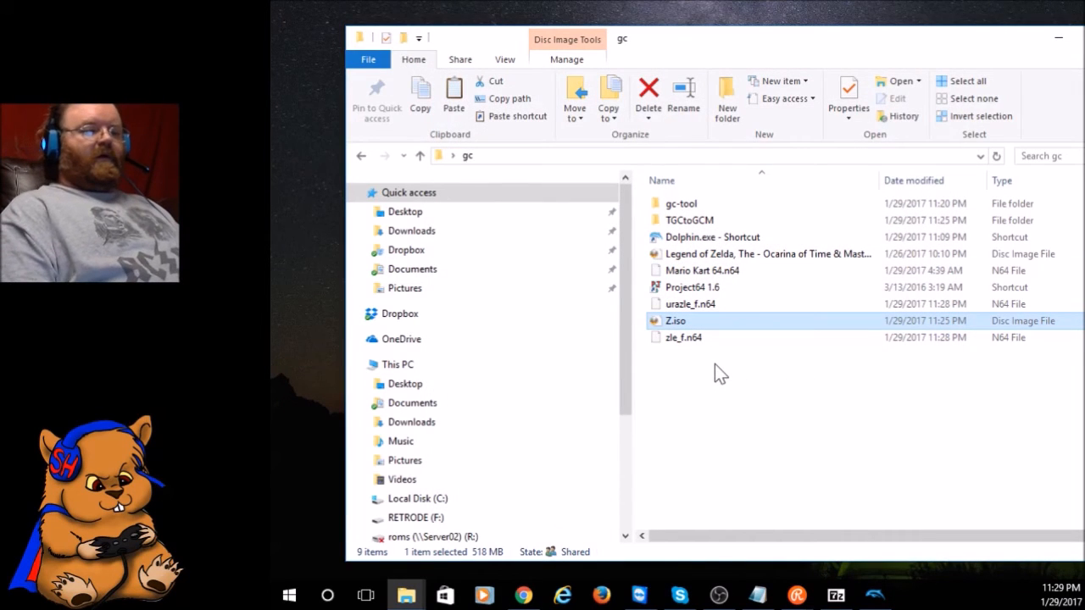
mouse_move(669, 405)
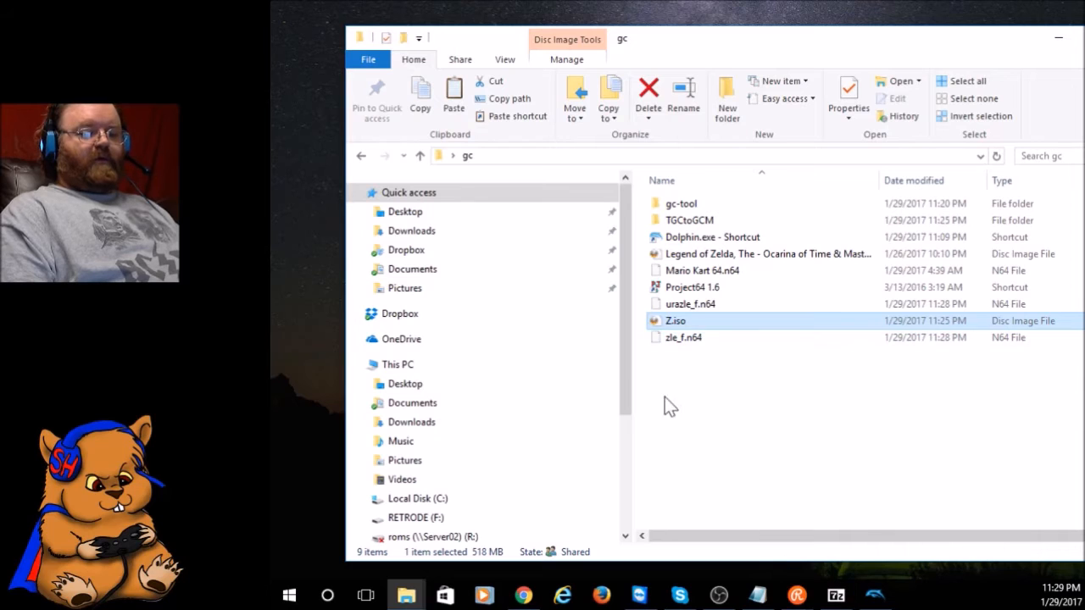
left_click(685, 337)
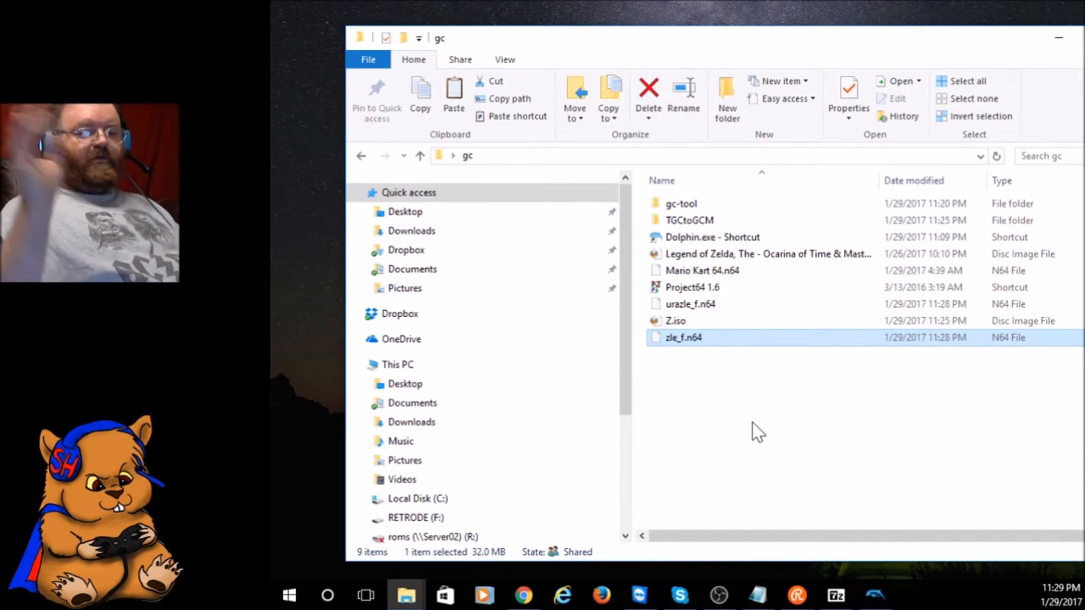
left_click(756, 431)
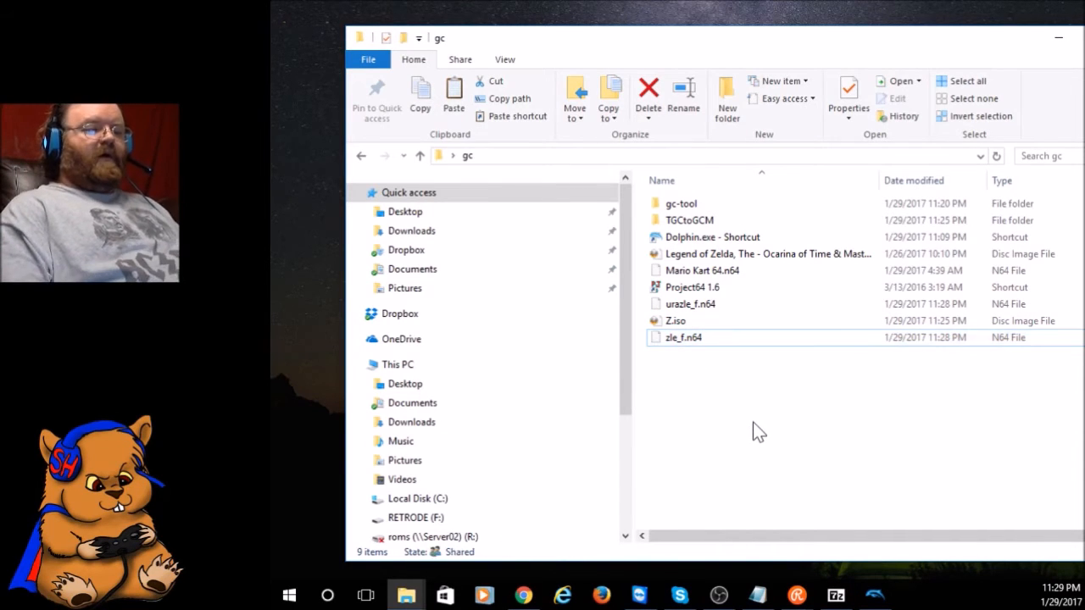
left_click(701, 271)
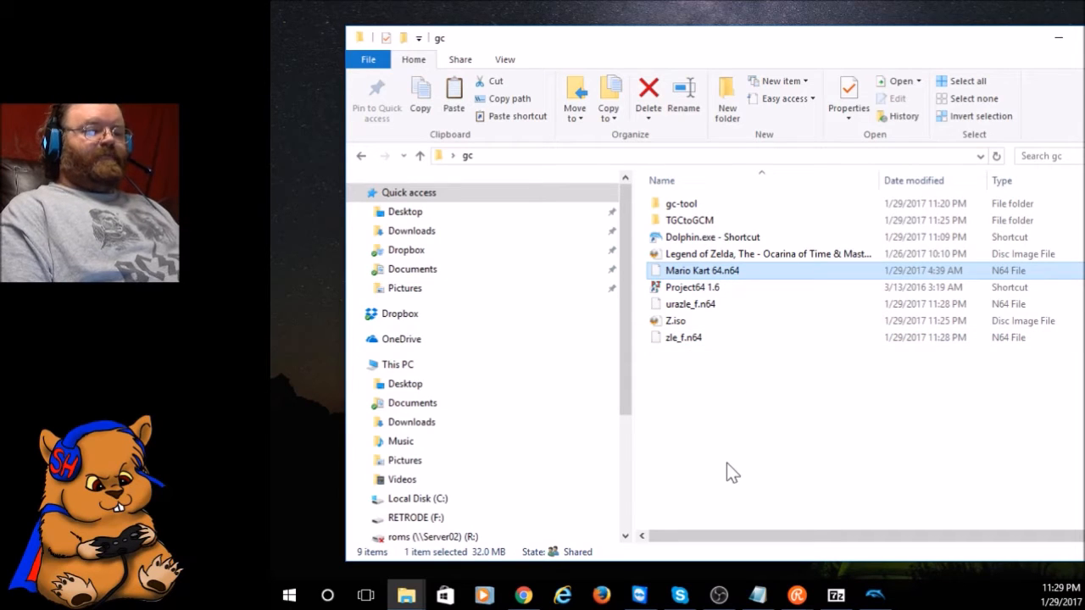
mouse_move(698, 389)
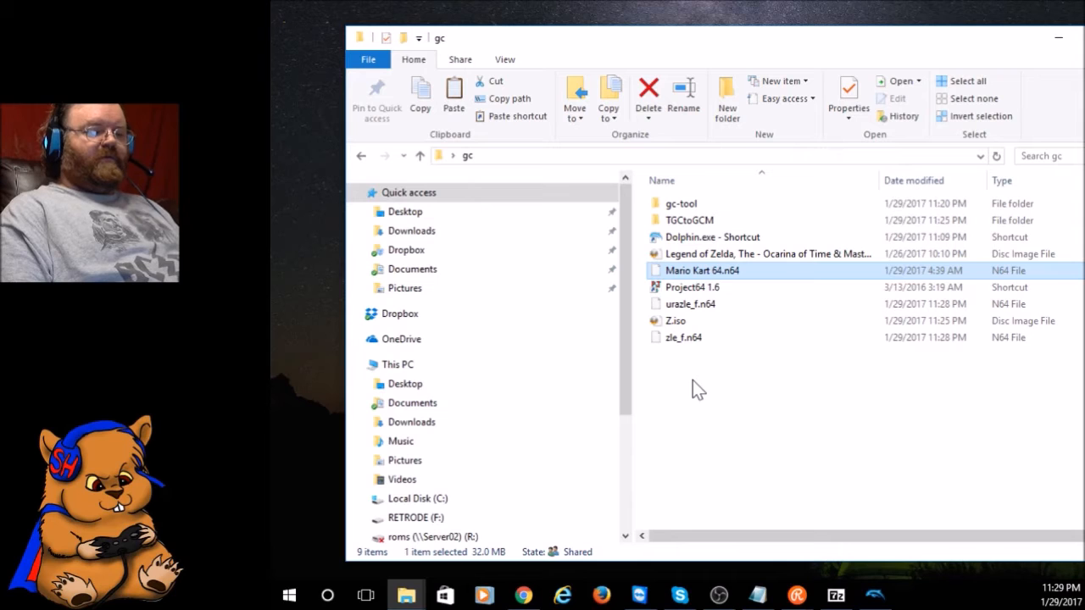
mouse_move(688, 220)
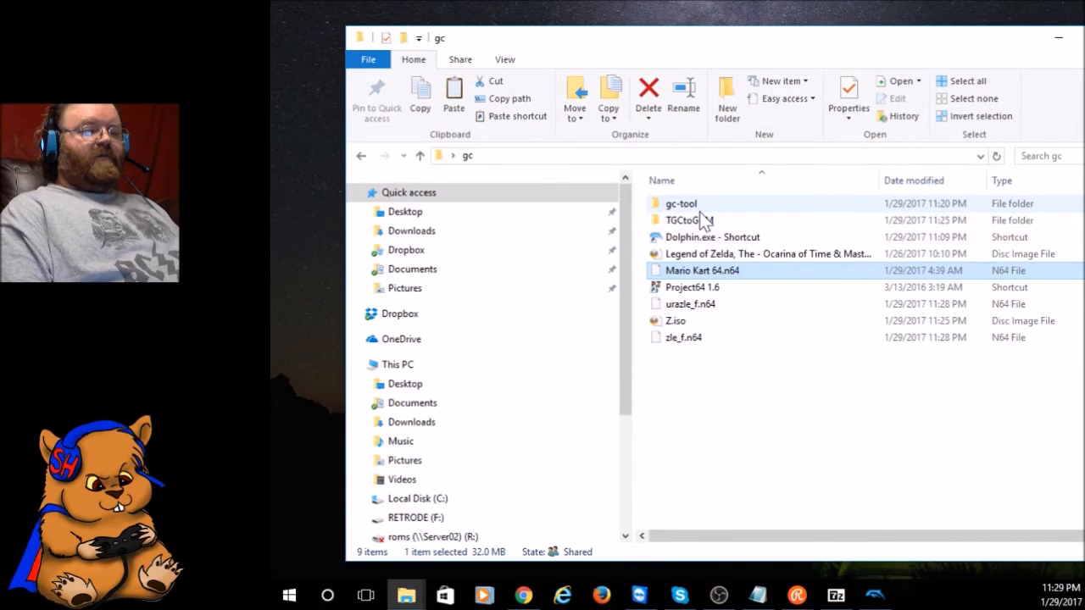
double_click(688, 220)
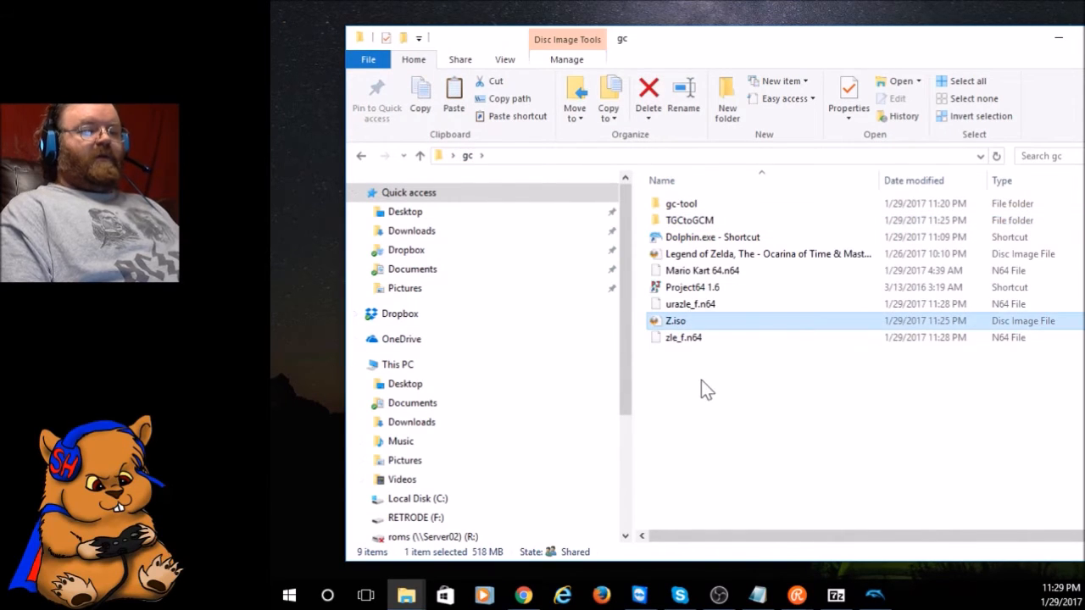
mouse_move(688, 373)
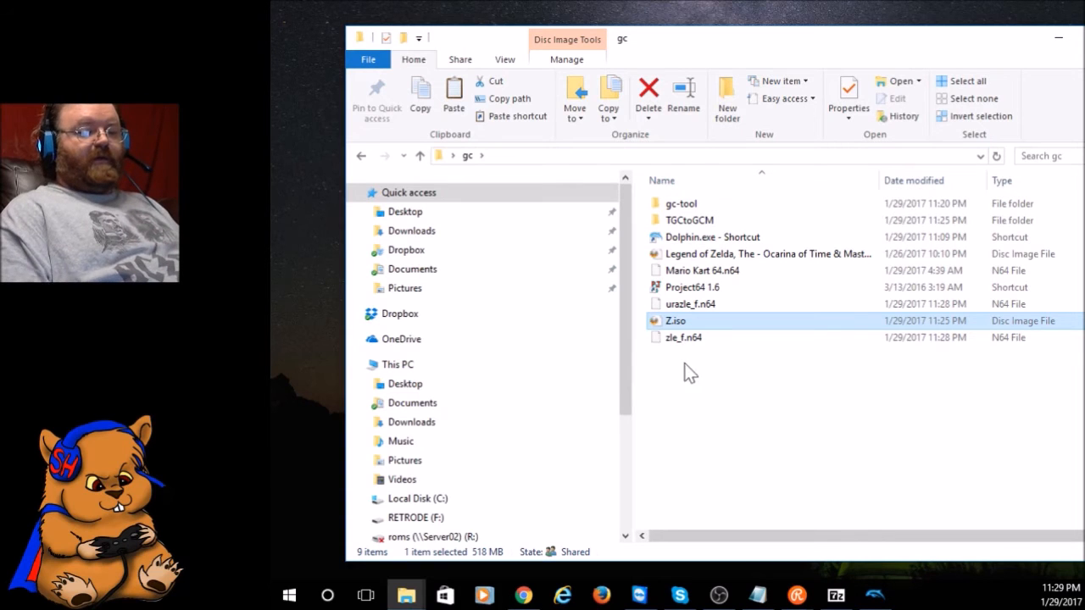
- Relaunch Dolphin and inspect Z.iso's filesystem showing urazle_f.n64 and zle_f.n64
double_click(675, 320)
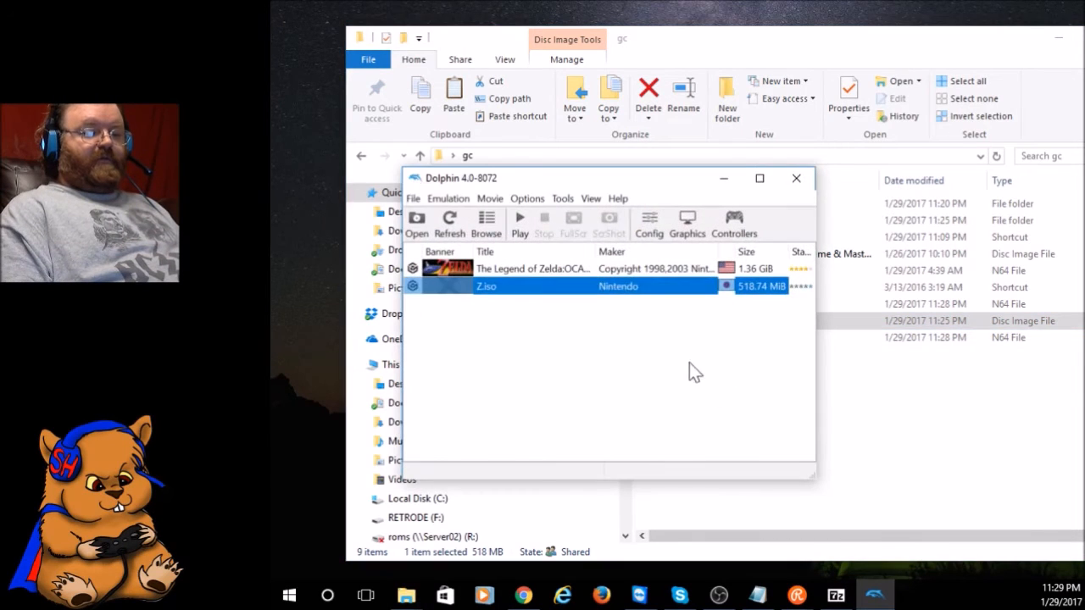
mouse_move(512, 301)
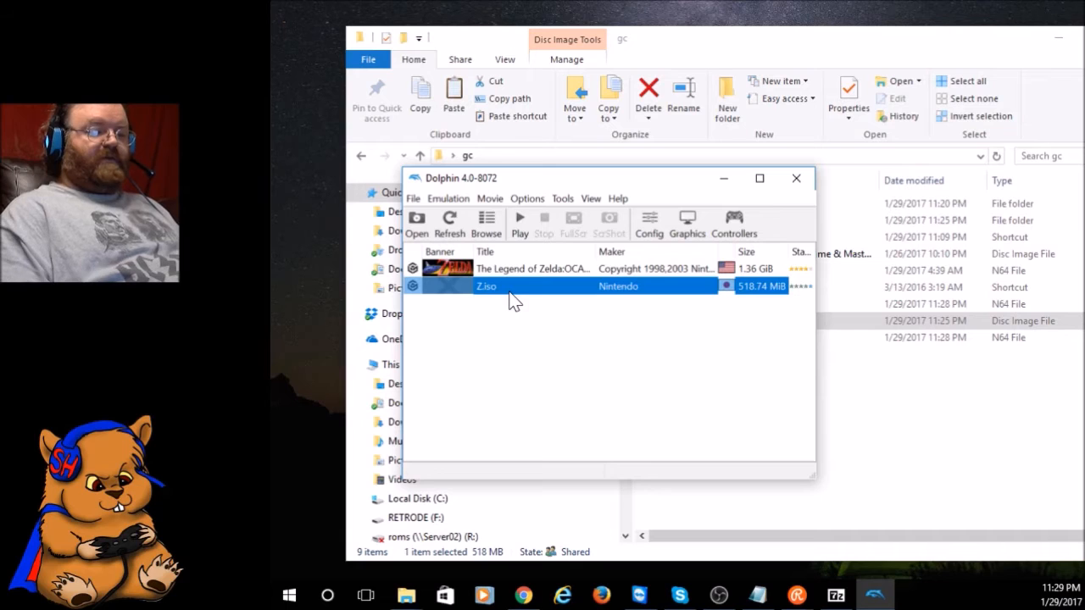
right_click(487, 285)
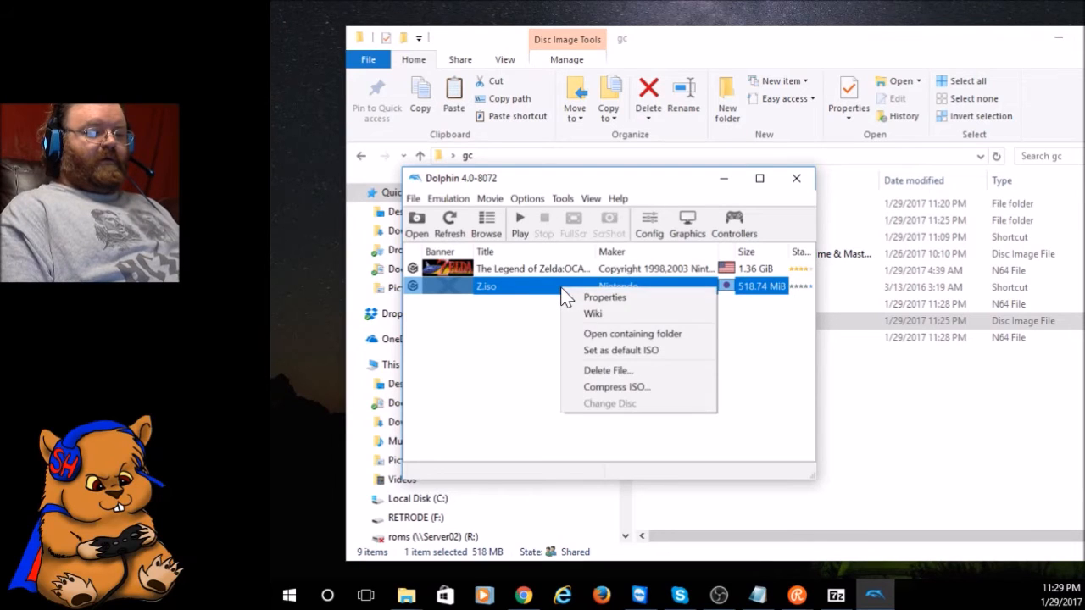
left_click(604, 297)
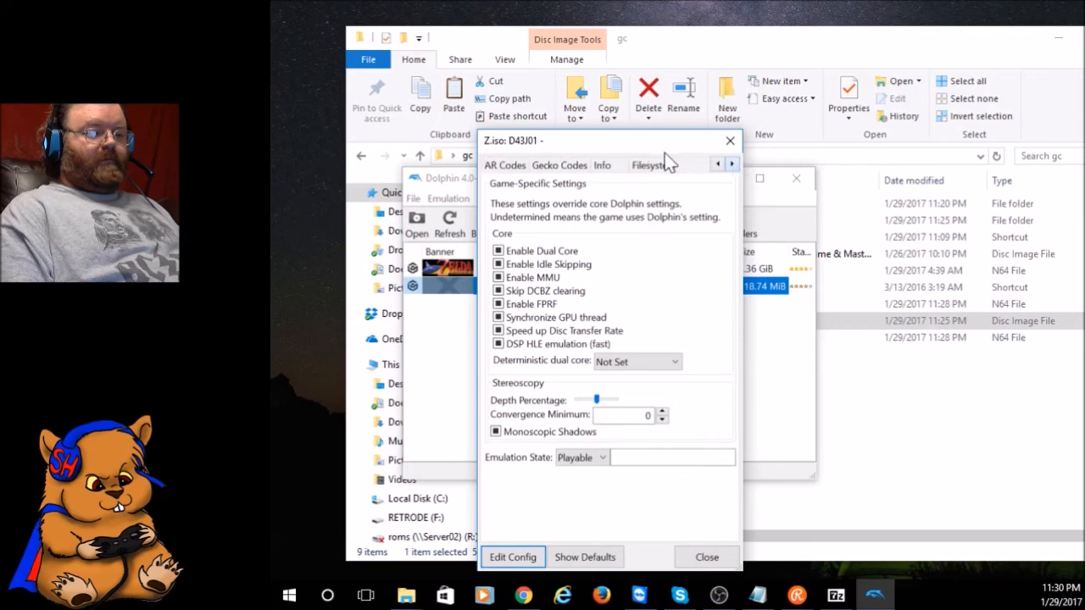
left_click(644, 165)
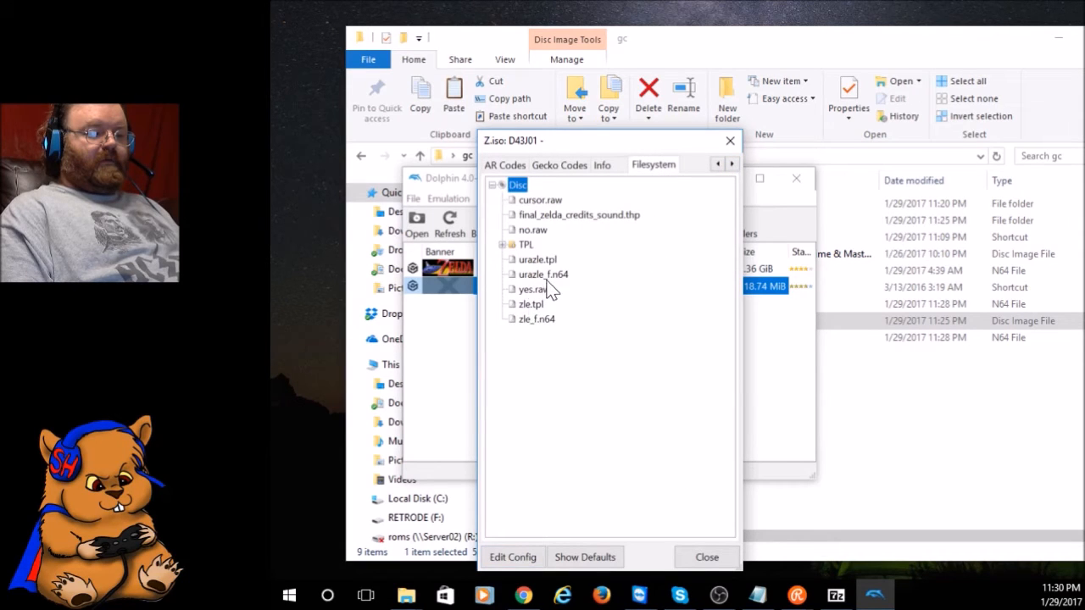
right_click(543, 275)
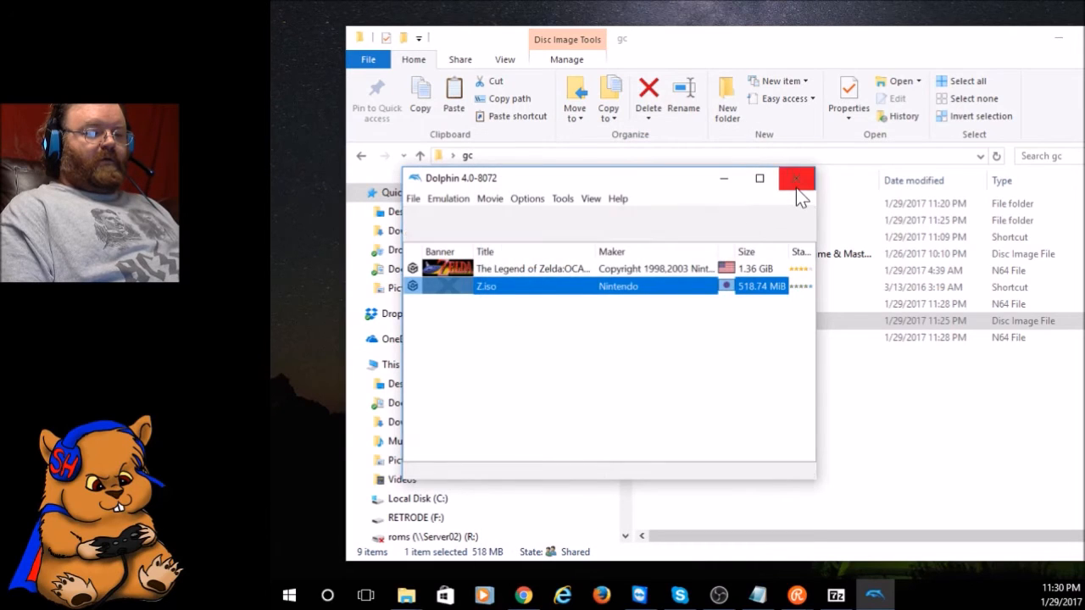
- Close Dolphin and launch GC-Tool.exe from the gc-tool folder
left_click(794, 179)
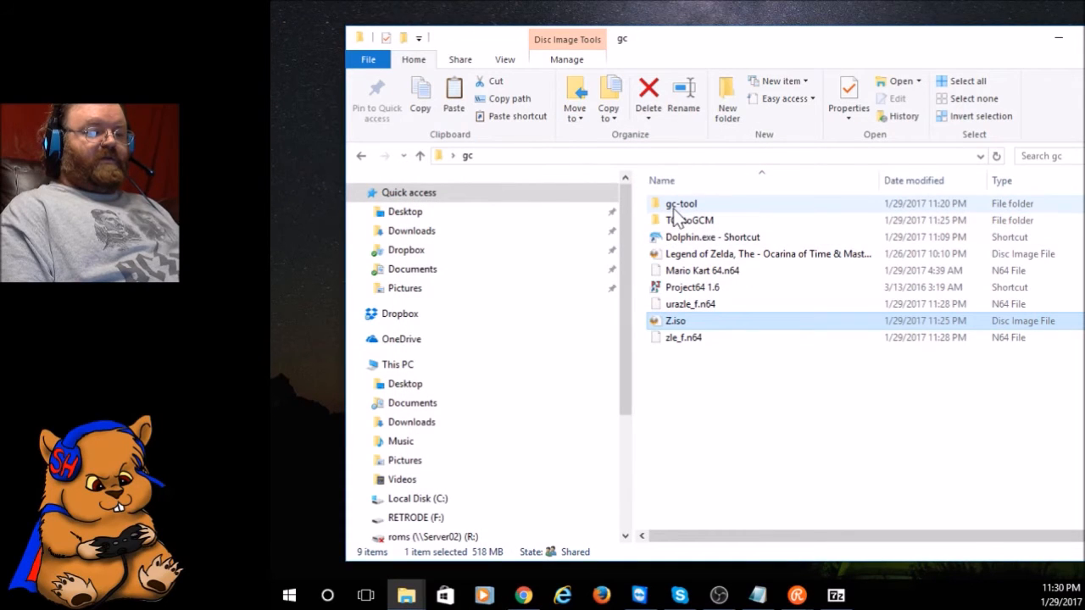
double_click(681, 203)
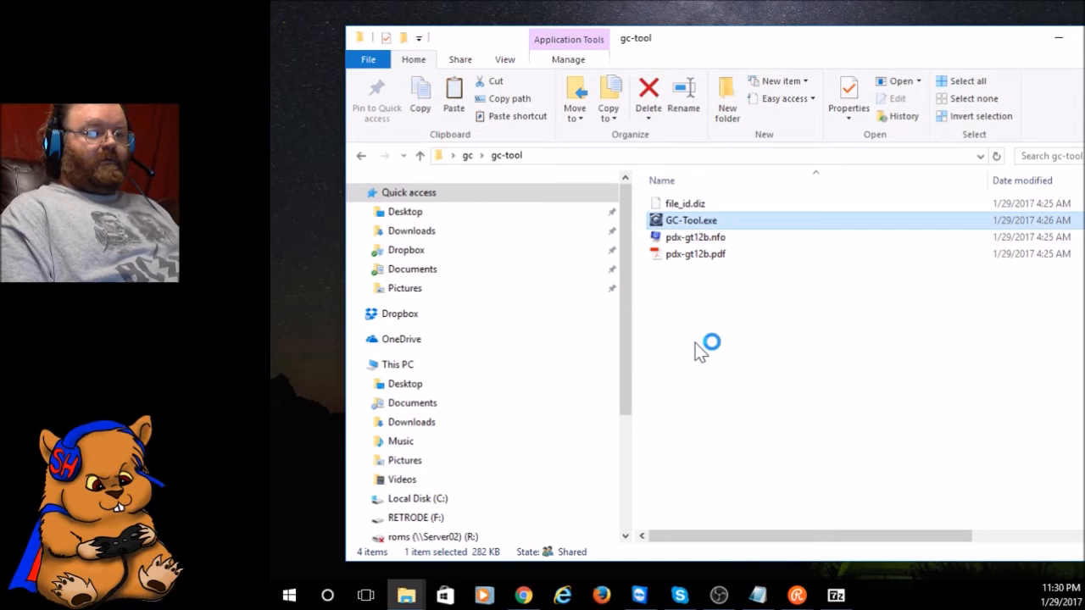
double_click(691, 220)
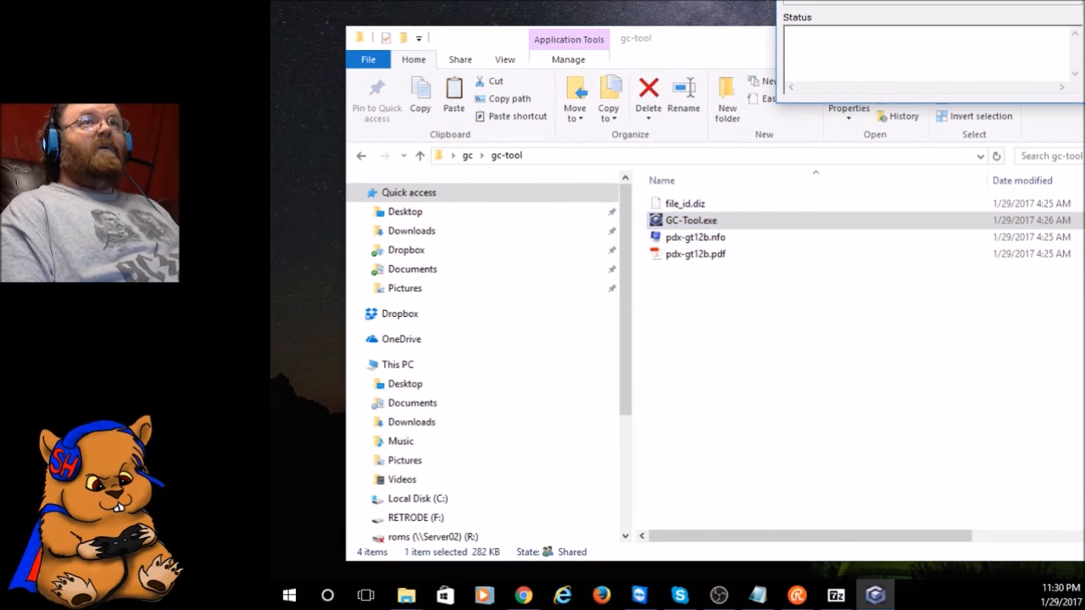
double_click(690, 220)
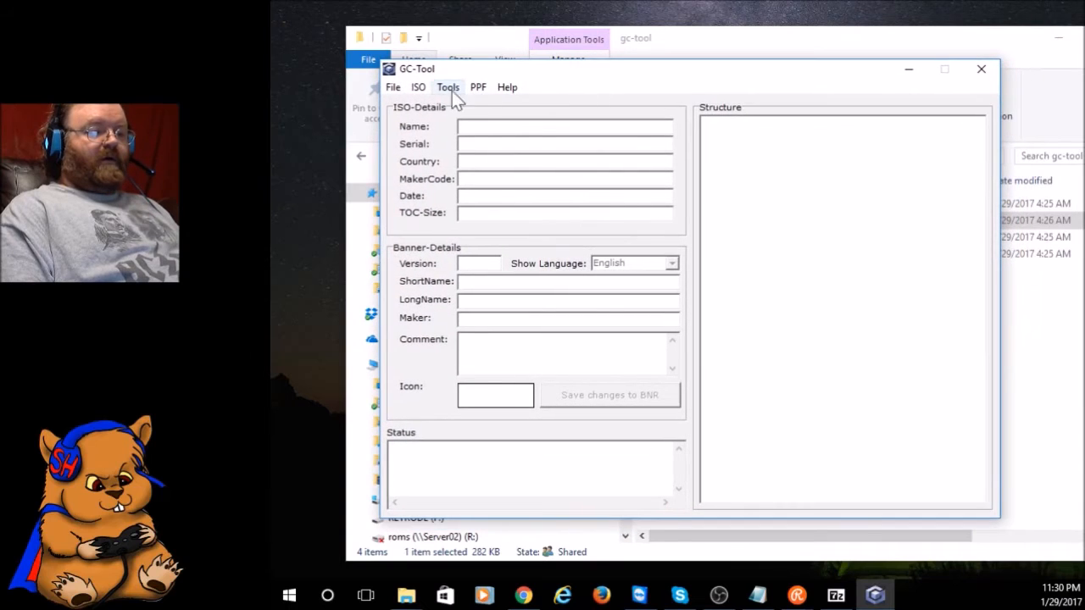
mouse_move(568, 224)
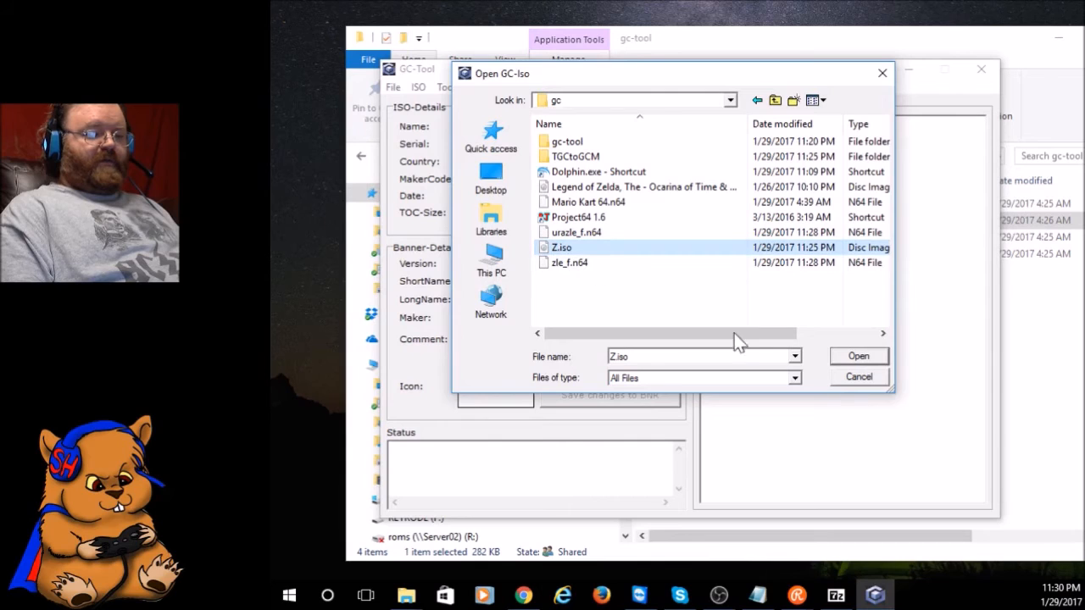
- Load Z.iso and expand GCMRoot so urazle_f.n64 shows in the Structure tree
left_click(858, 356)
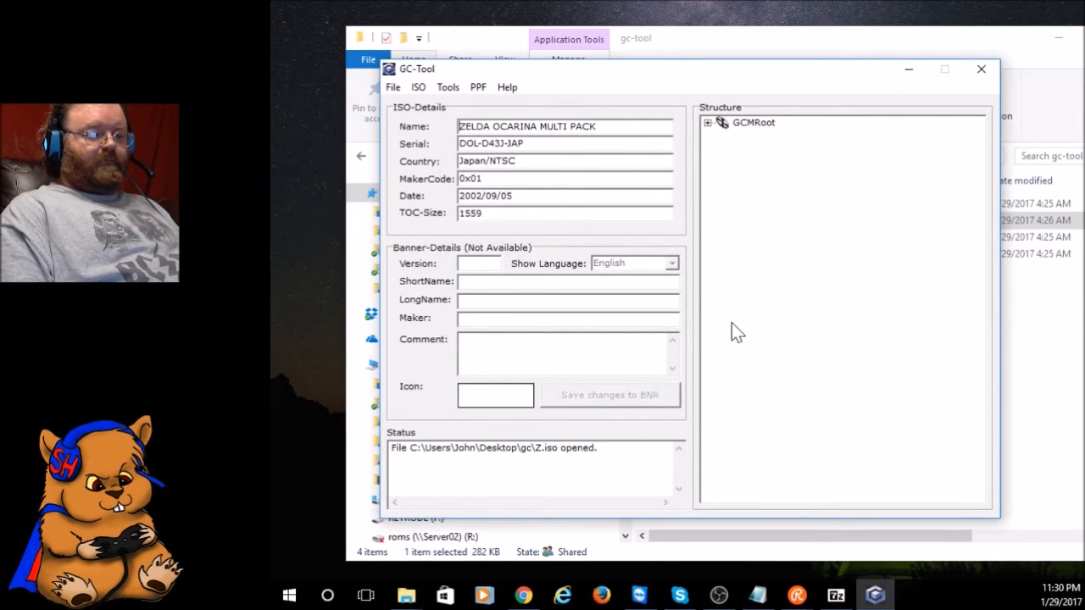
left_click(707, 122)
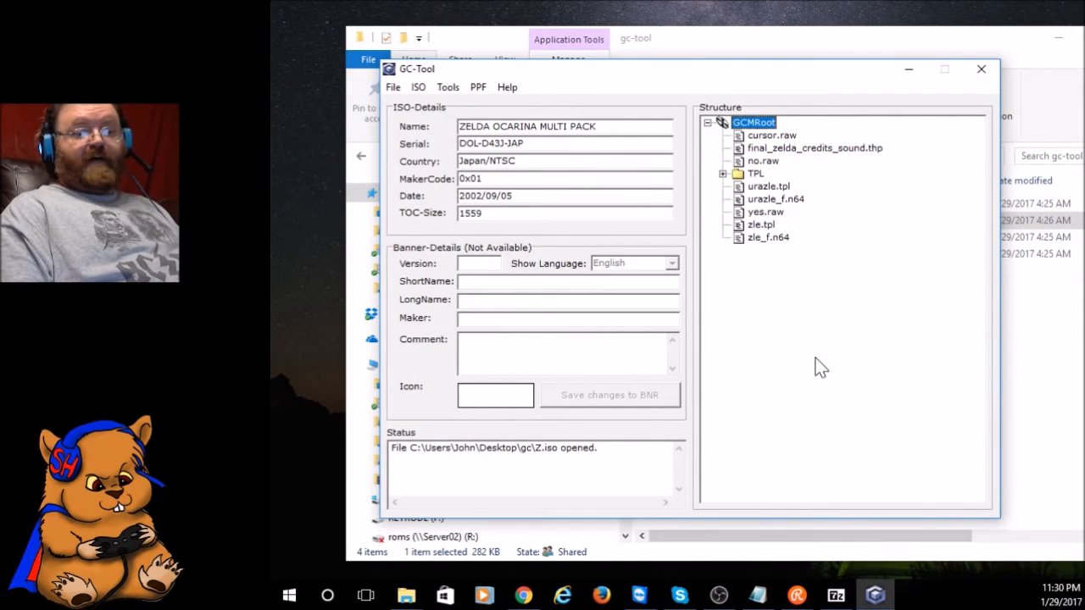
mouse_move(783, 273)
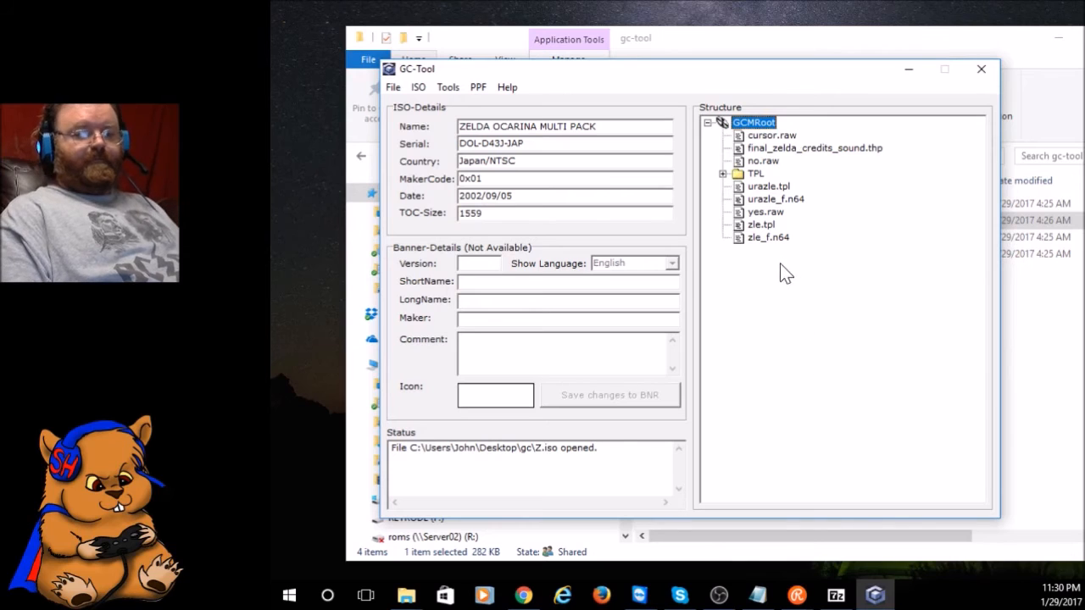
left_click(767, 237)
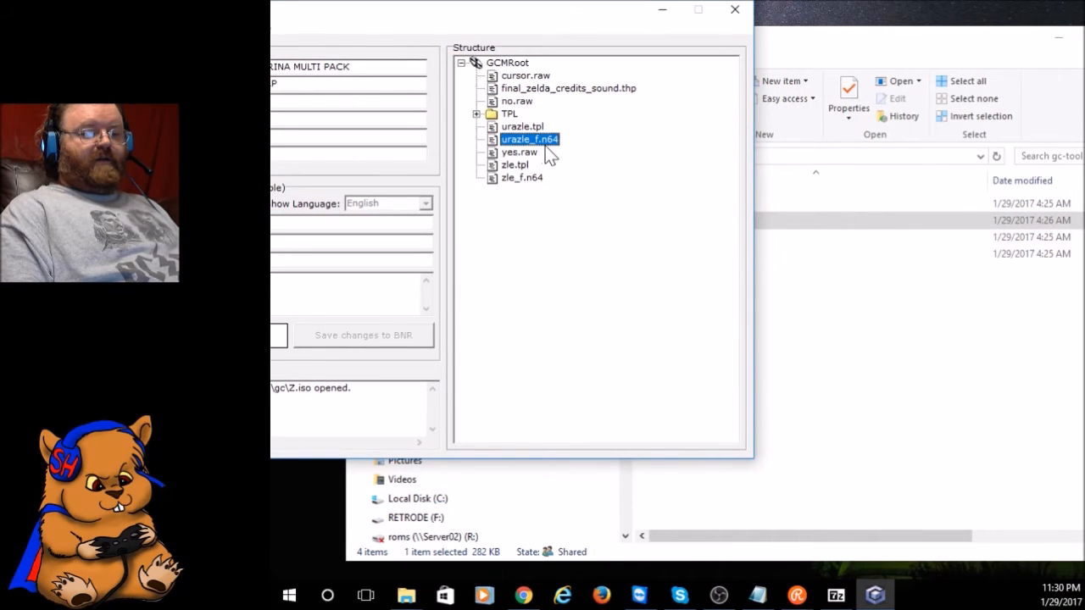
mouse_move(990, 394)
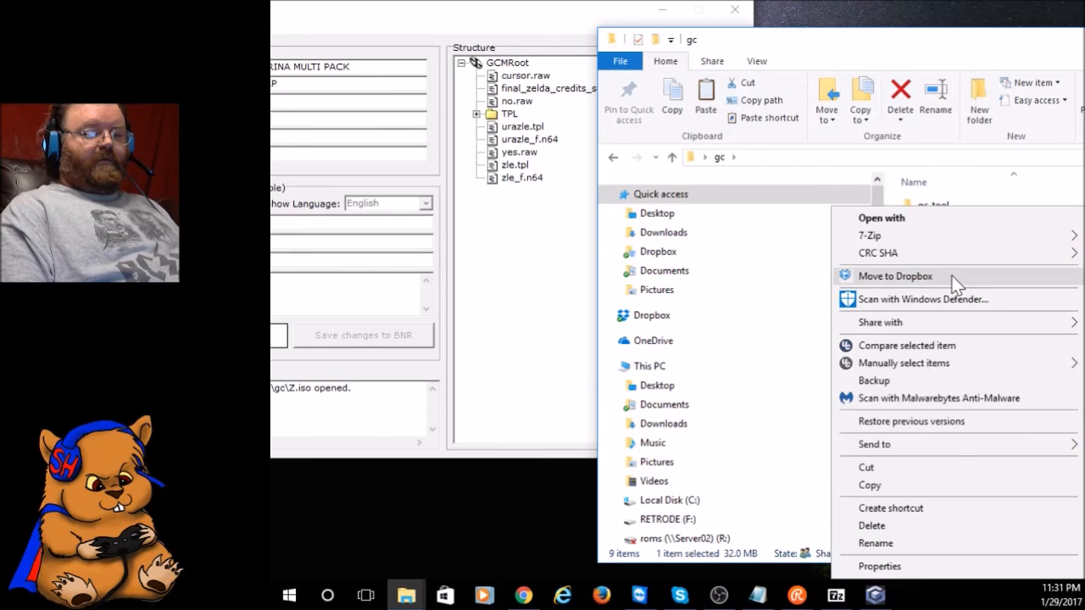
- Rename Mario Kart 64.n64 to urazle_f.n64 in the gc folder
left_click(875, 542)
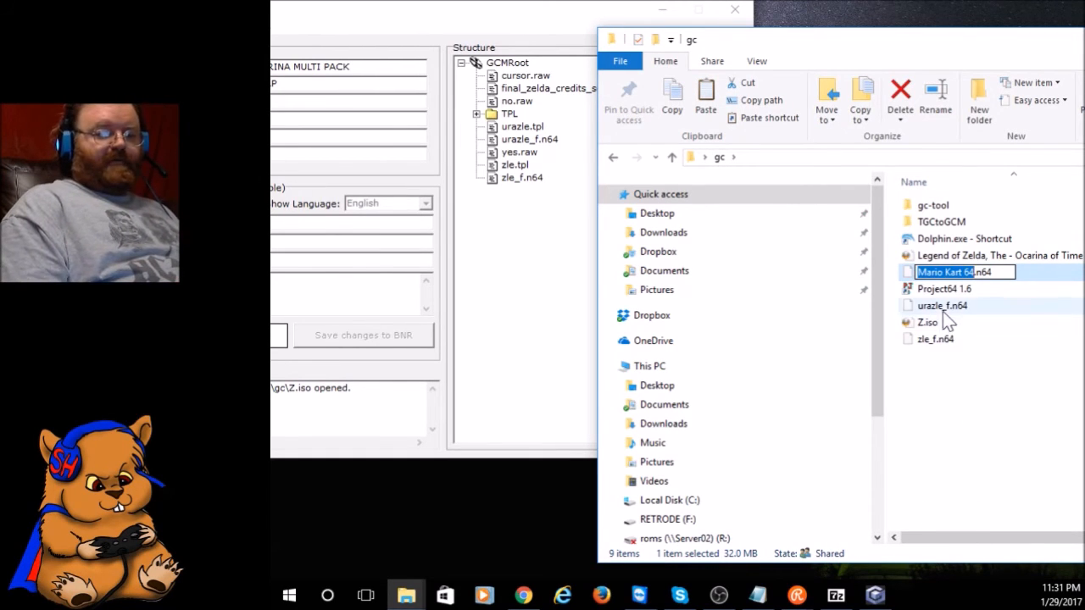
left_click(942, 305)
type("1")
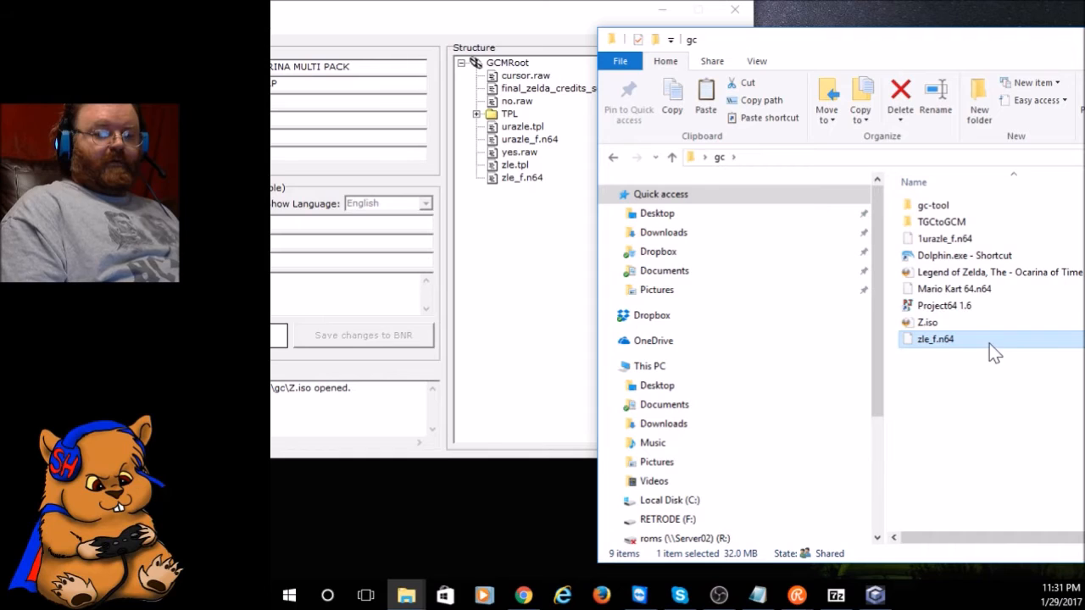
right_click(936, 339)
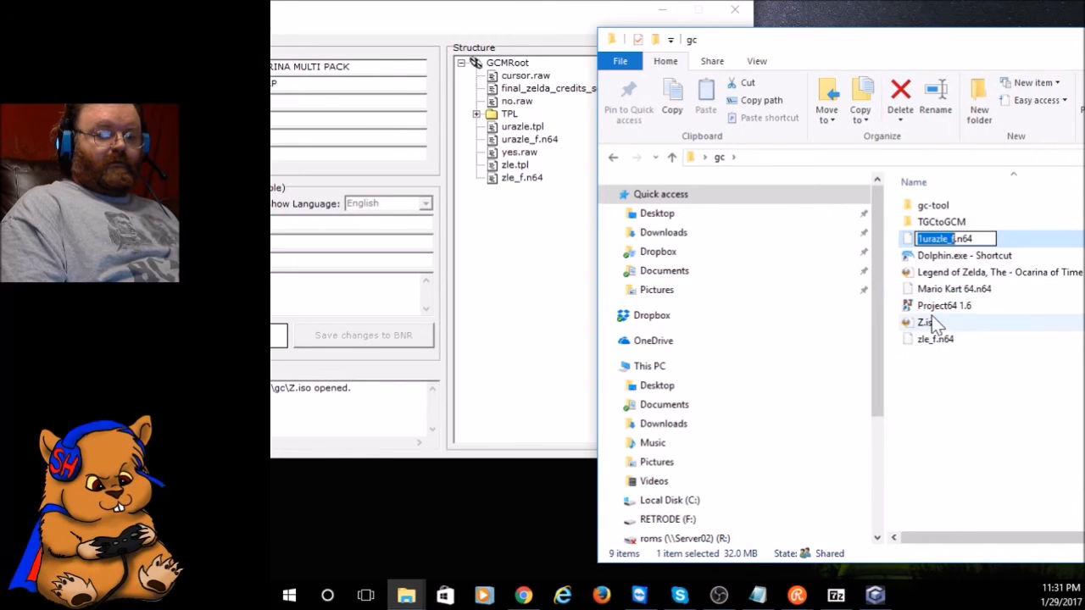
right_click(926, 322)
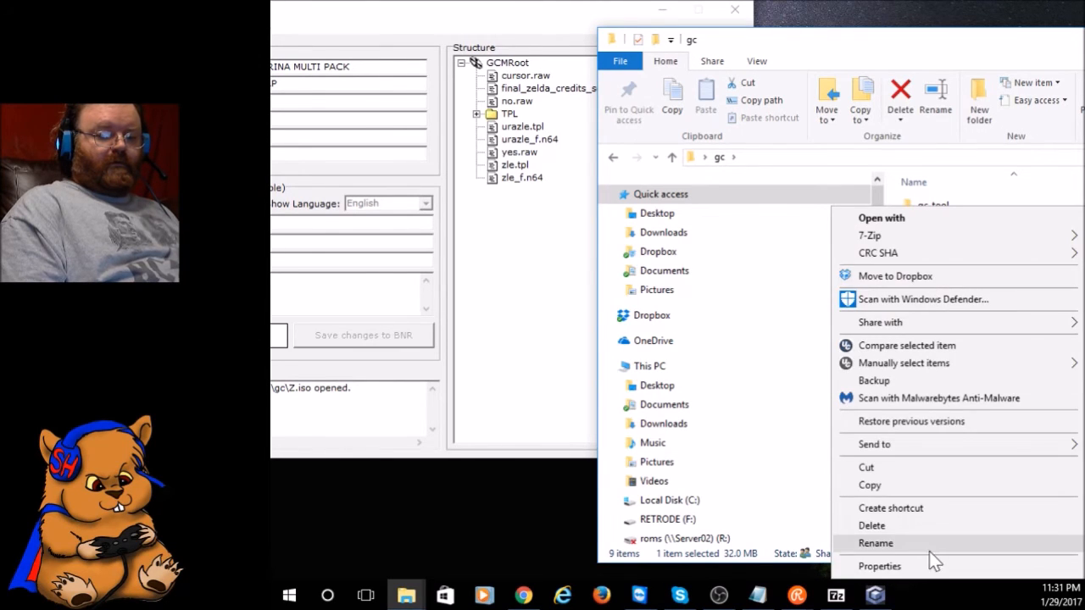
left_click(874, 542)
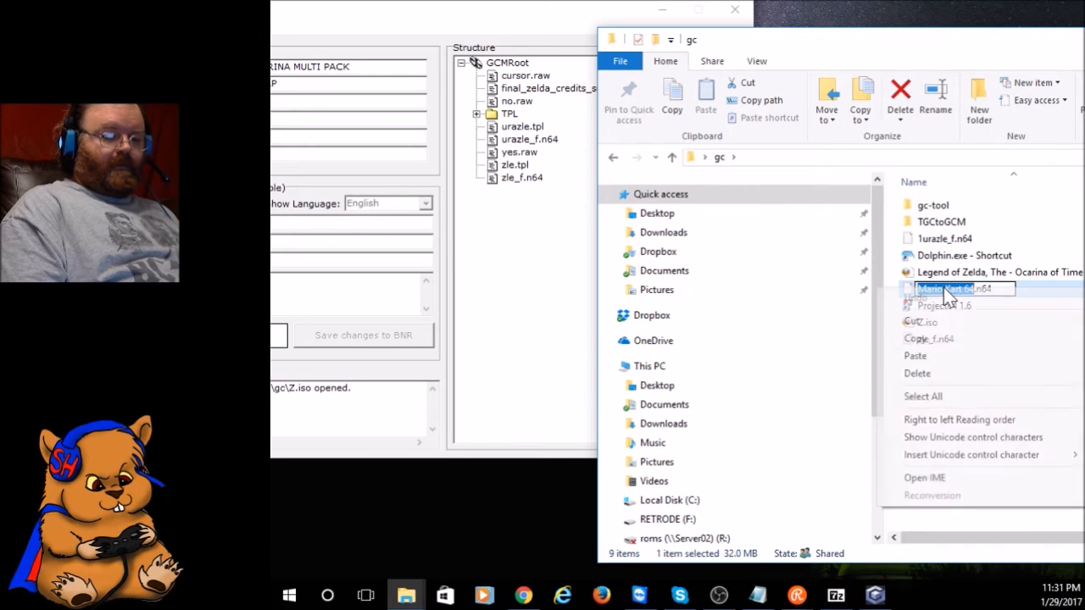
left_click(963, 371)
type("urazle_f")
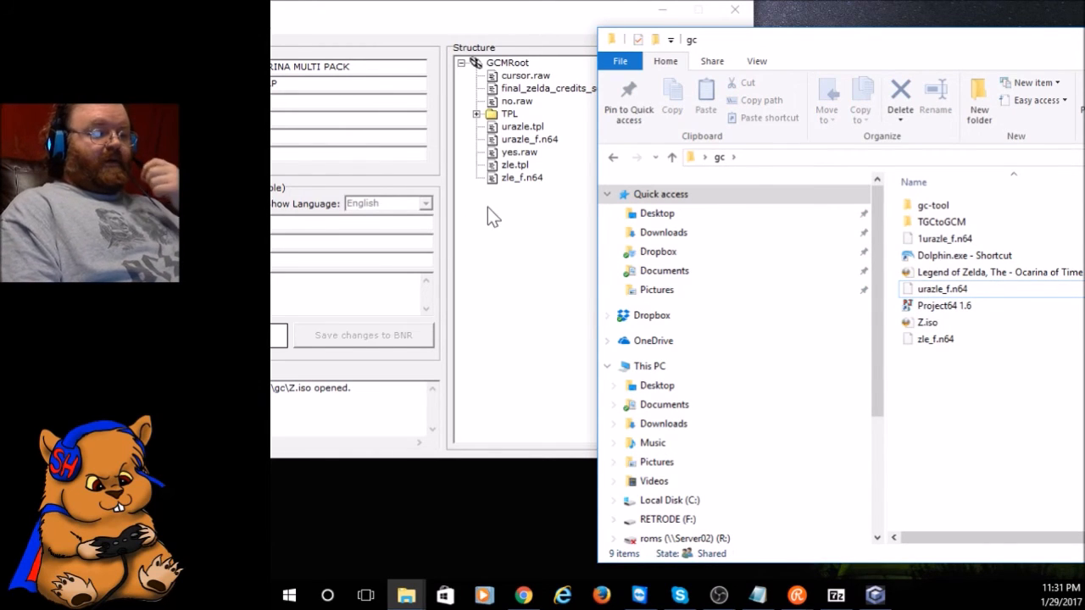
- Replace the disc's urazle_f.n64 with the renamed ROM, answering No to the TOC filesize update
right_click(529, 139)
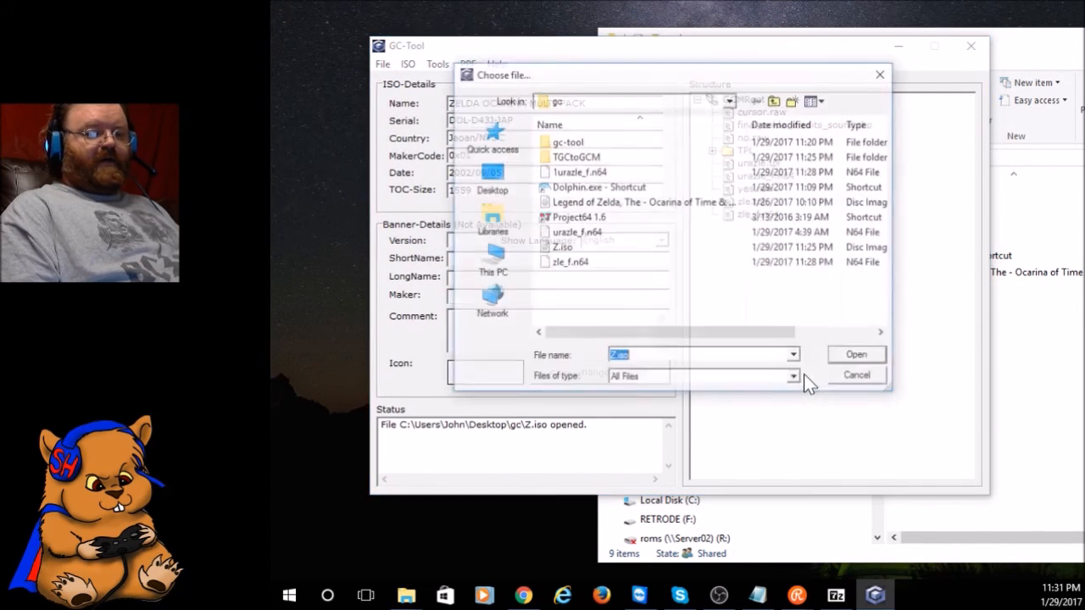
left_click(562, 248)
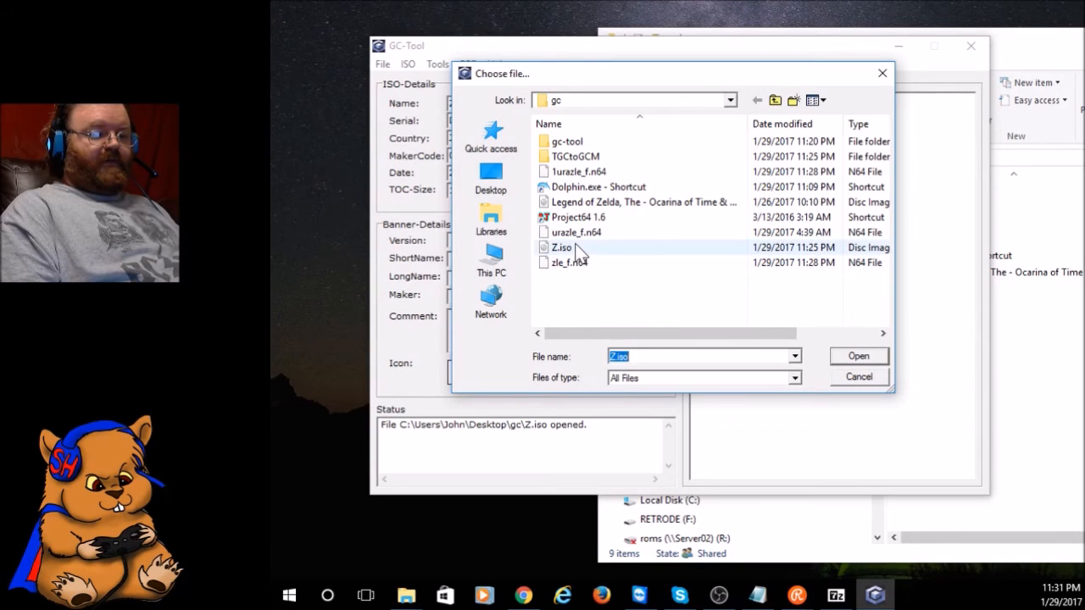
left_click(576, 232)
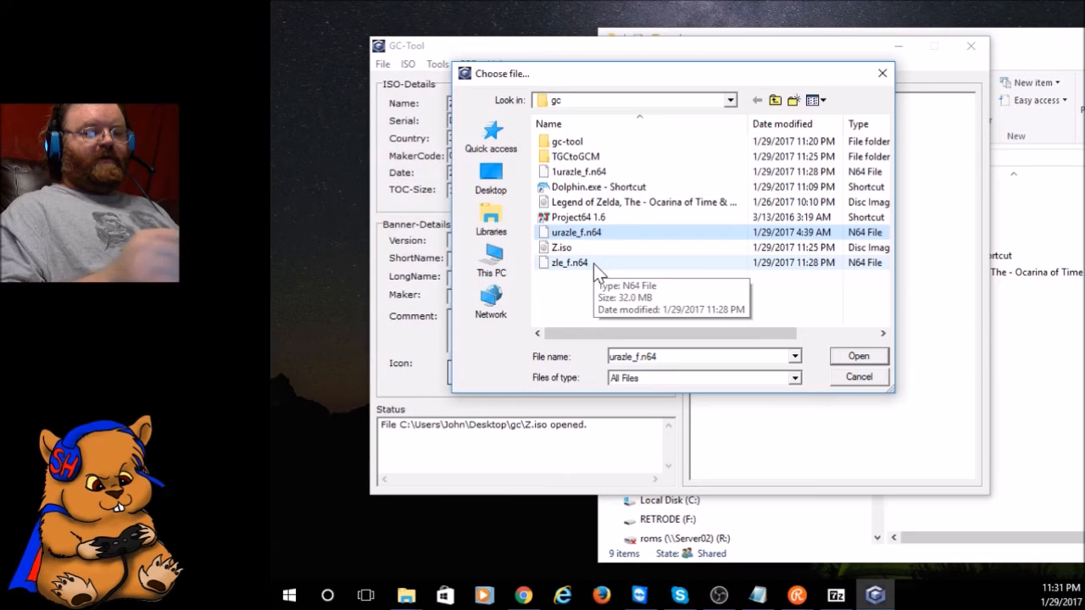
mouse_move(837, 398)
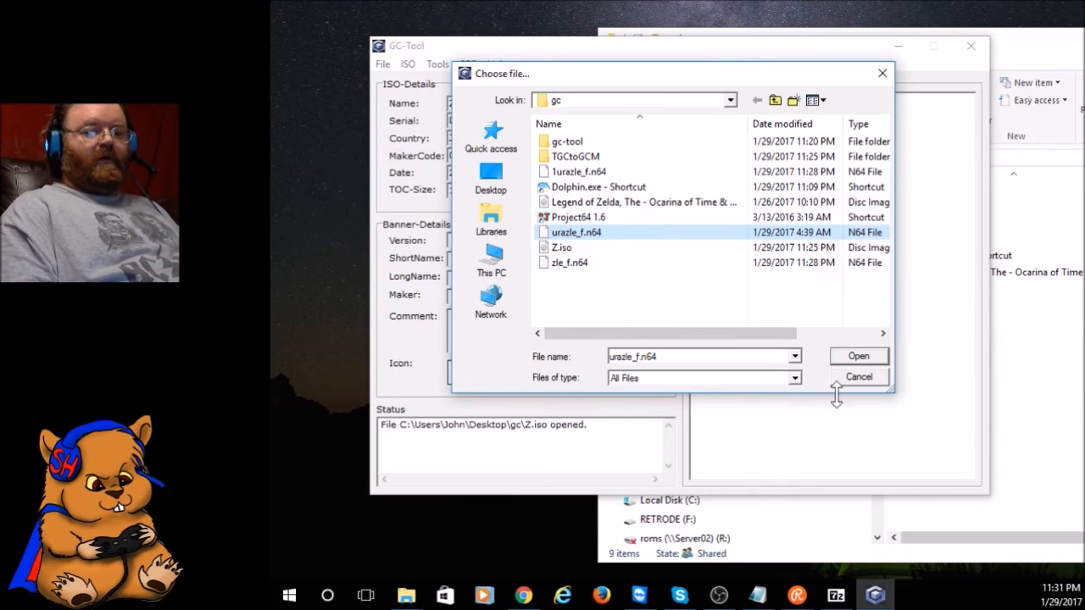
left_click(857, 355)
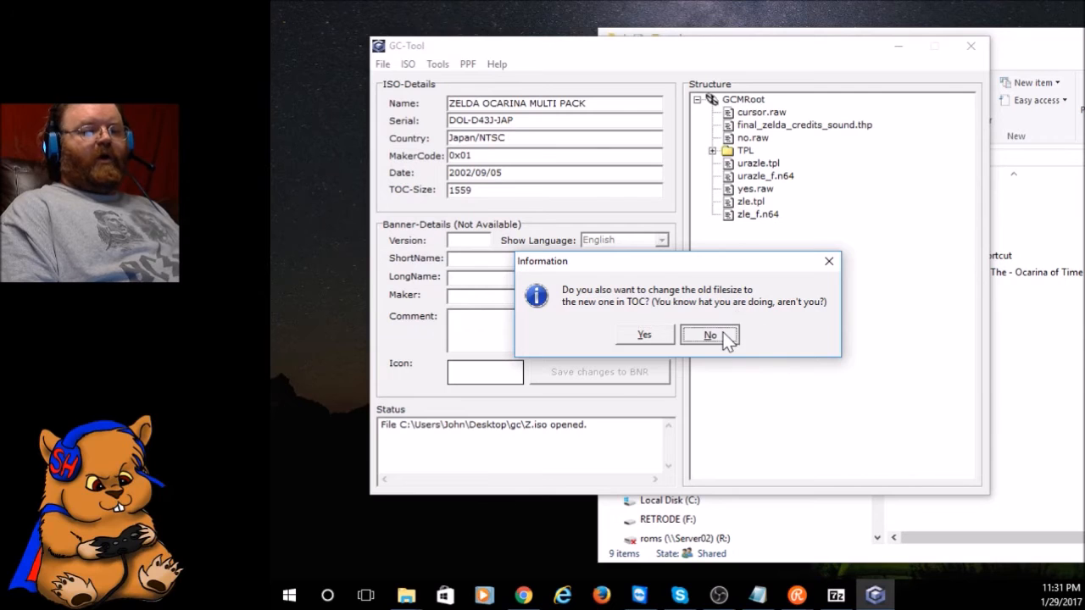
left_click(708, 336)
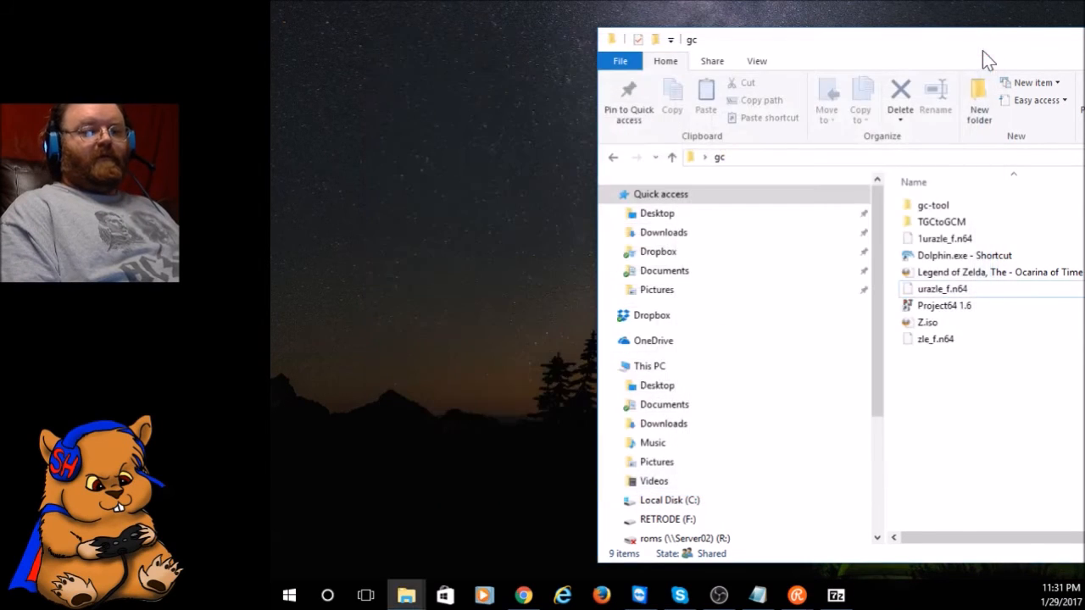
- Launch Dolphin from the gc folder shortcut and select Z.iso to run
left_click(963, 254)
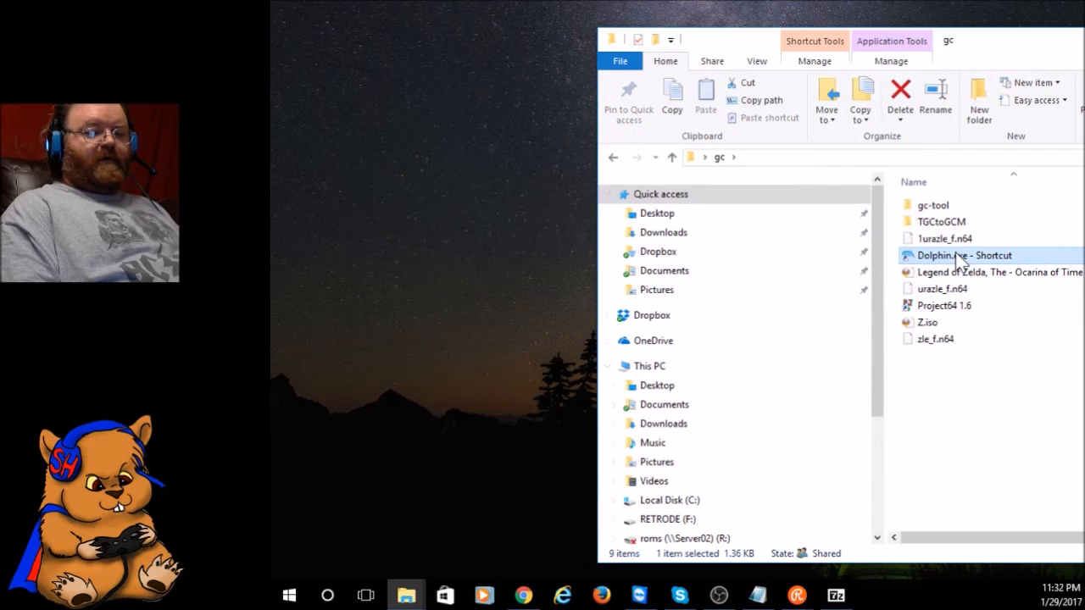
double_click(962, 254)
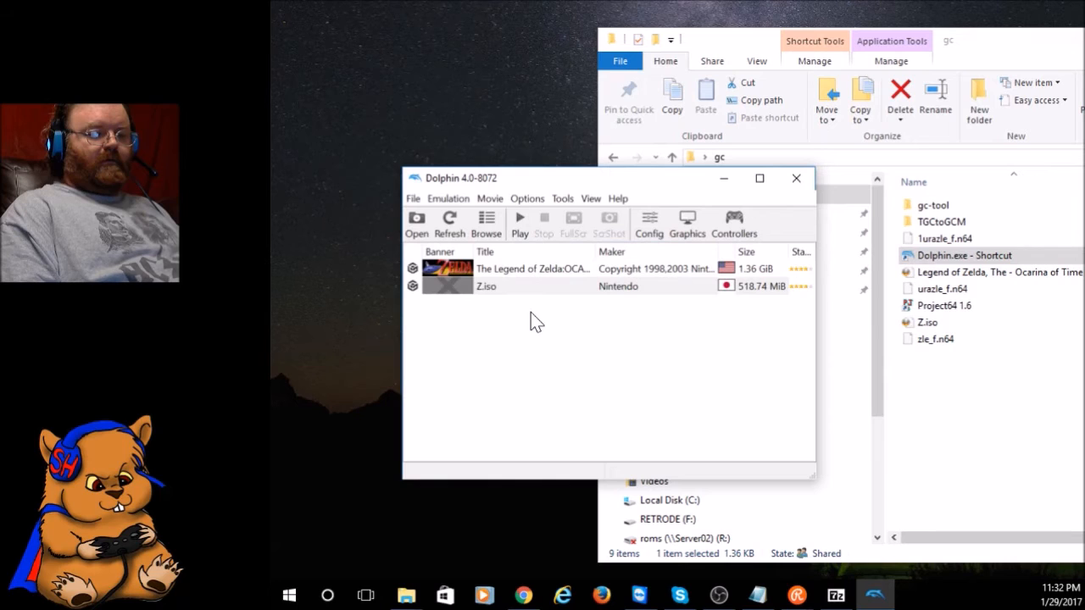
left_click(485, 285)
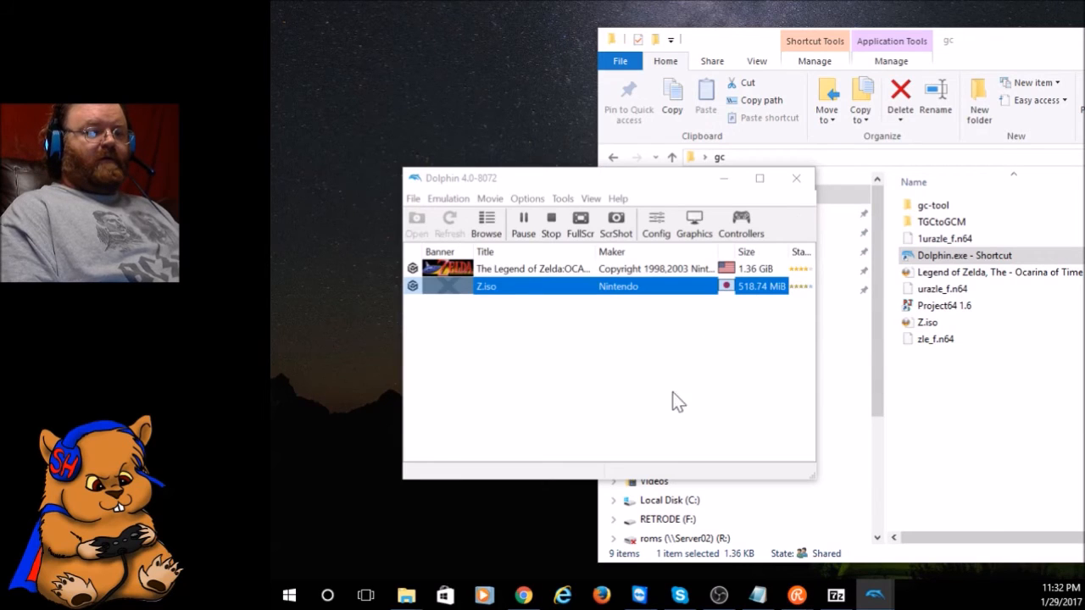
mouse_move(878, 597)
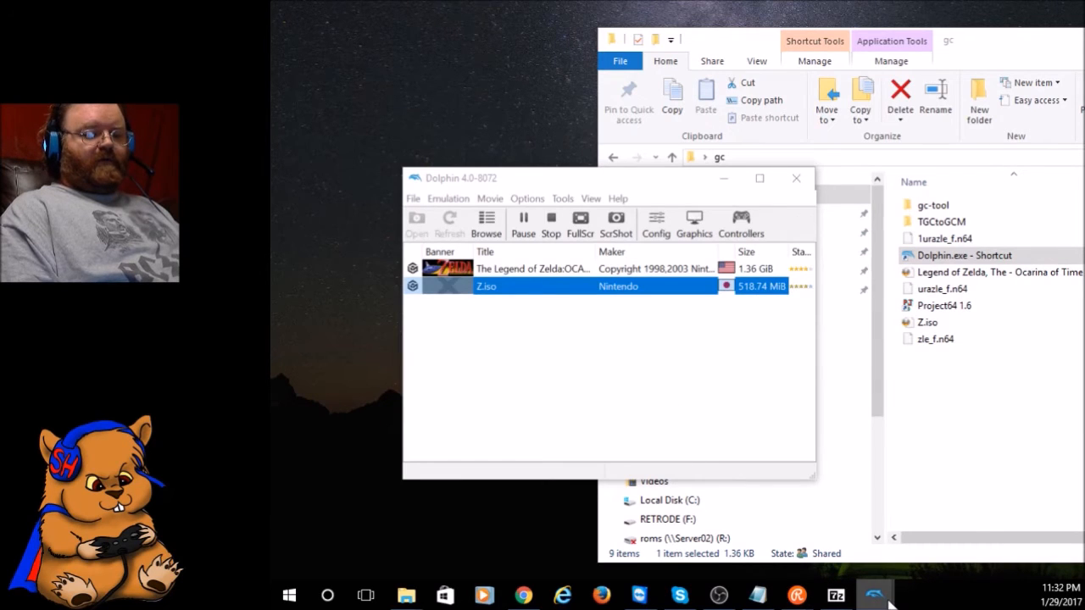
mouse_move(873, 594)
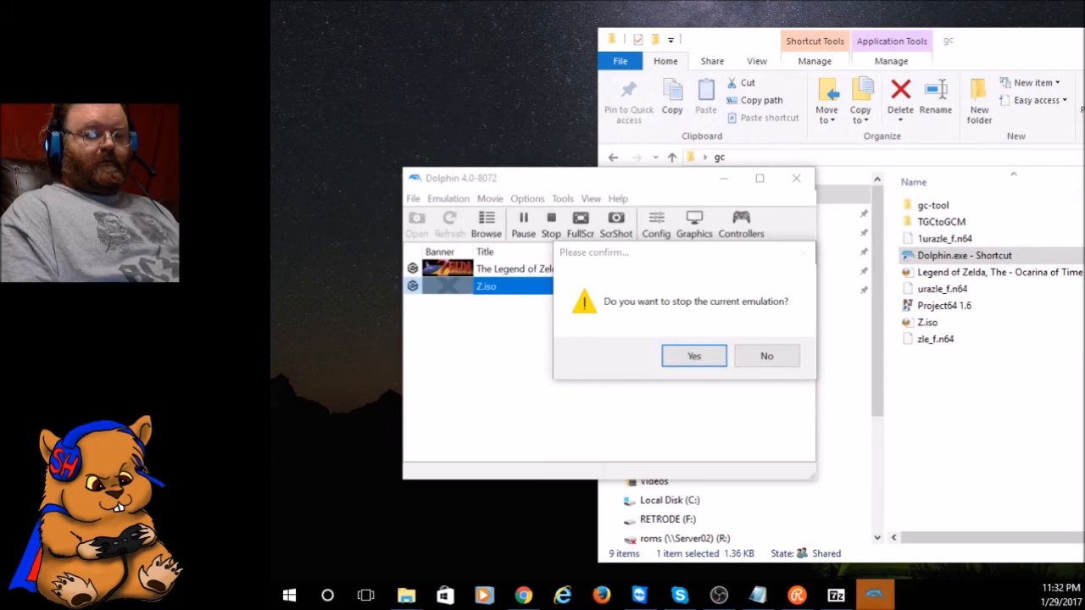
mouse_move(485, 593)
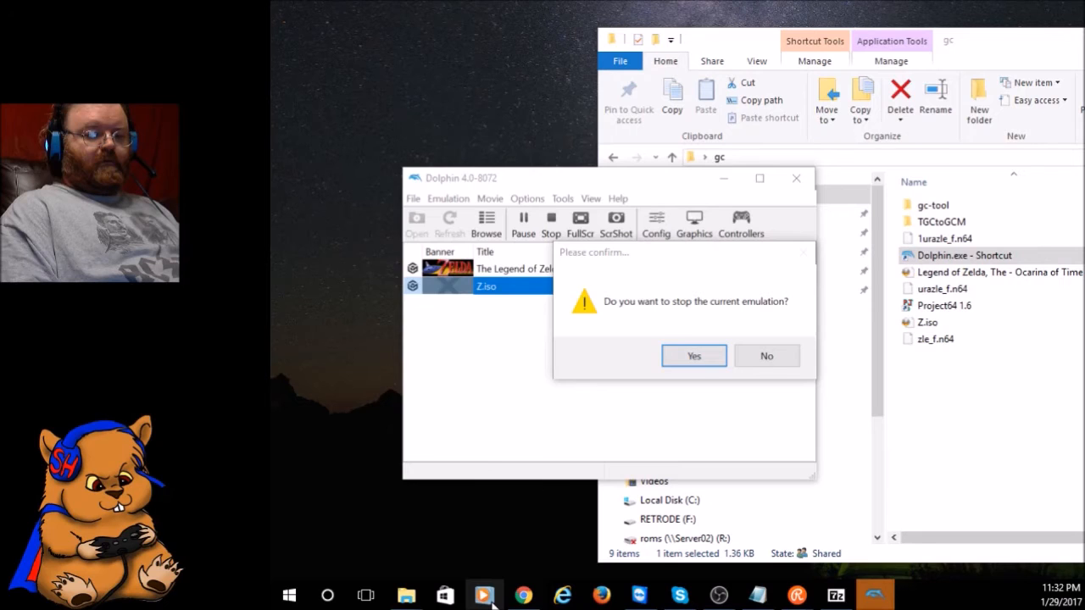
- Confirm stopping Z.iso, then confirm stopping x.iso after the Mario Kart 64 title appears
left_click(693, 355)
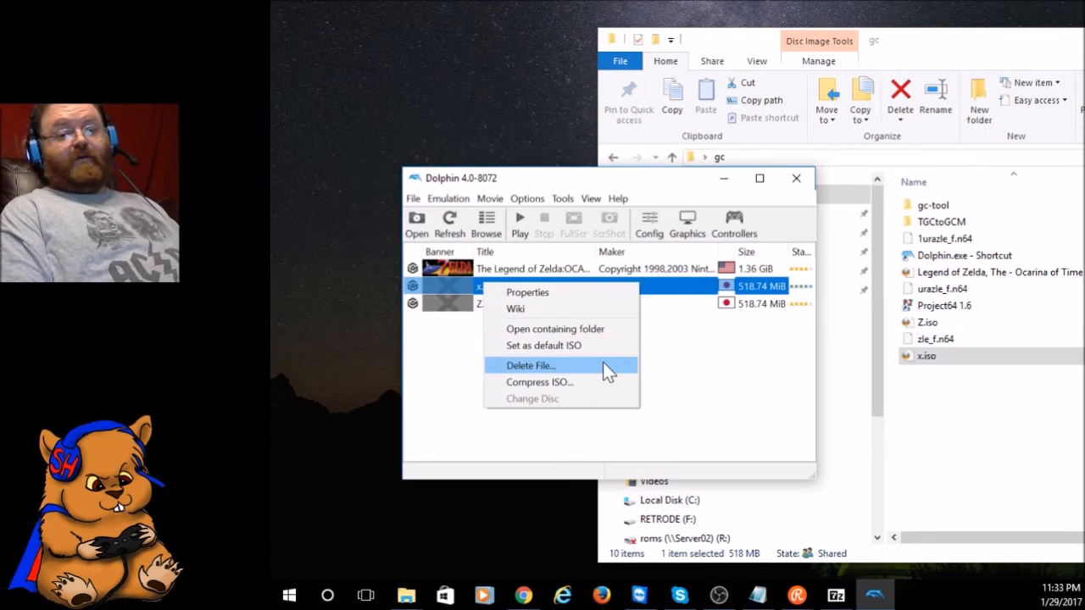
mouse_move(529, 223)
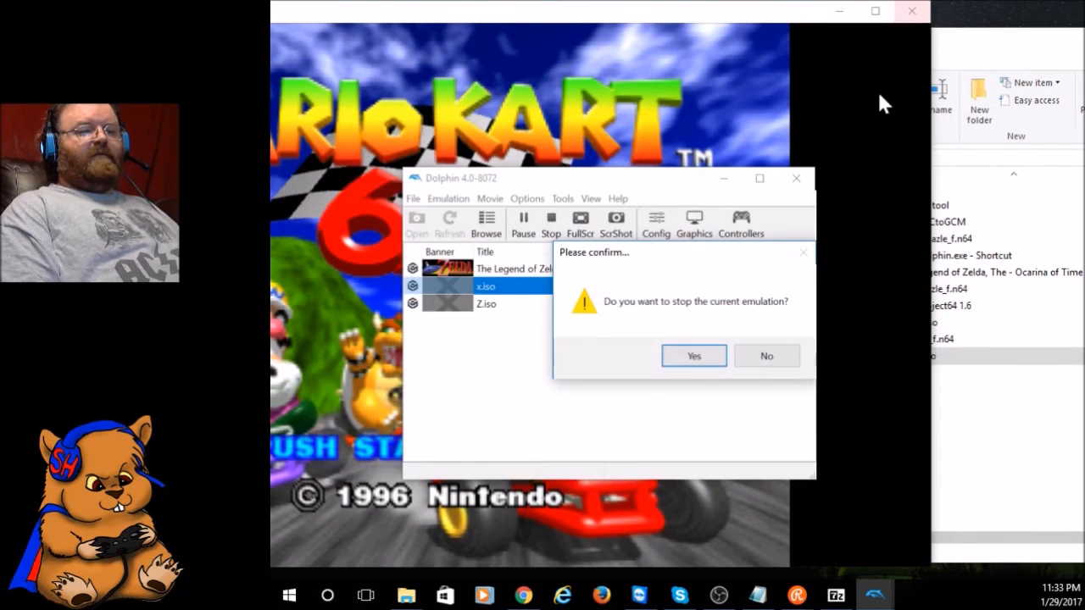
left_click(693, 355)
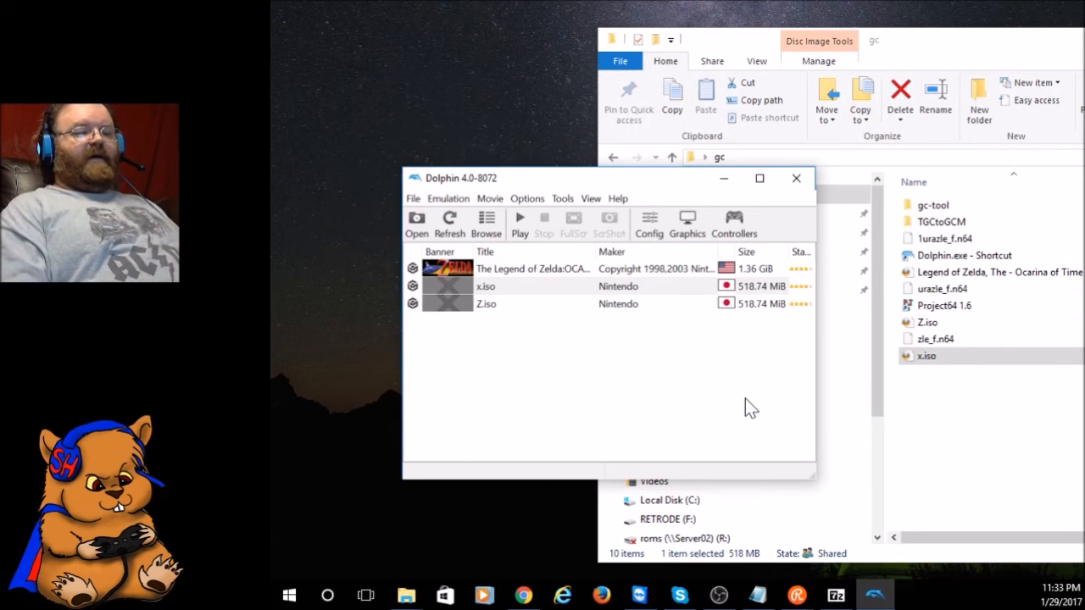
mouse_move(517, 339)
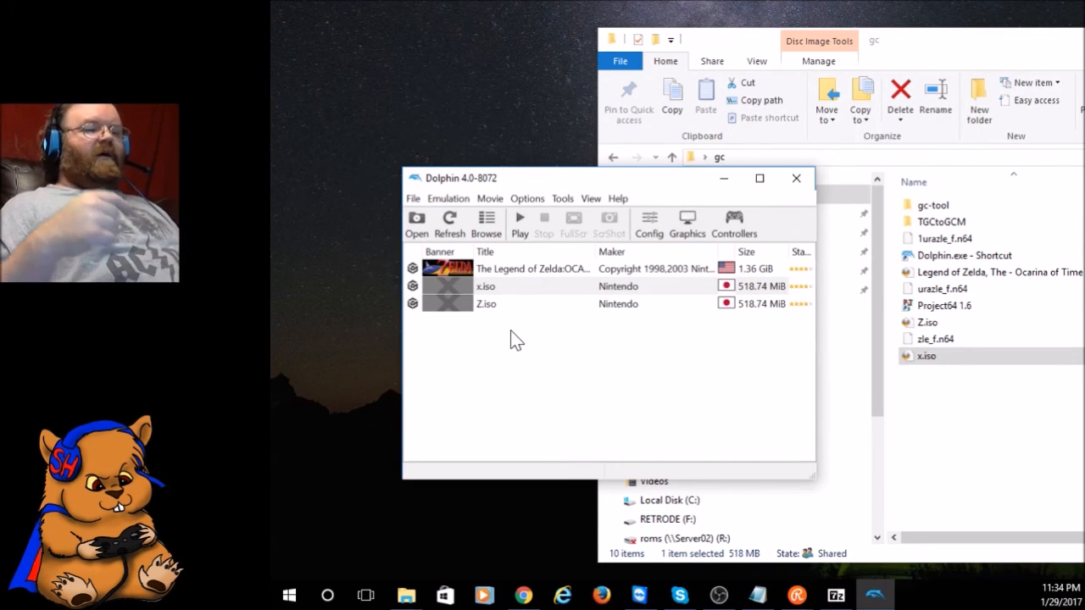
mouse_move(754, 253)
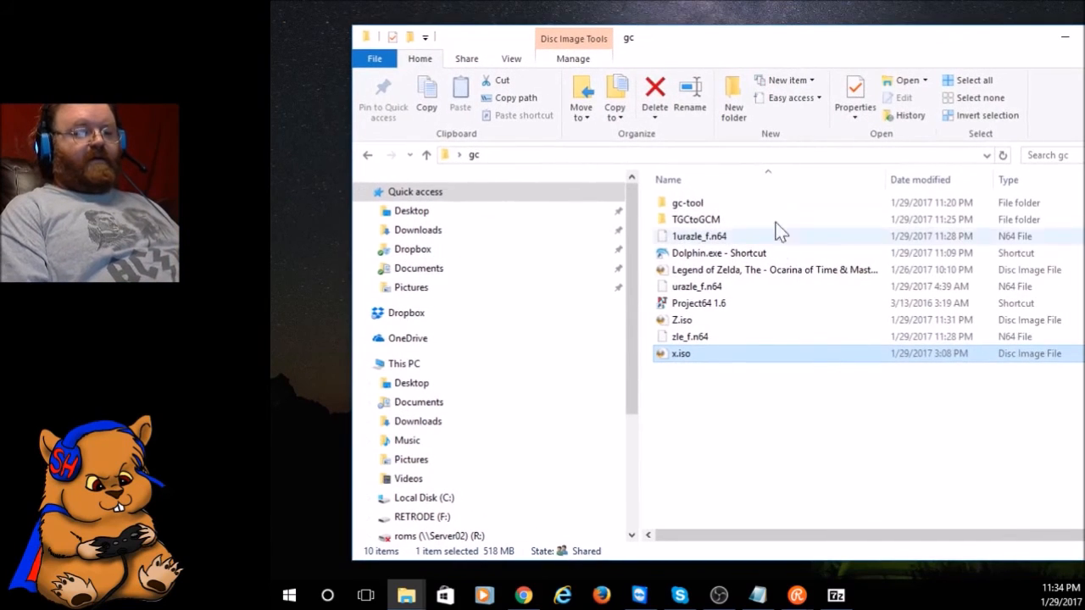
left_click(697, 284)
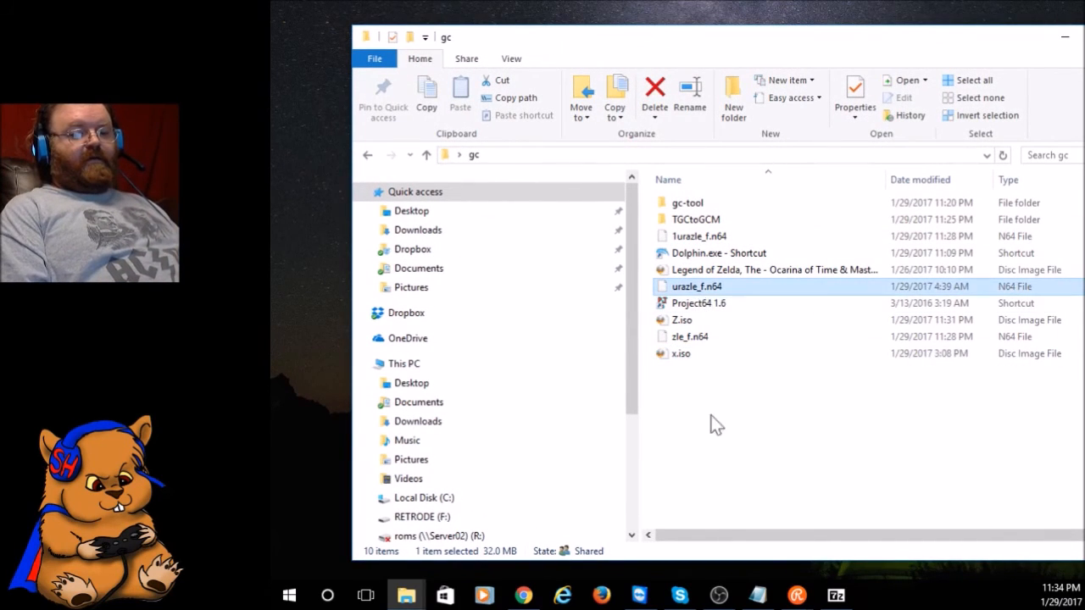
left_click(698, 236)
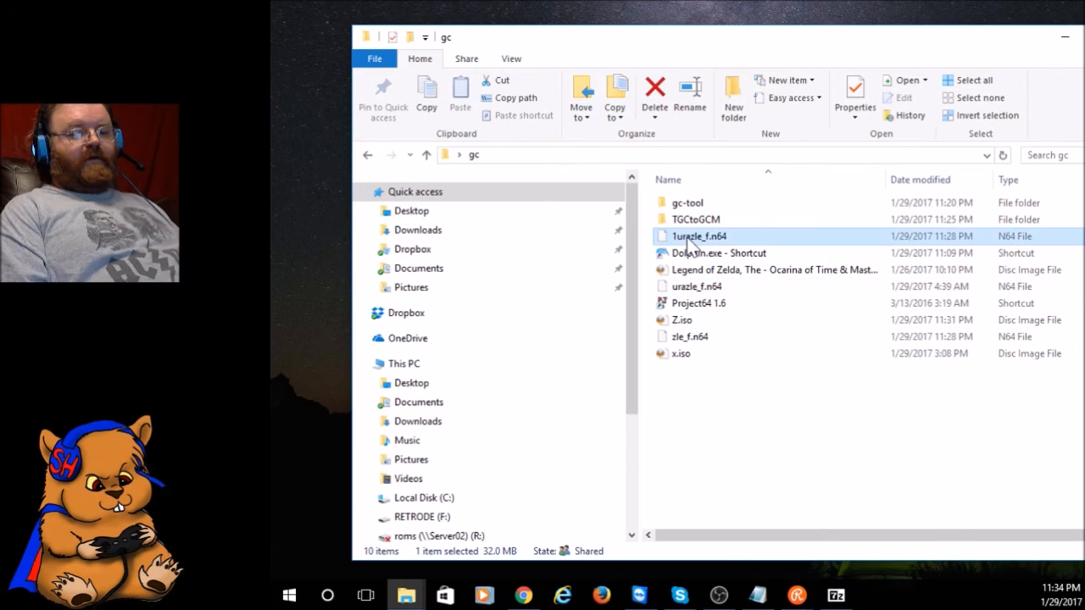
right_click(698, 236)
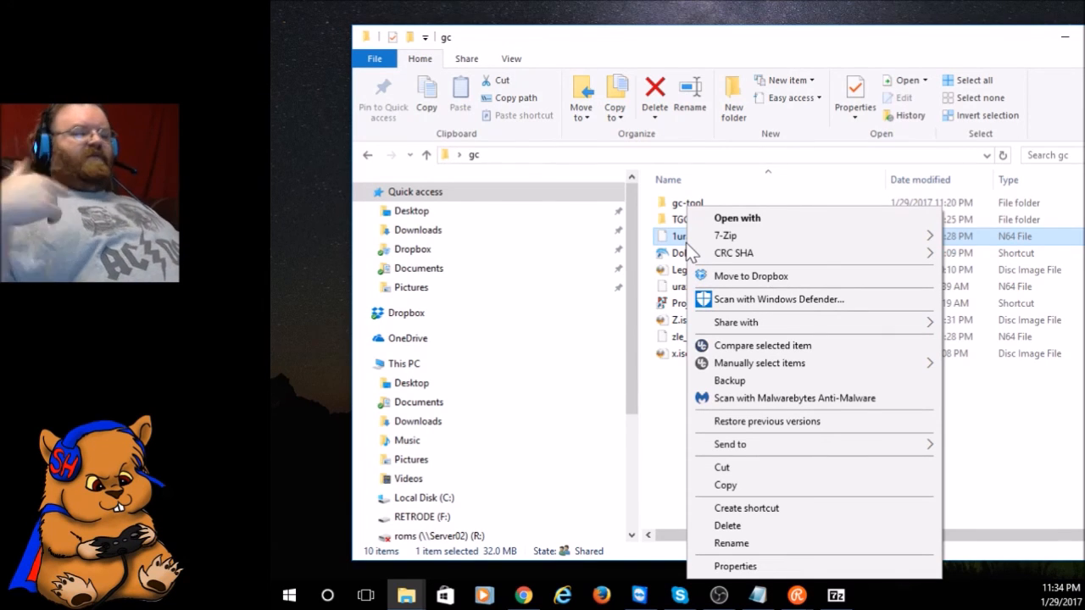
mouse_move(687, 393)
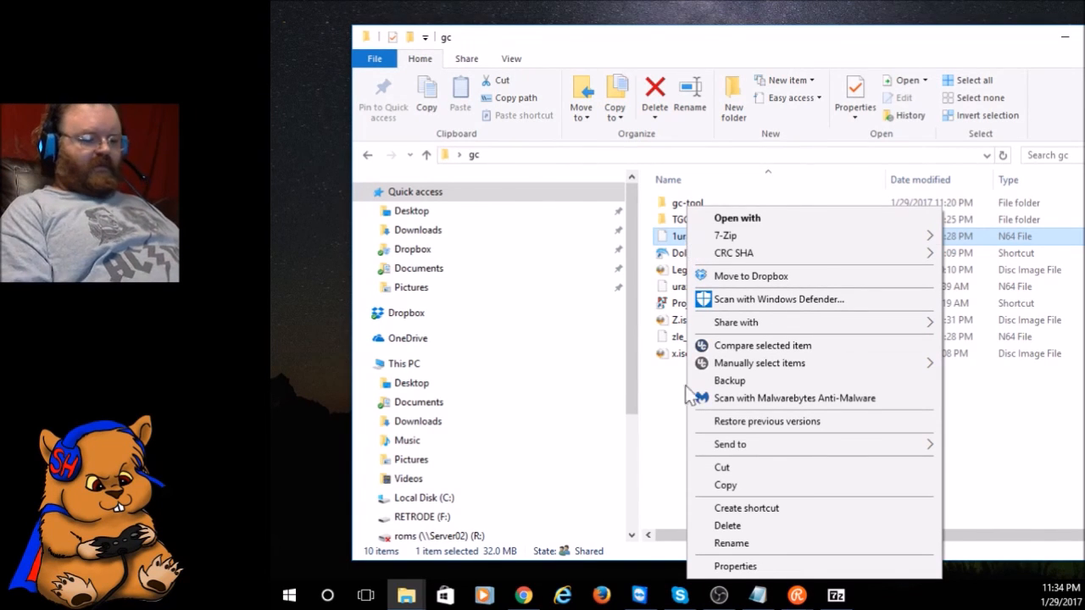
left_click(678, 412)
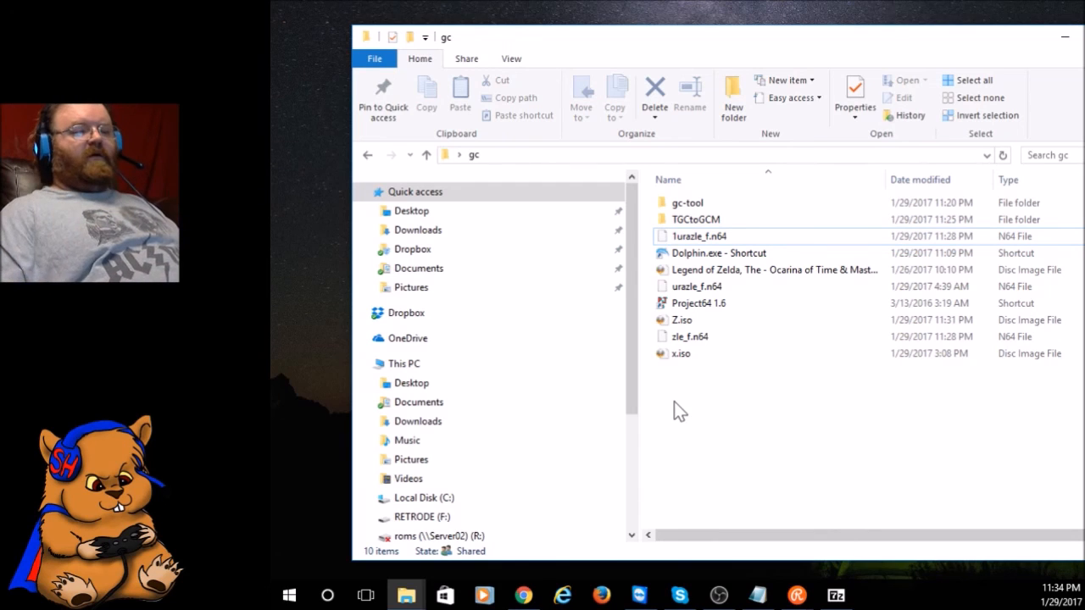
mouse_move(735, 393)
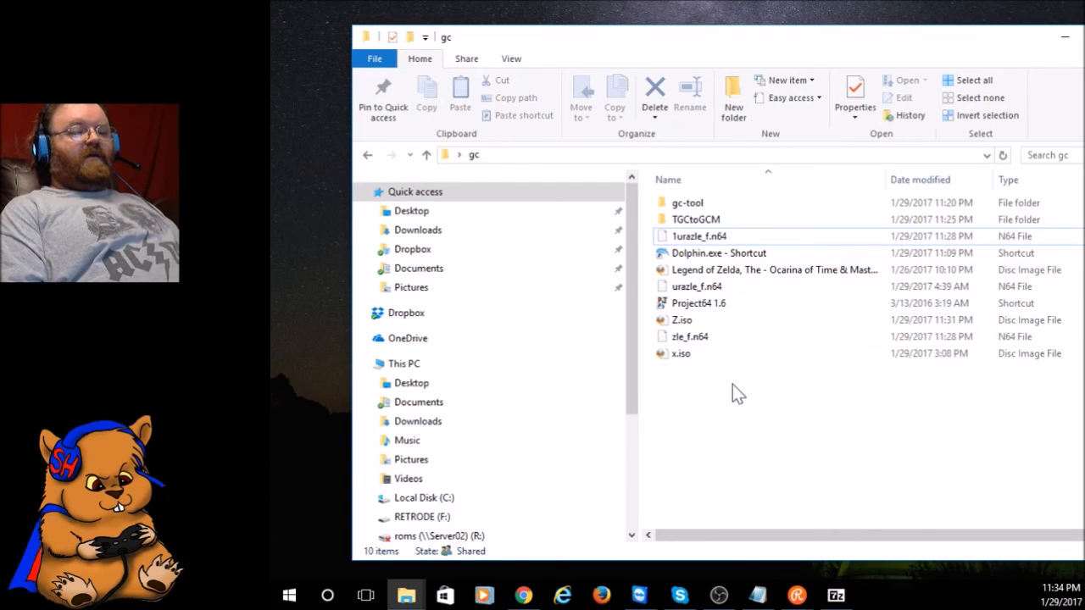
left_click(696, 285)
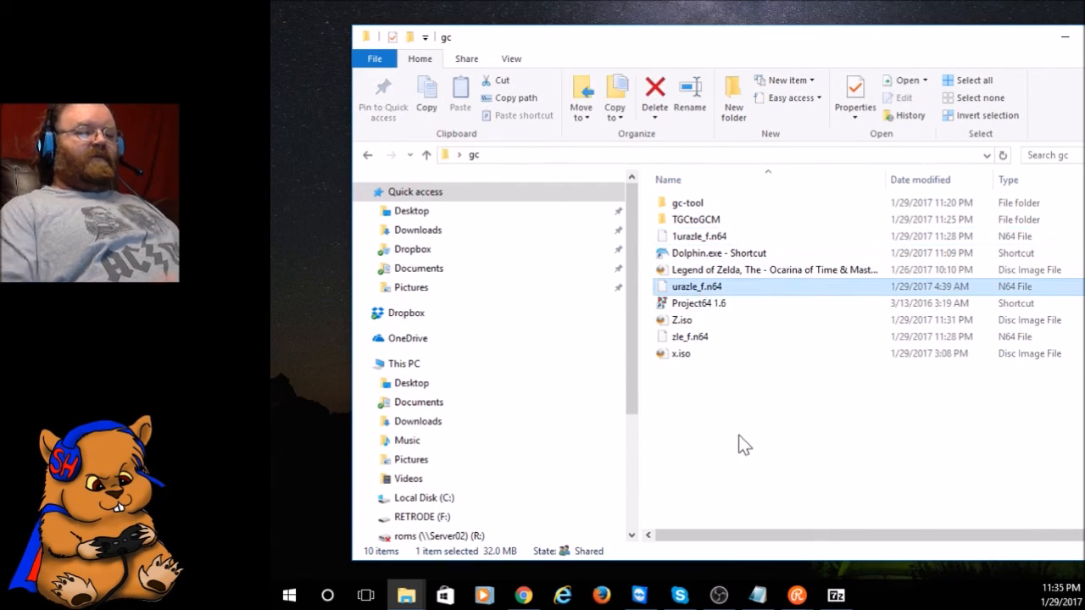